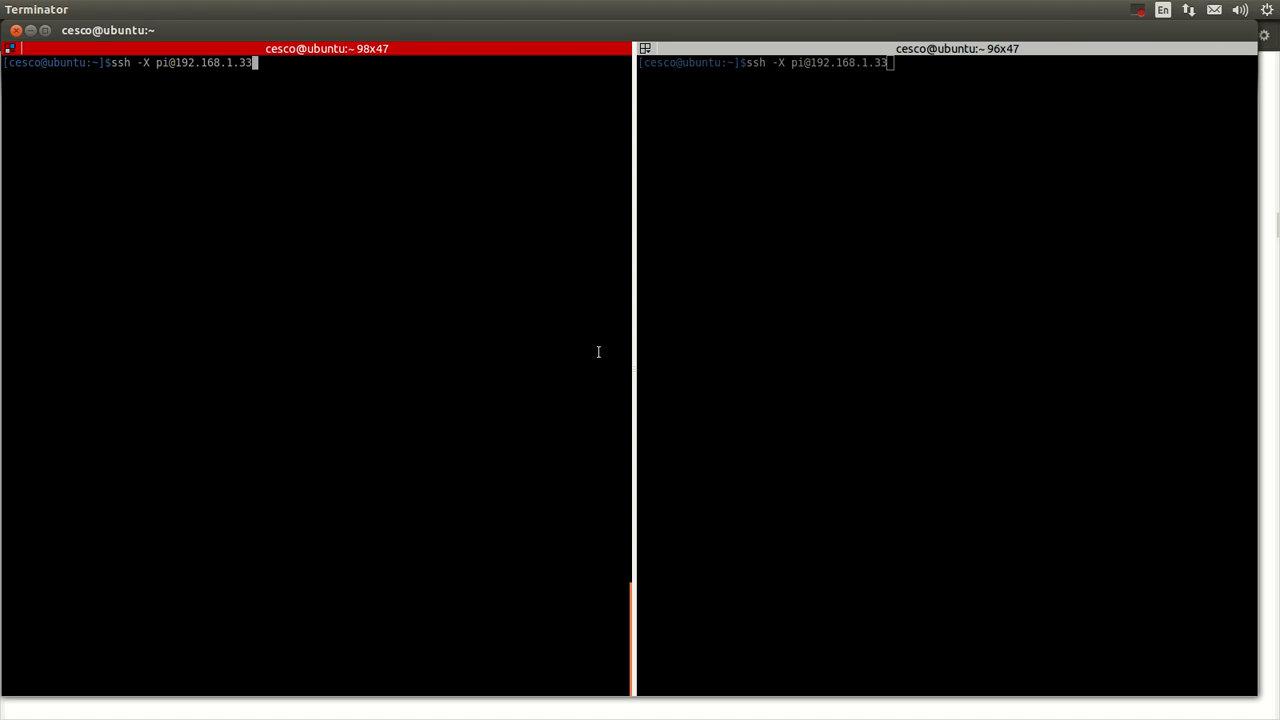
{"action": "mouse_move", "coordinate": [392, 146]}
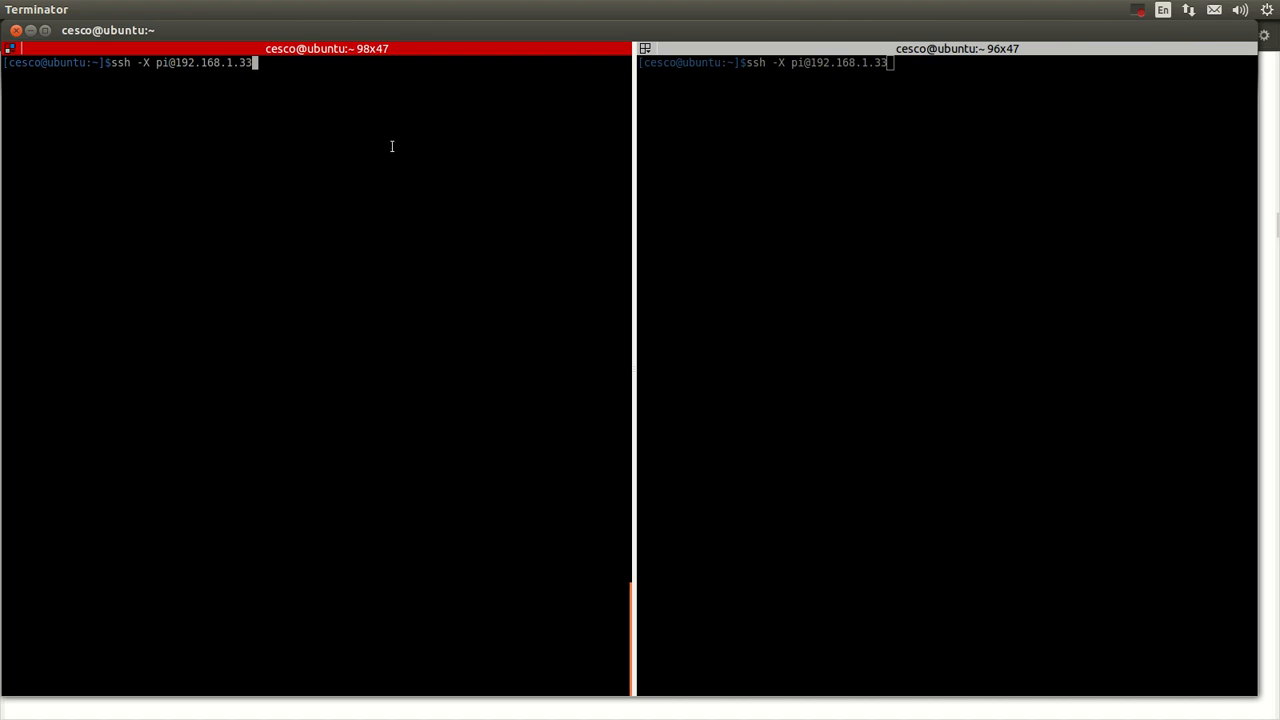
Step: Connect both panes to the Raspberry Pi with ssh -X and enter the password
{"action": "key", "text": "Return"}
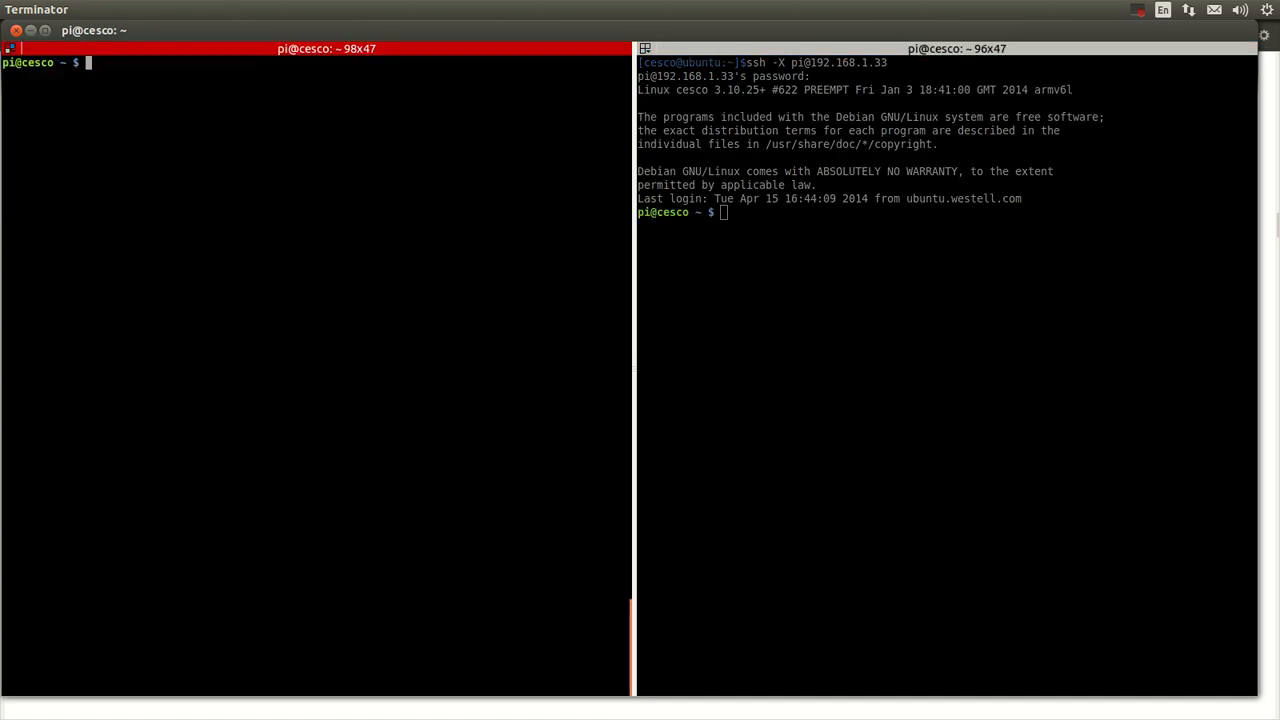
Step: In the left pane only, cd into tutorial16, list files, and prepare gnome-open children_of_men.jpg
{"action": "left_click", "coordinate": [950, 48]}
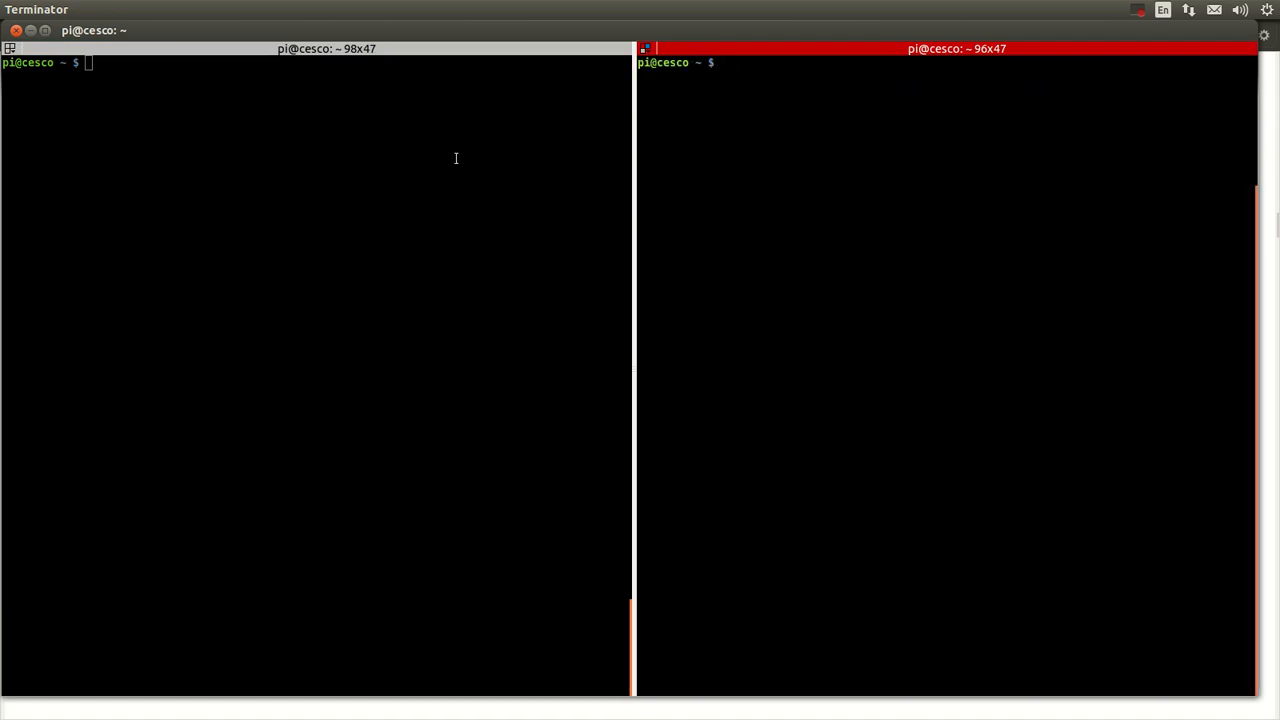
{"action": "type", "text": "cd tu"}
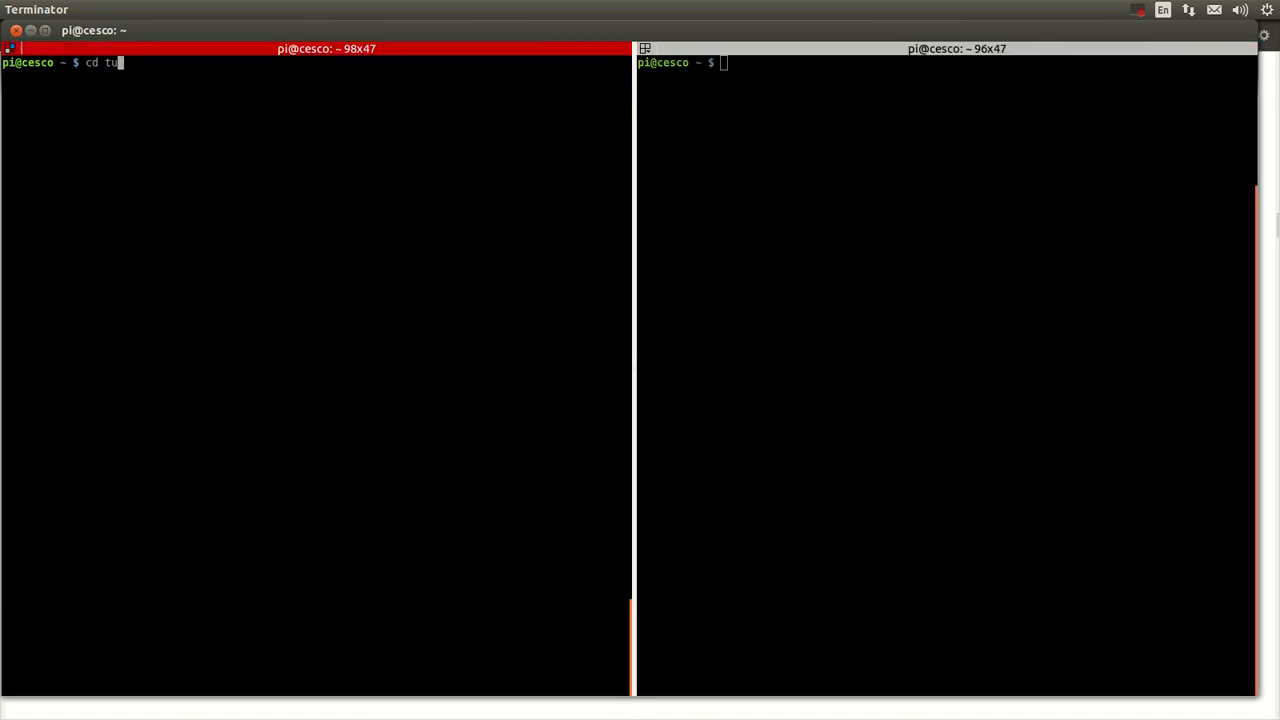
{"action": "type", "text": "torial16"}
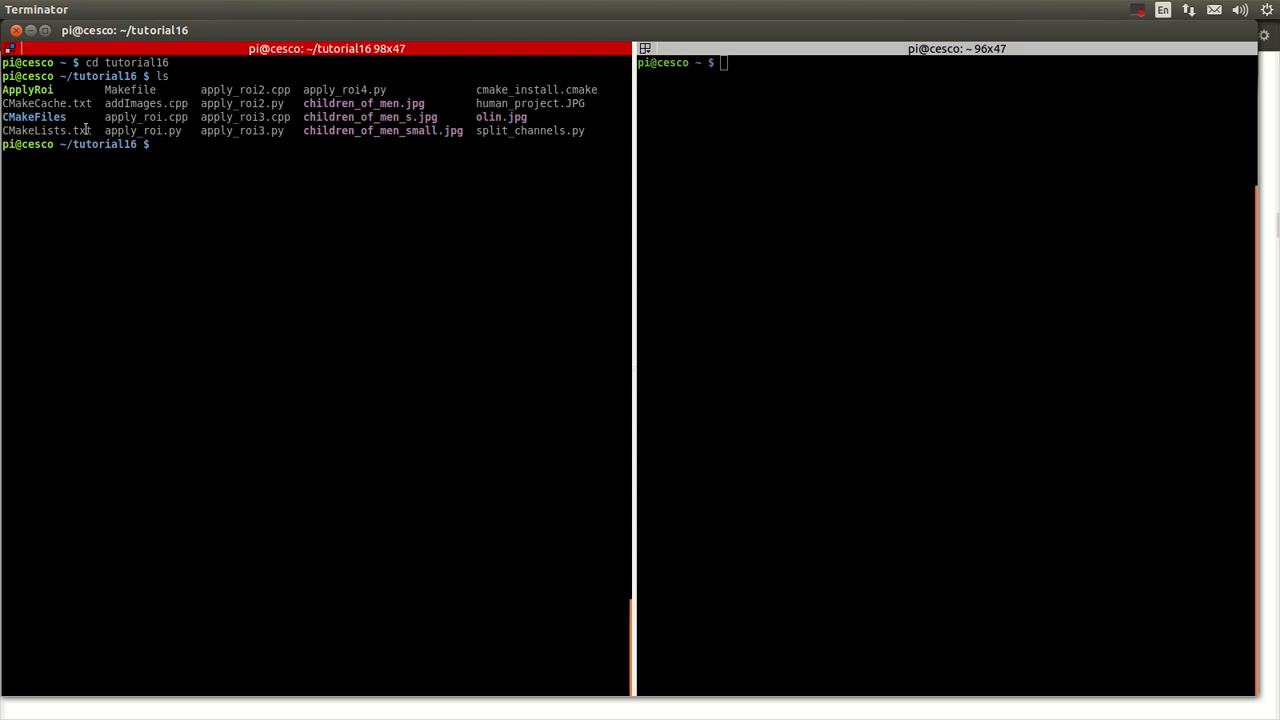
{"action": "type", "text": "gno"}
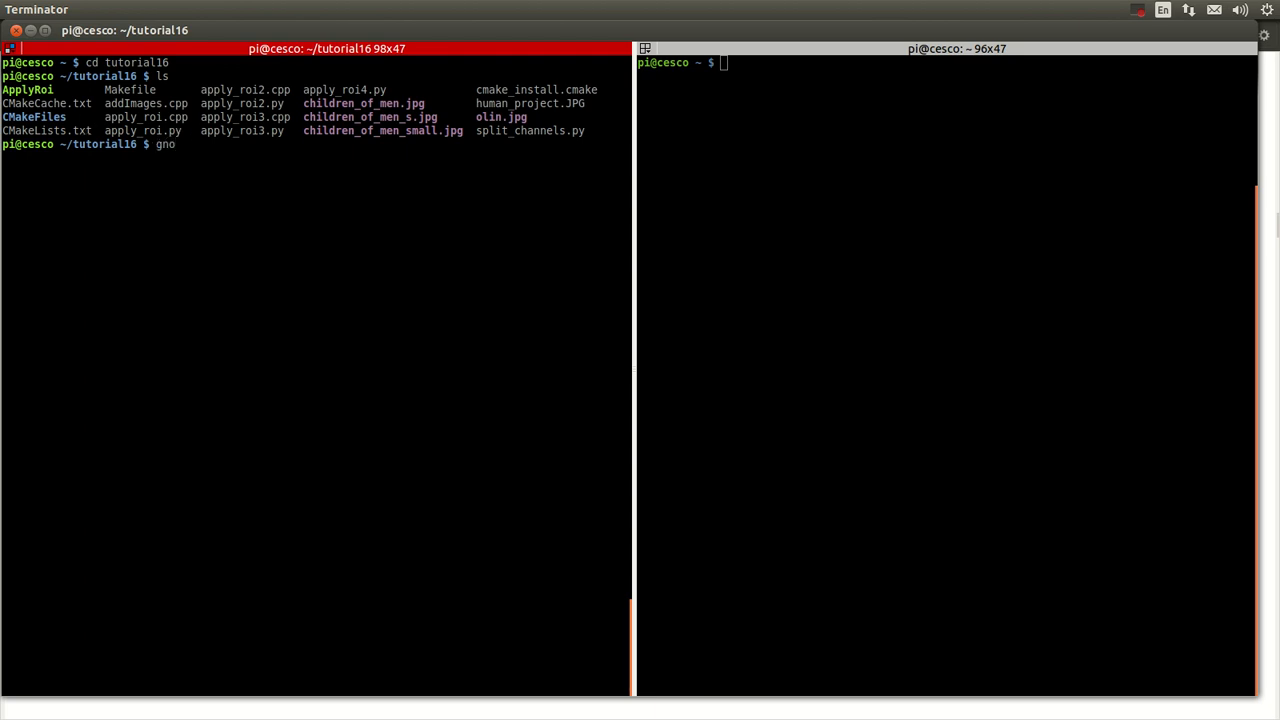
{"action": "type", "text": "me-open children_of_men"}
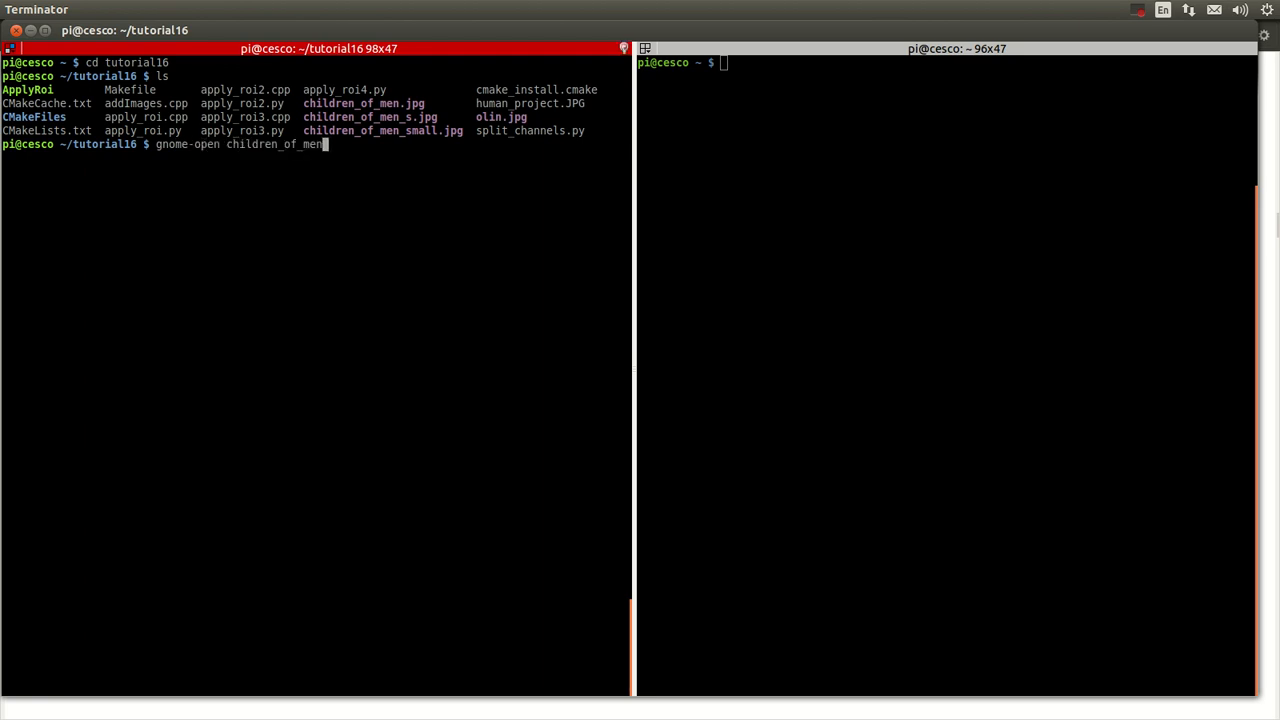
{"action": "type", "text": ".jp["}
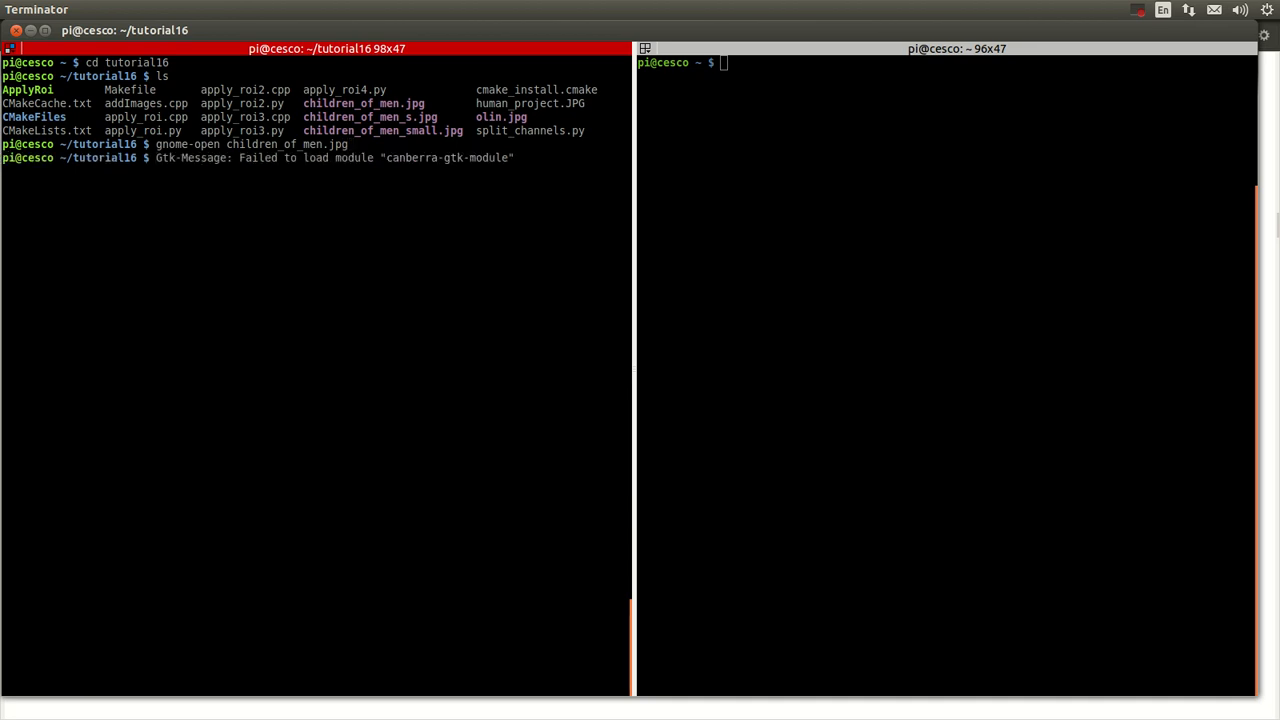
Step: View children_of_men.jpg, then cycle between the large and small logo images
{"action": "key", "text": "Return"}
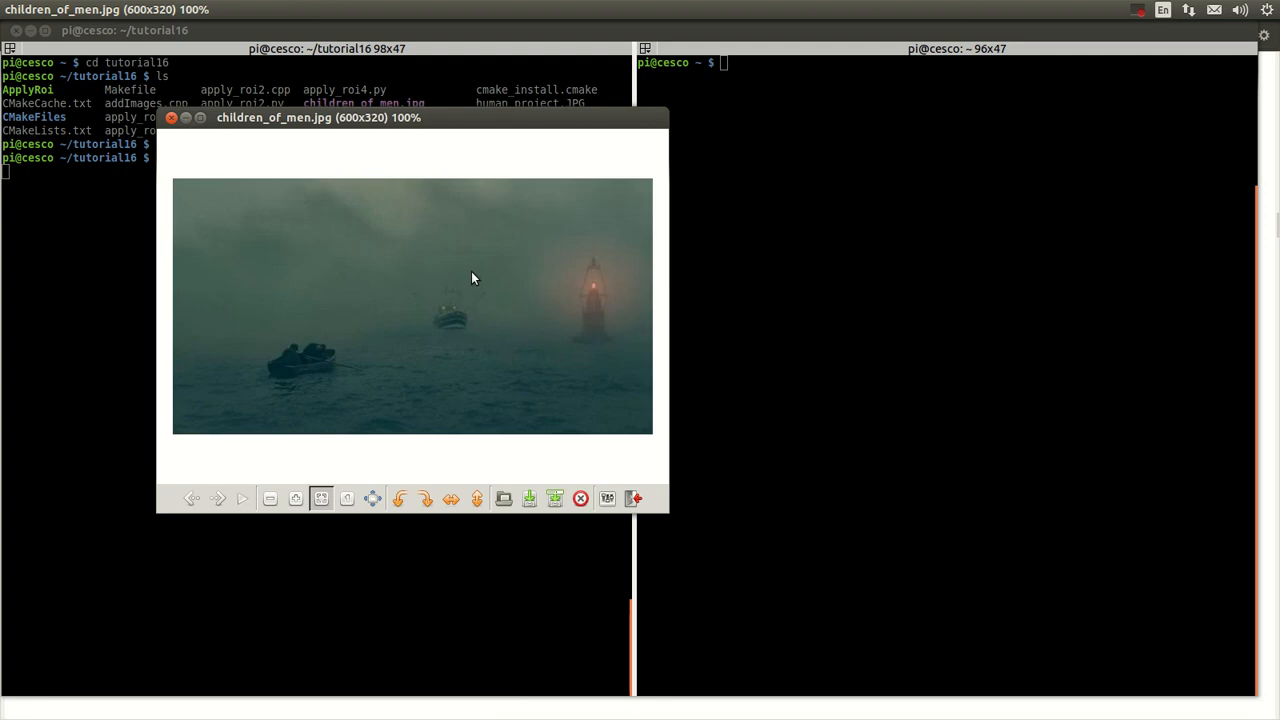
{"action": "mouse_move", "coordinate": [392, 378]}
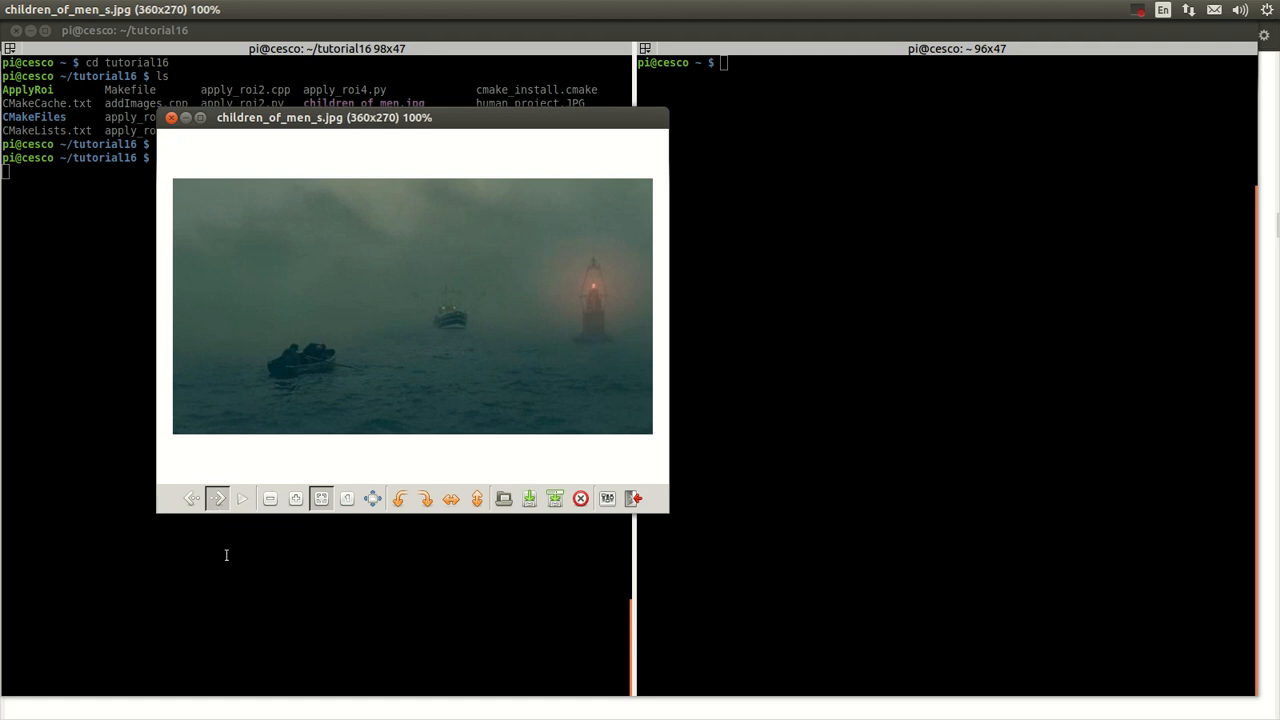
{"action": "left_click", "coordinate": [216, 498]}
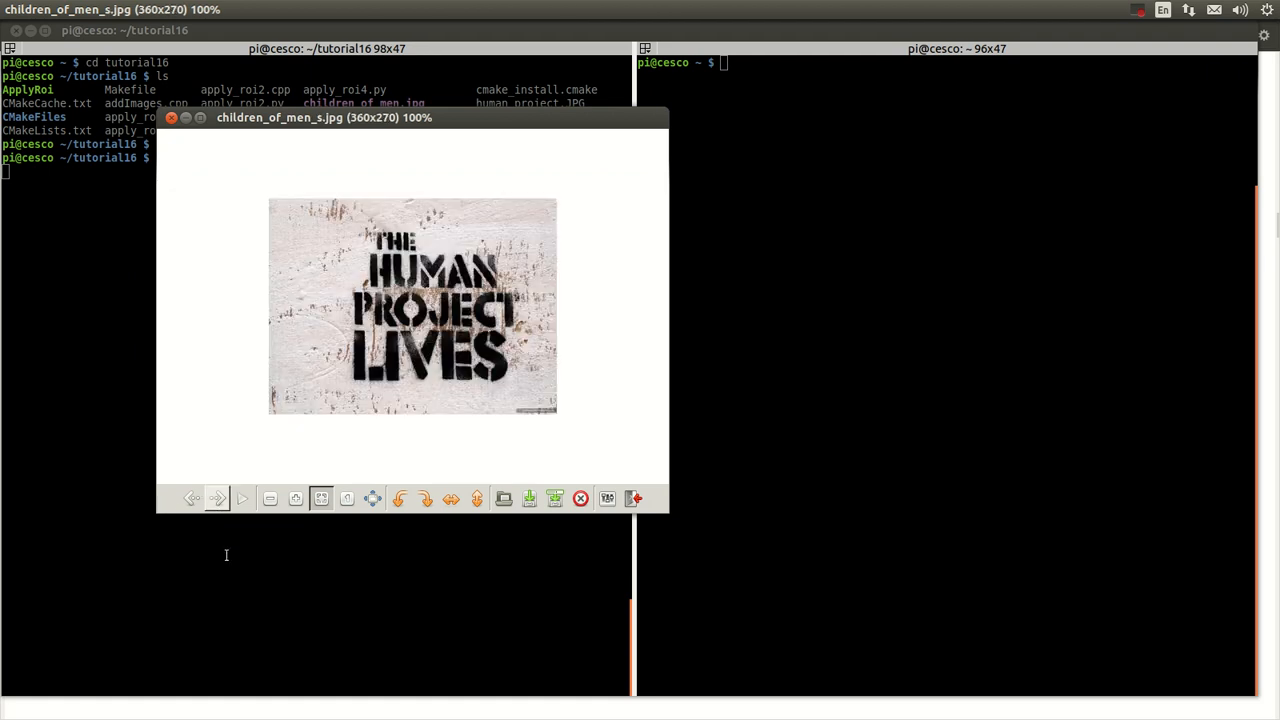
{"action": "left_click", "coordinate": [216, 498]}
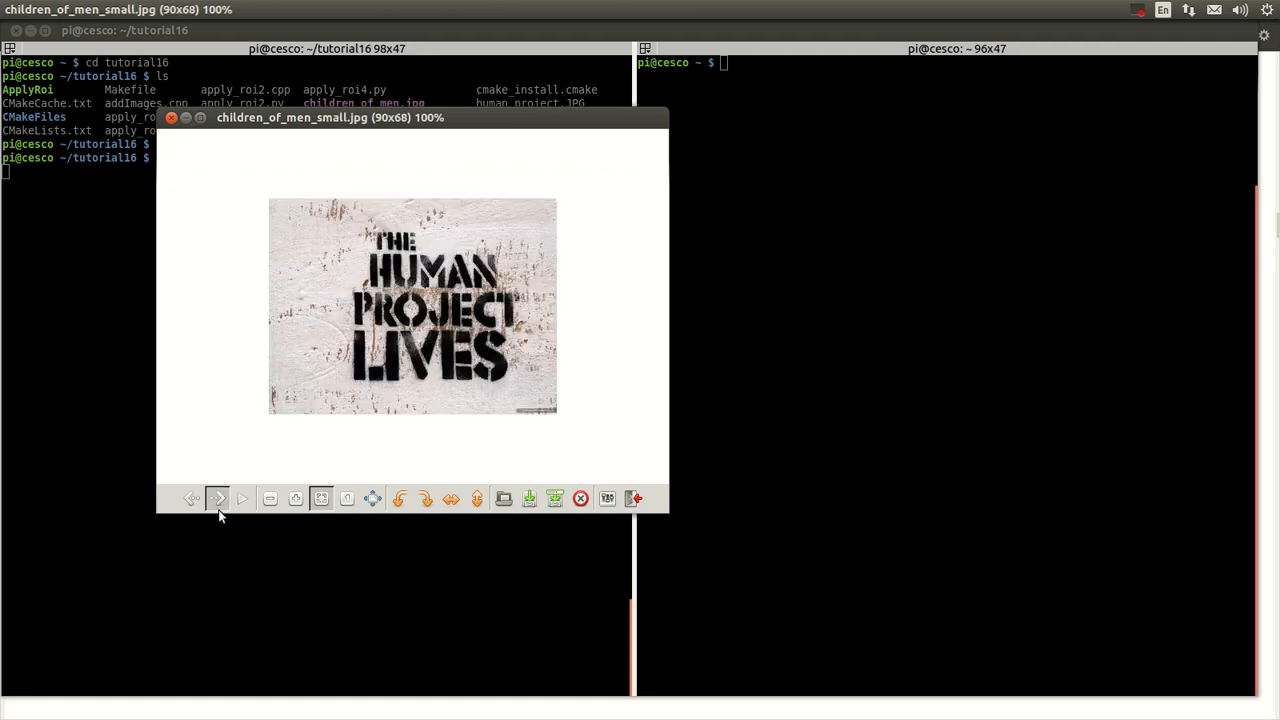
{"action": "left_click", "coordinate": [192, 498]}
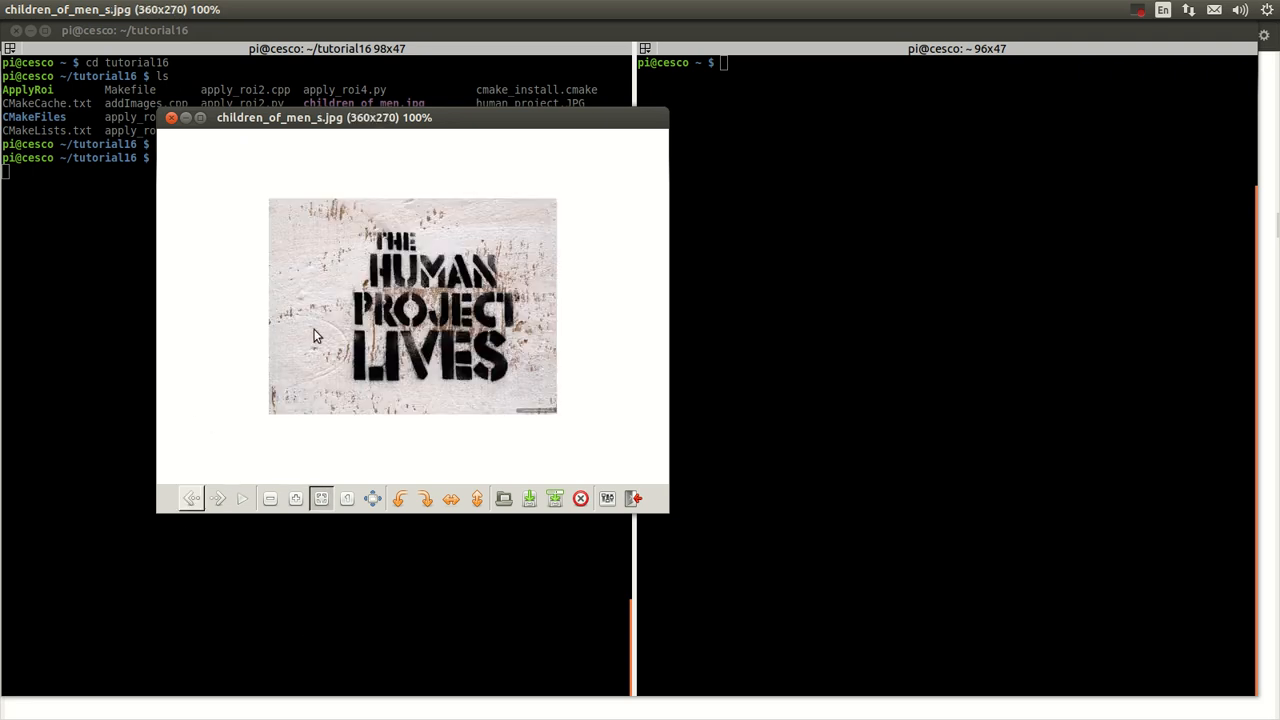
{"action": "left_click", "coordinate": [216, 498]}
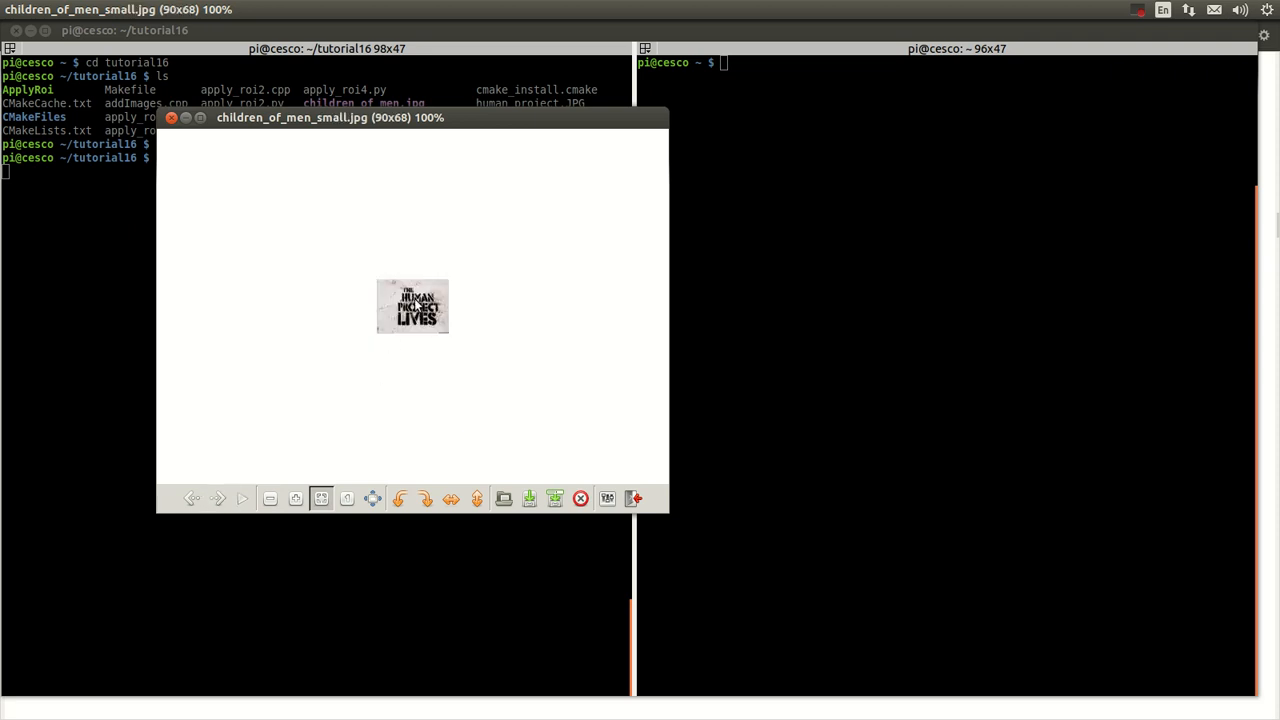
{"action": "mouse_move", "coordinate": [520, 356]}
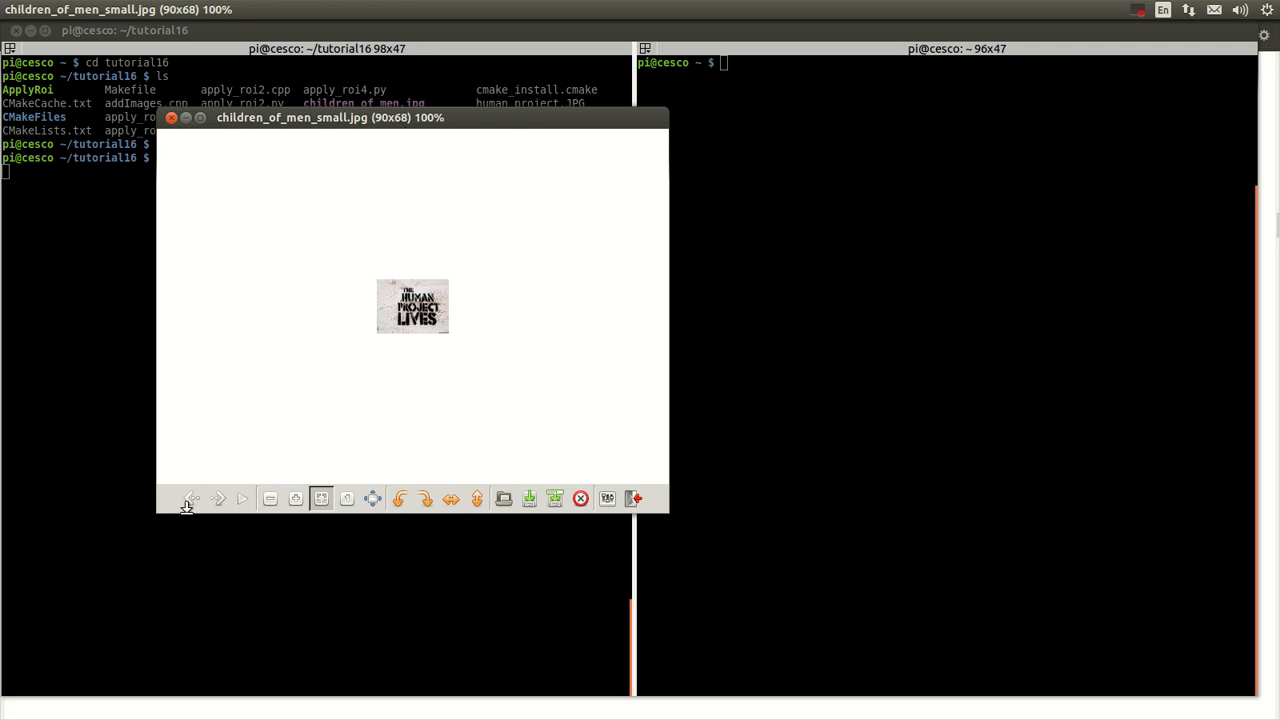
{"action": "left_click", "coordinate": [192, 498]}
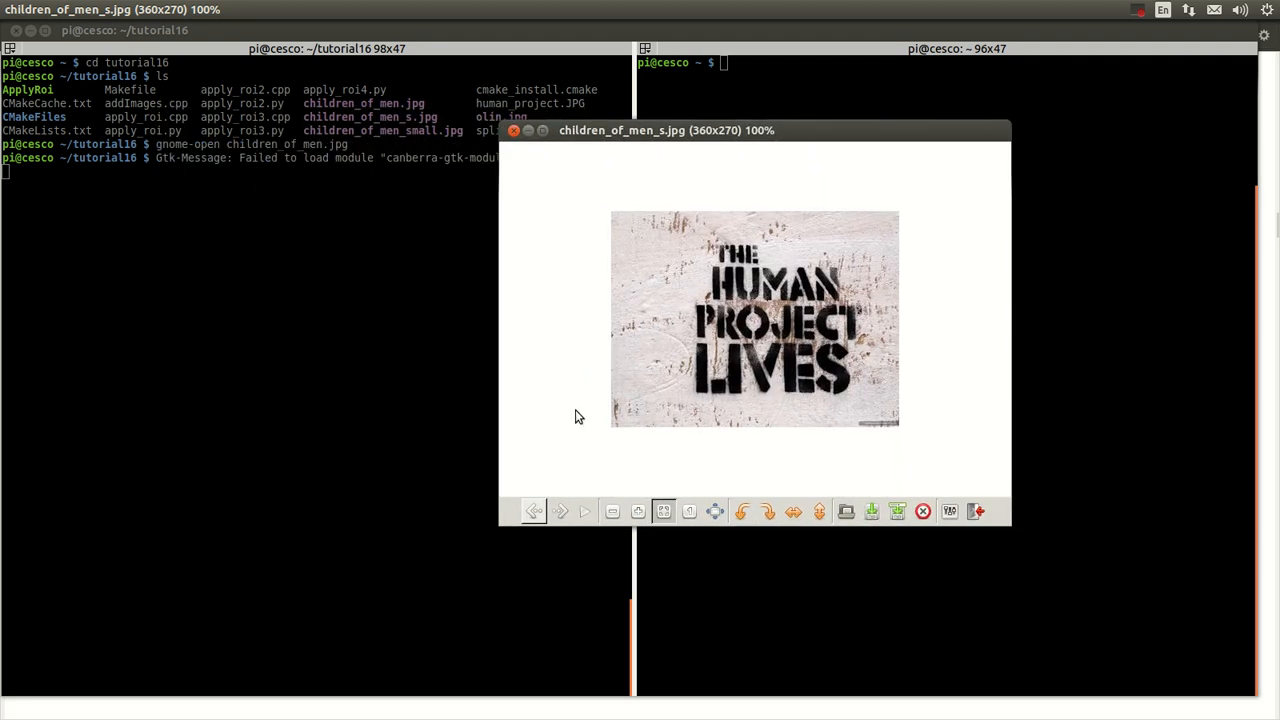
Step: Return to the foggy sea photo and close Eye of GNOME
{"action": "left_click", "coordinate": [532, 512]}
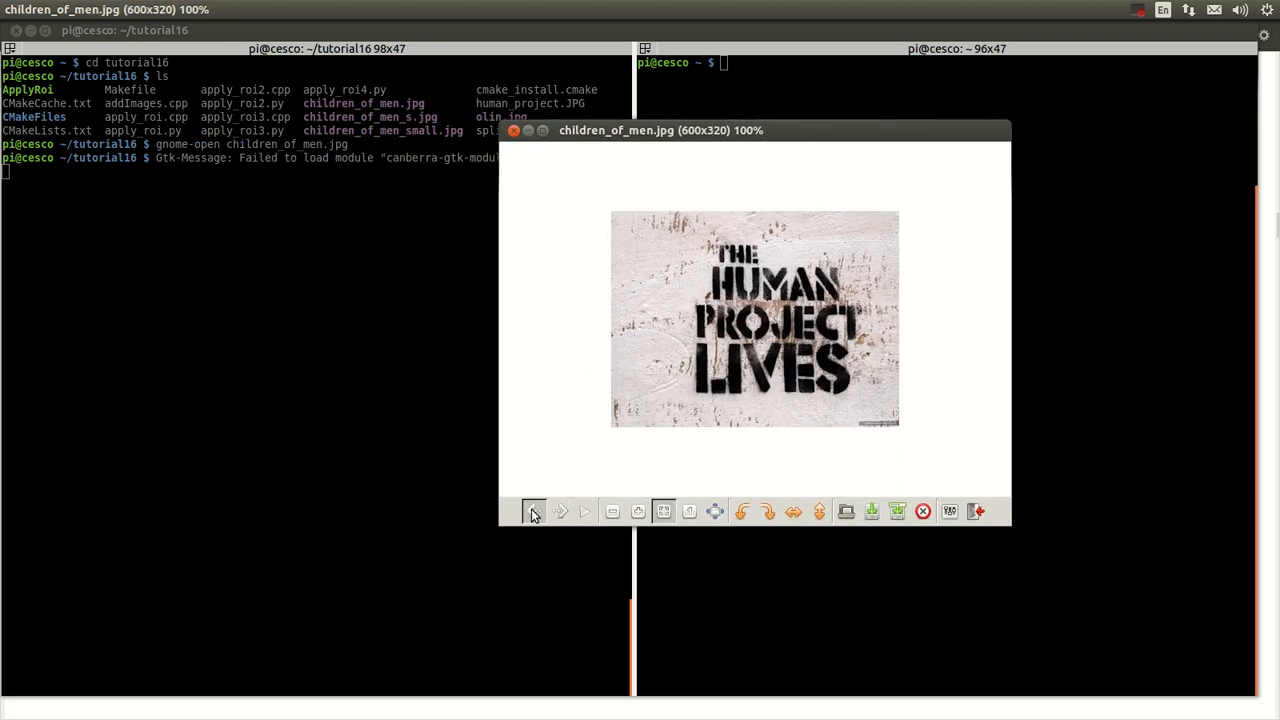
{"action": "left_click", "coordinate": [532, 512]}
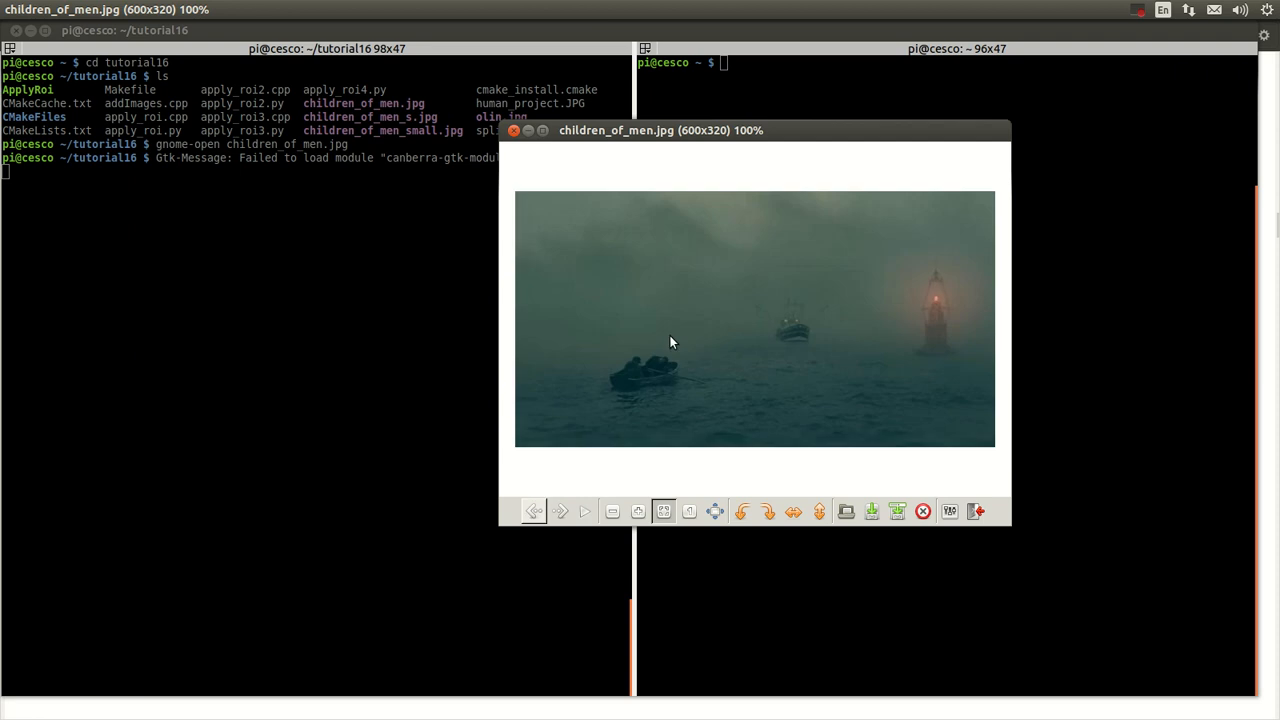
{"action": "mouse_move", "coordinate": [564, 142]}
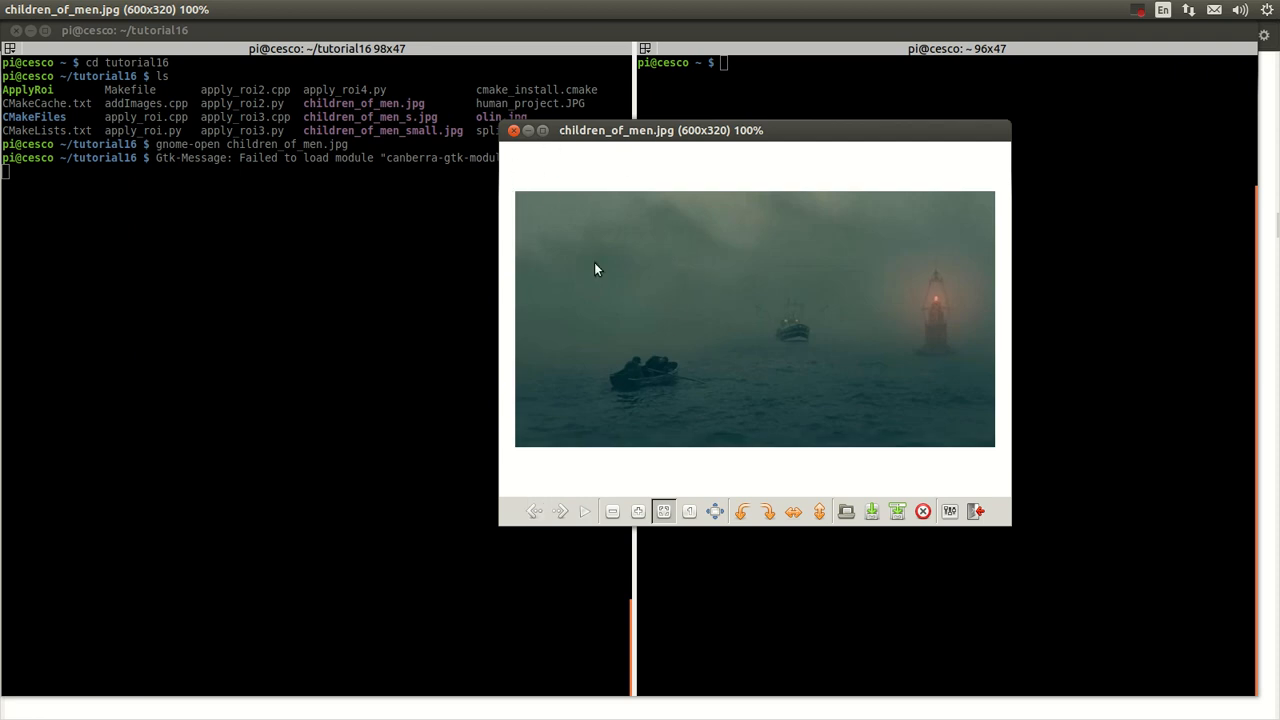
{"action": "mouse_move", "coordinate": [610, 130]}
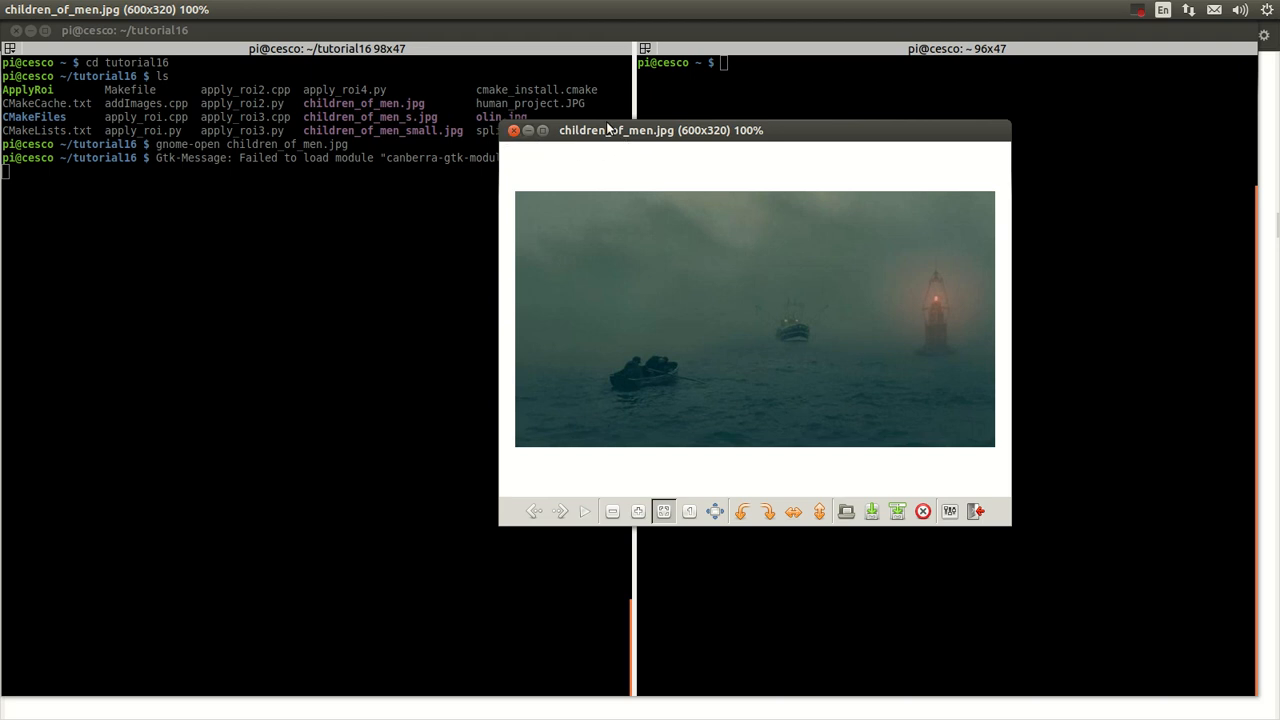
{"action": "left_click", "coordinate": [514, 130]}
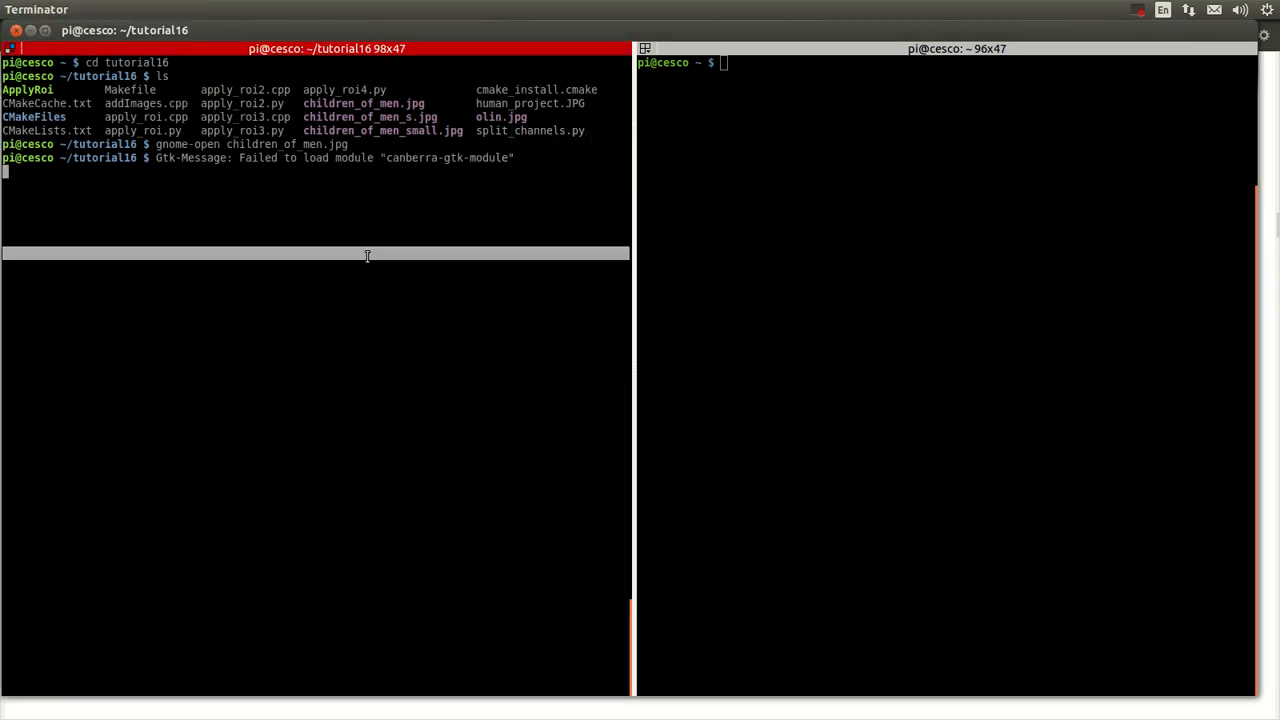
Step: Stop the image viewer with Ctrl+C, list the files, and start the nano apply_roi2 command
{"action": "key", "text": "ctrl+c"}
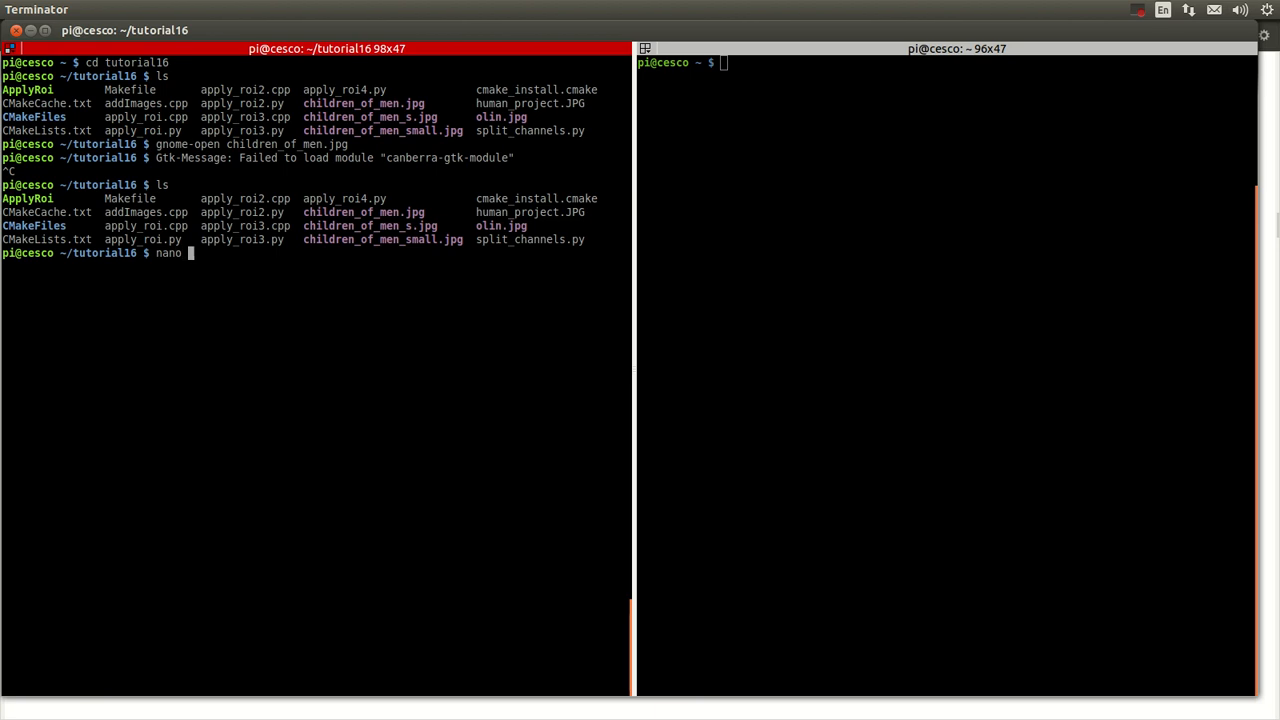
{"action": "type", "text": "apply_roi"}
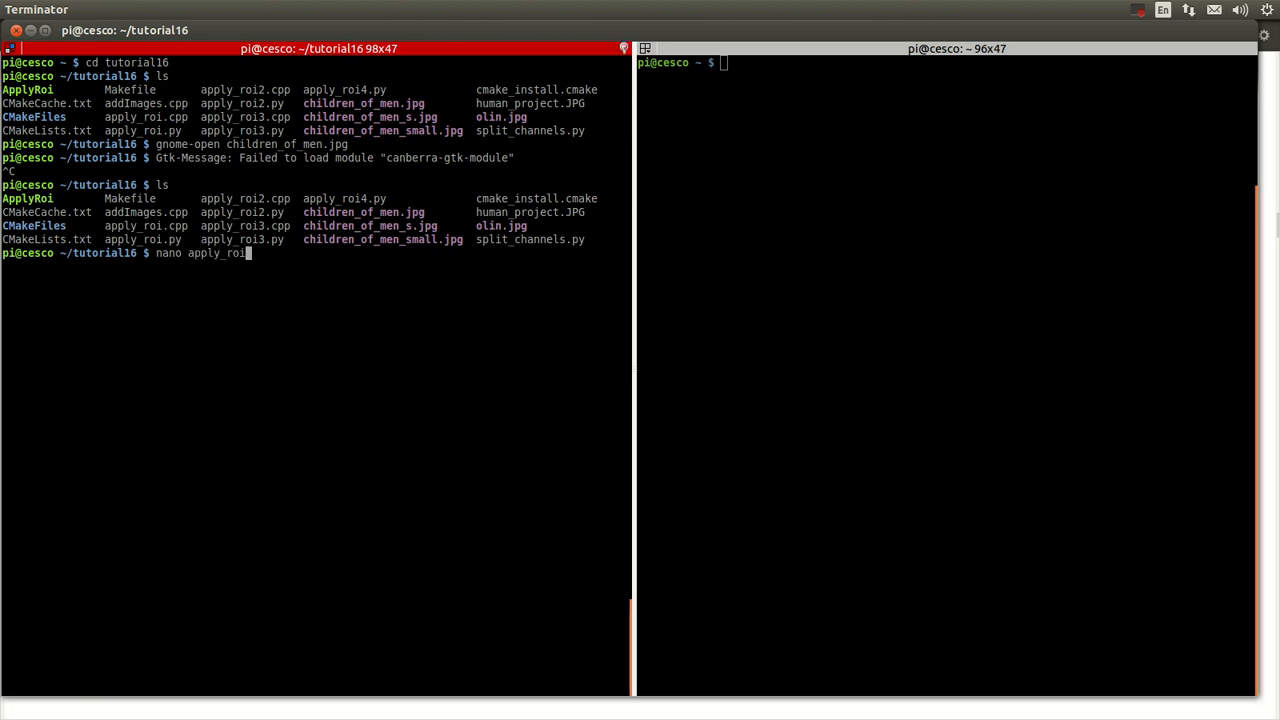
{"action": "type", "text": "2"}
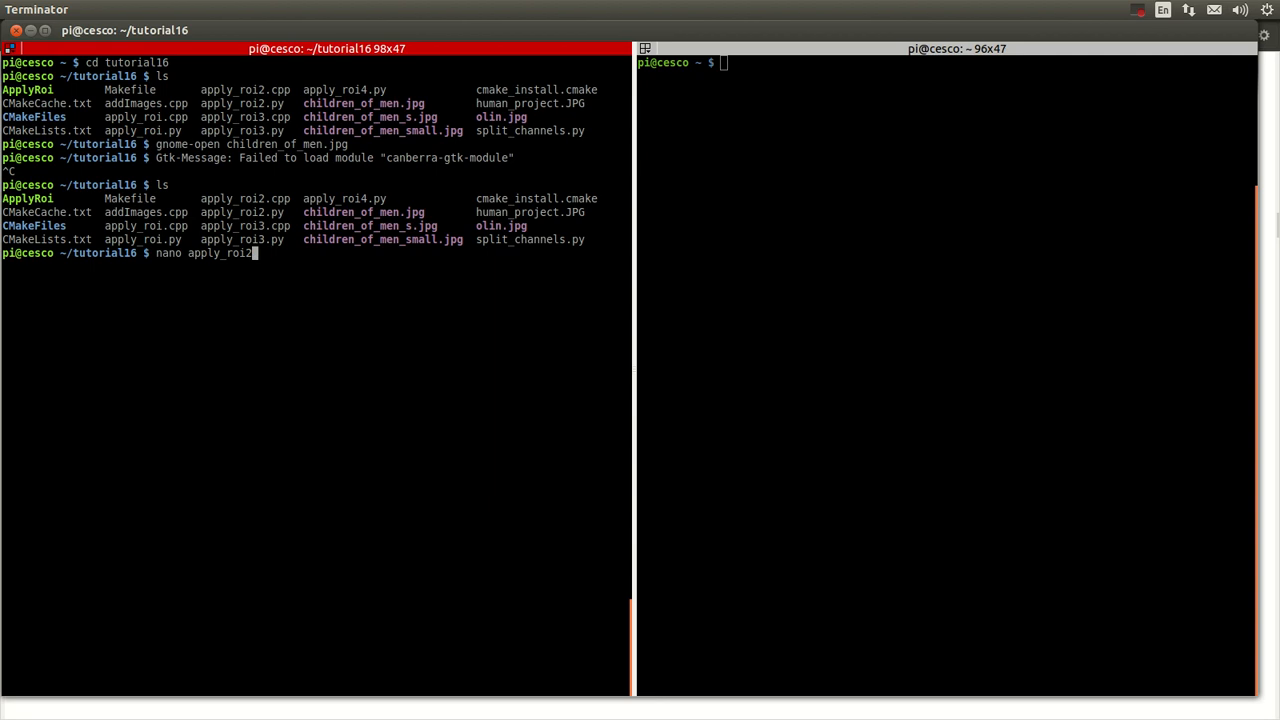
Step: Open apply_roi2.cpp in nano and read the imageROI and cv::addWeighted code
{"action": "type", "text": ".cpp"}
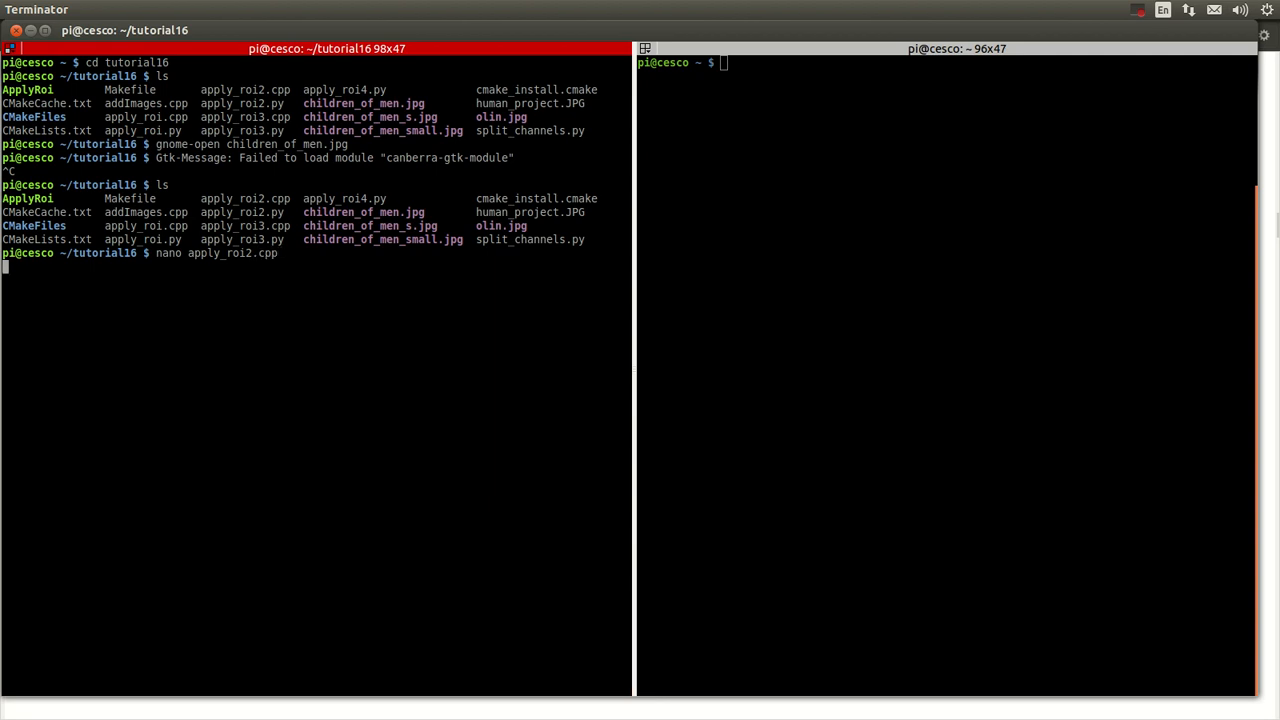
{"action": "key", "text": "Return"}
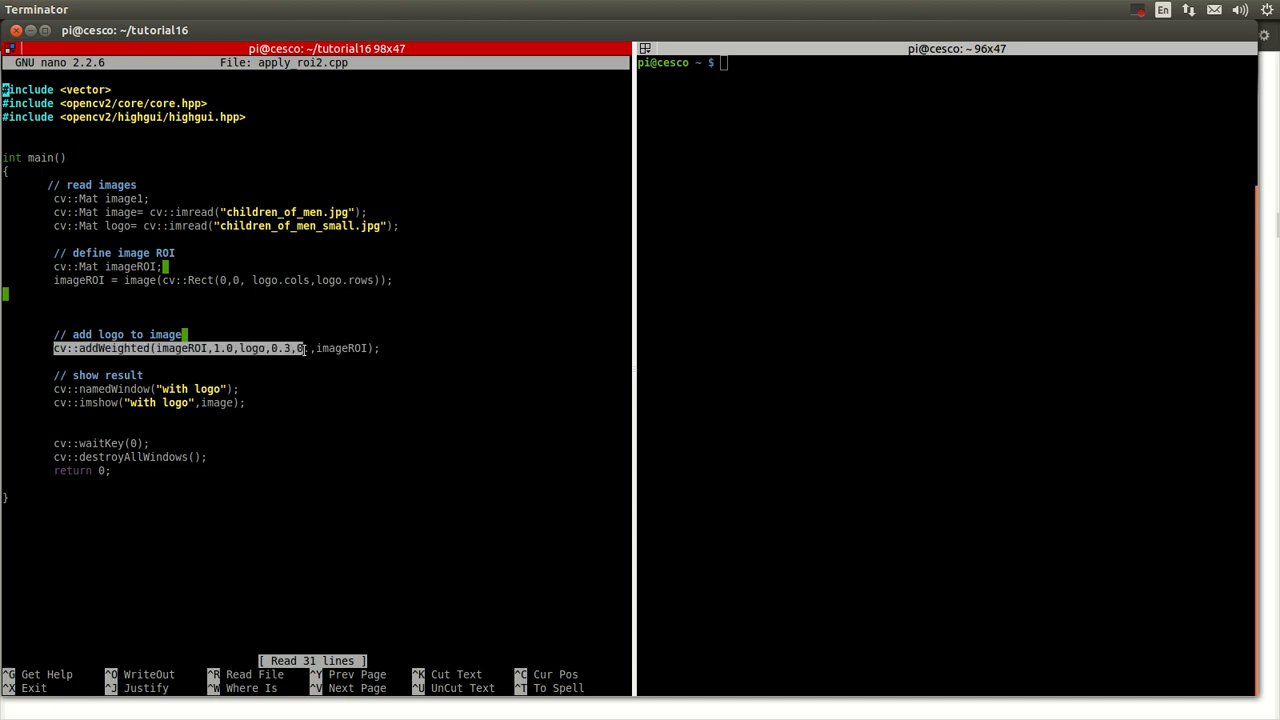
{"action": "type", "text": ".,"}
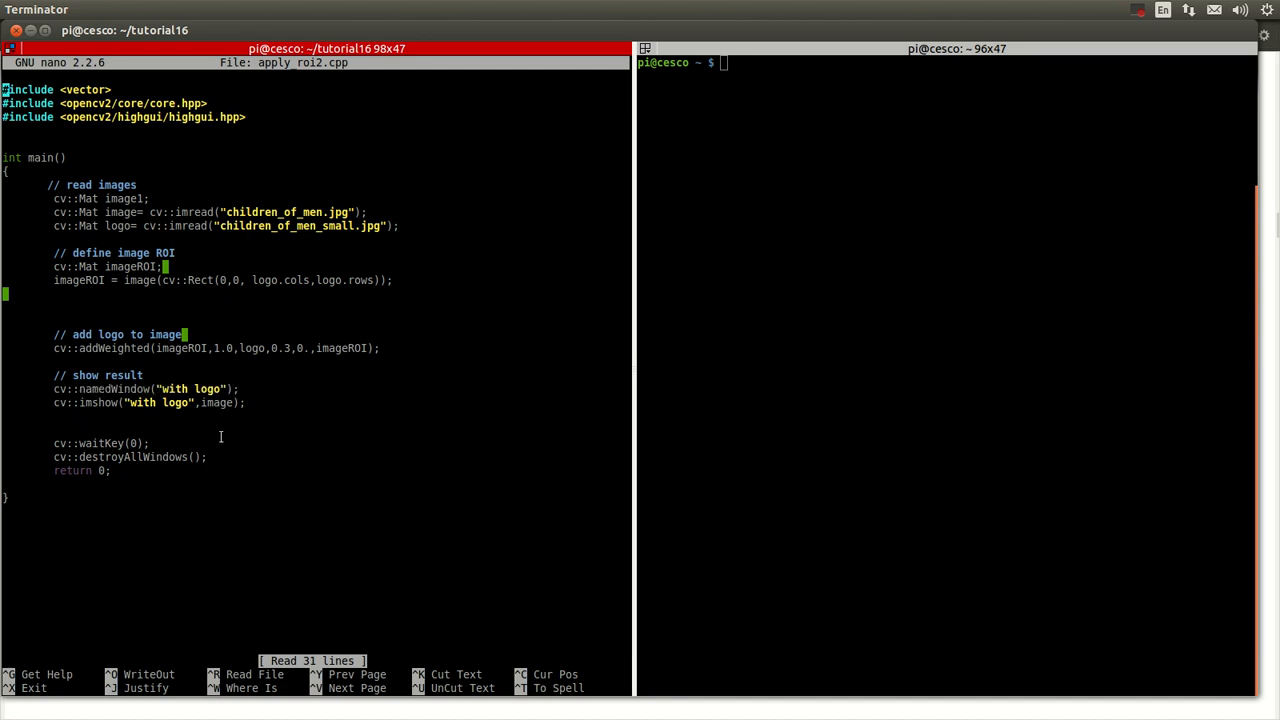
Step: Exit nano and run ./ApplyRoi in the left pane, then clear the screen
{"action": "key", "text": "ctrl+x"}
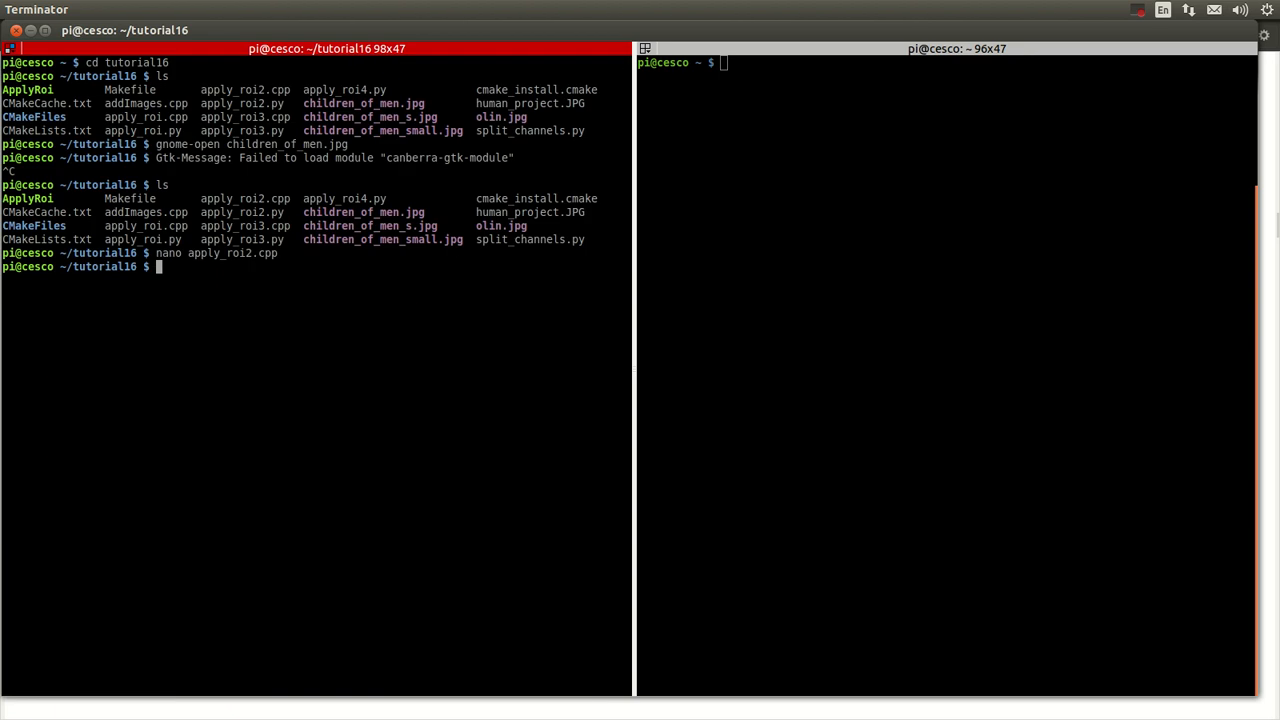
{"action": "type", "text": "./"}
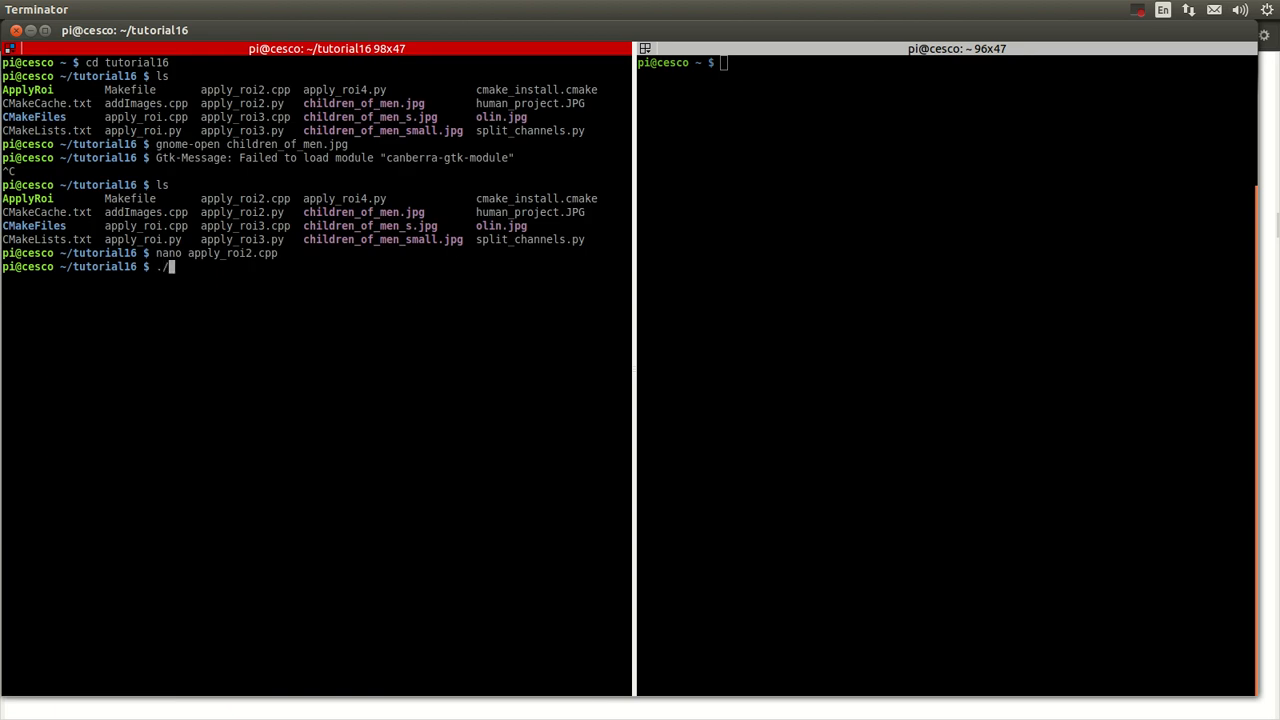
{"action": "type", "text": "ApplyRoi"}
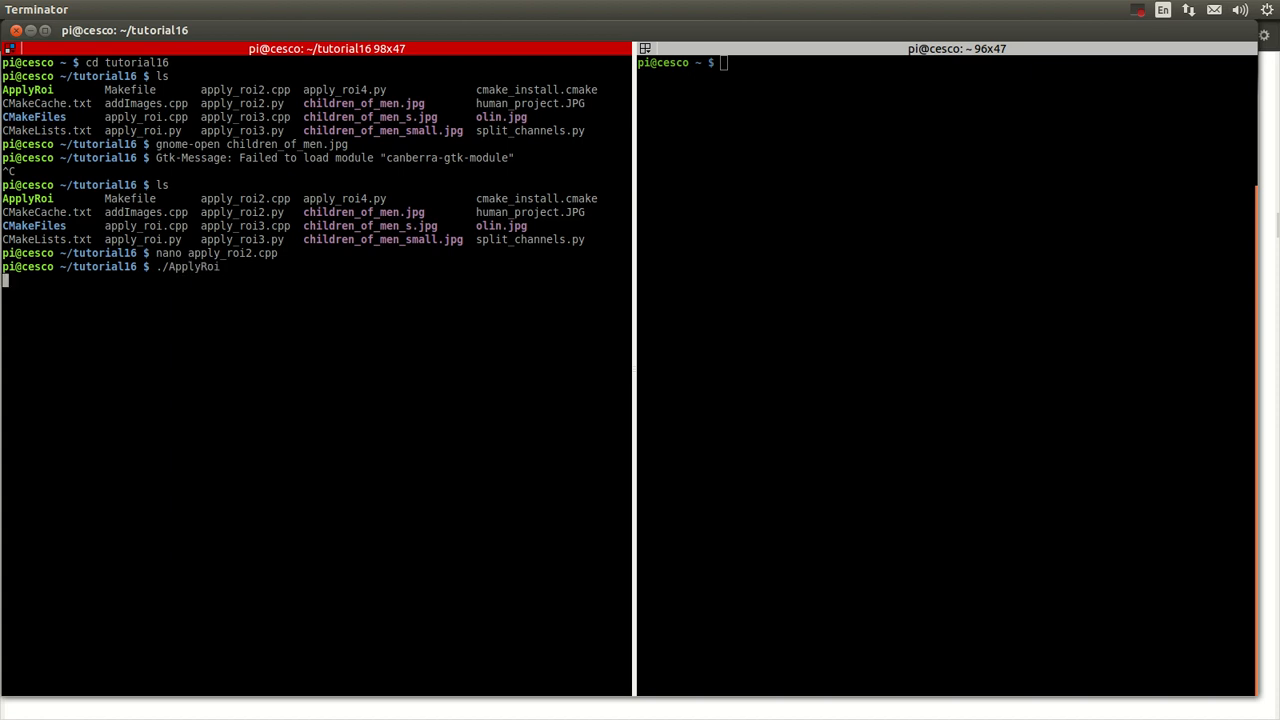
{"action": "key", "text": "Return"}
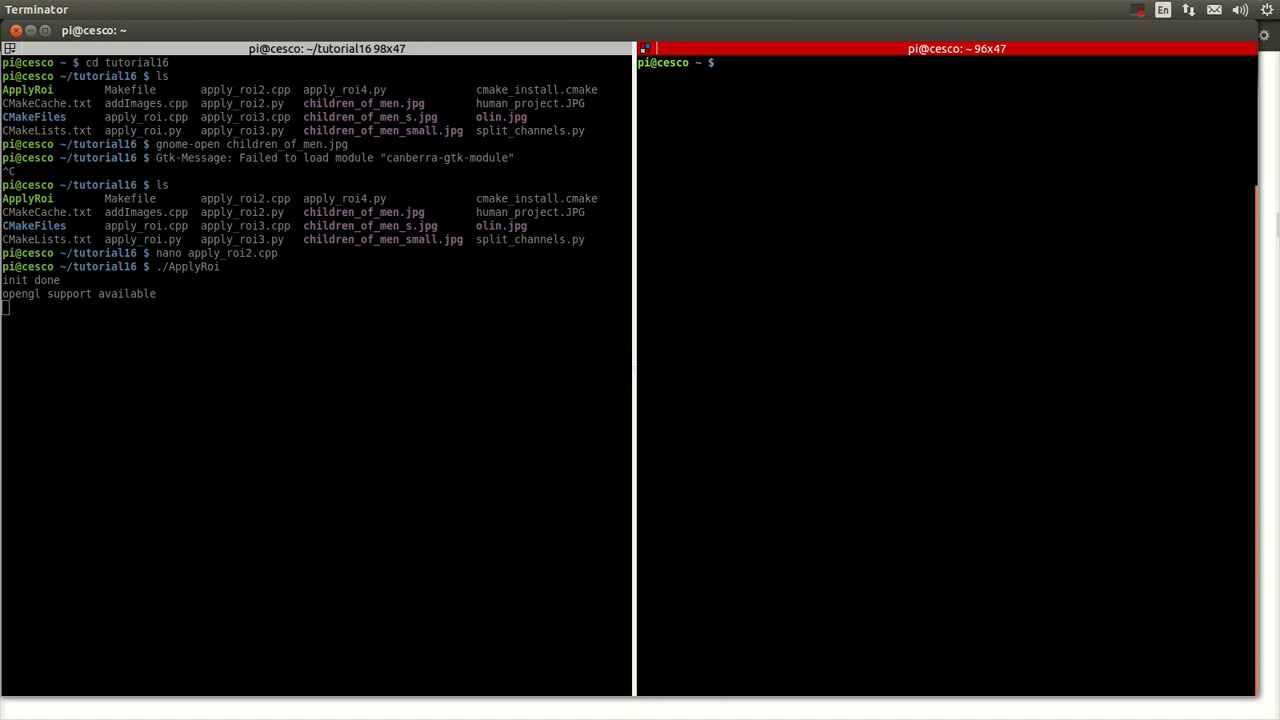
{"action": "type", "text": "clear"}
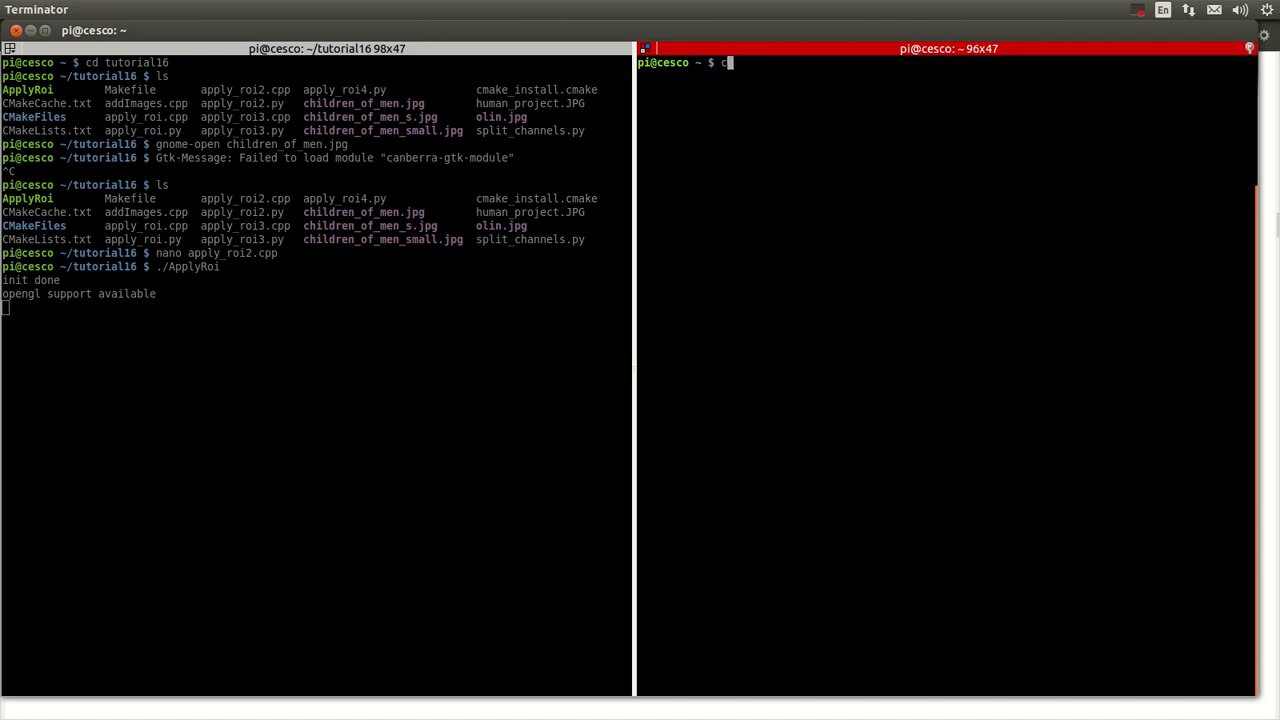
Step: In the right pane, cd into tutorial16 and open apply_roi2.cpp in nano
{"action": "type", "text": "d"}
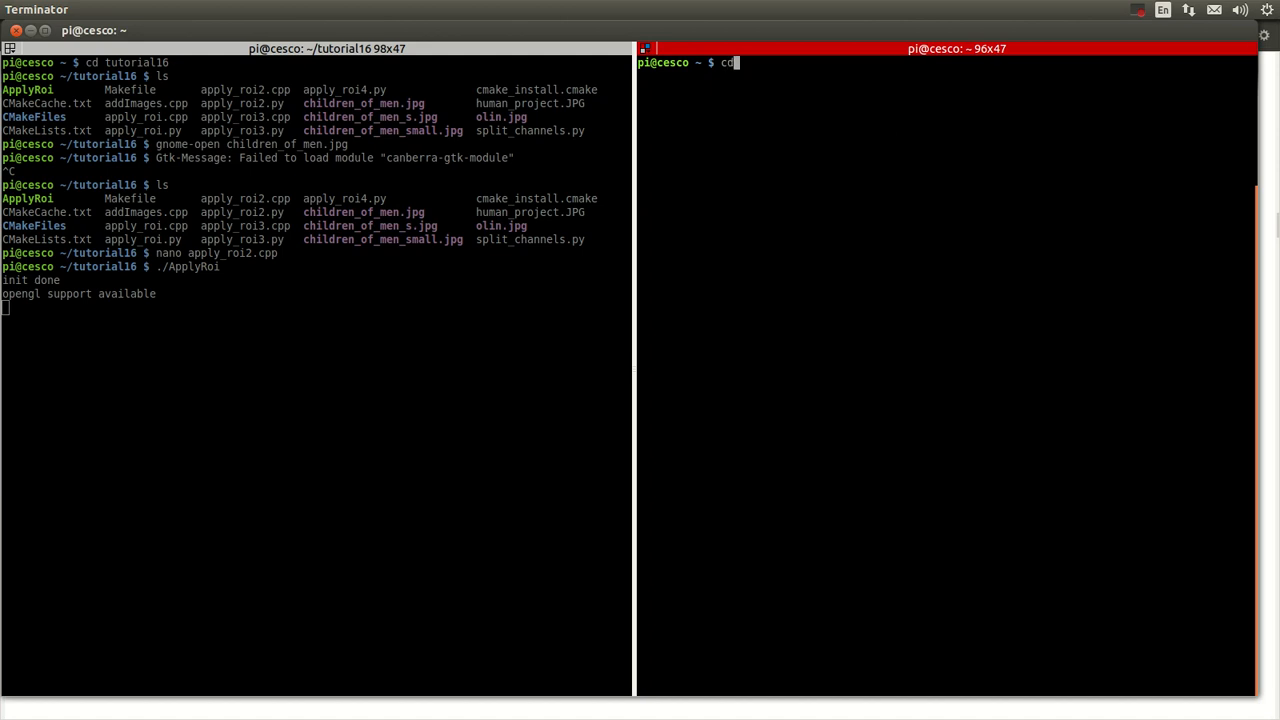
{"action": "type", "text": "tutorial16"}
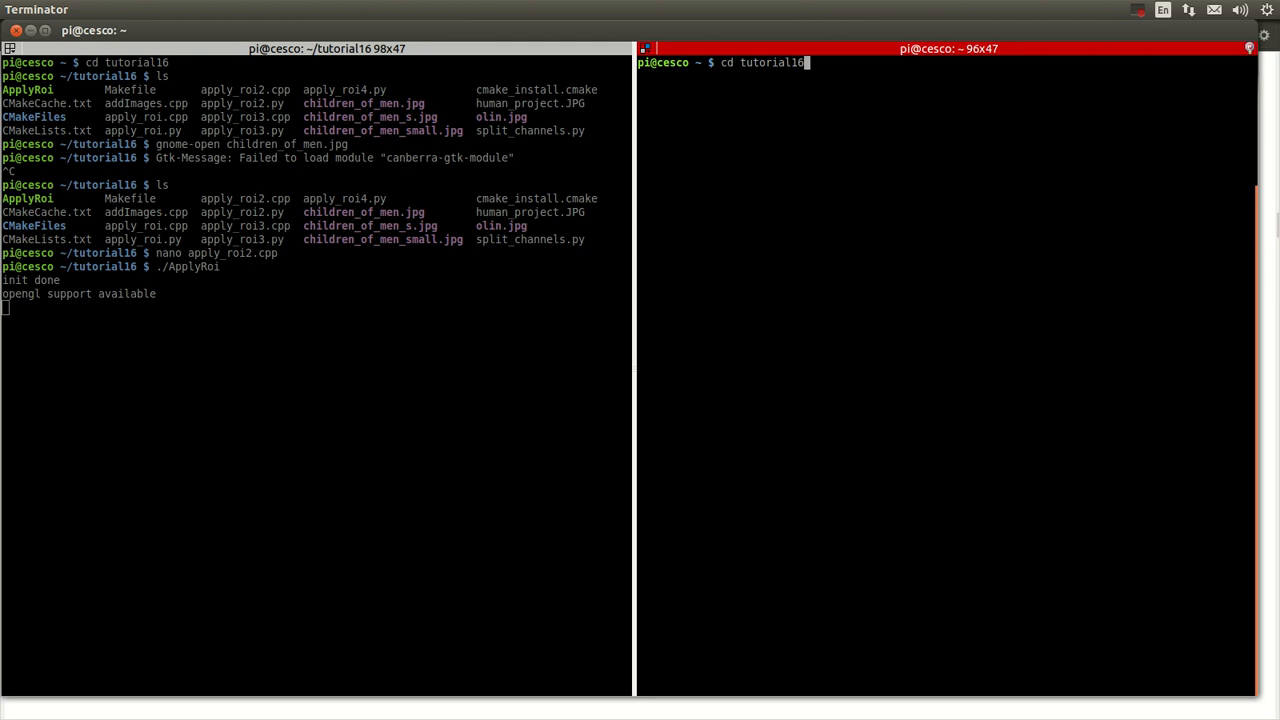
{"action": "type", "text": "nano"}
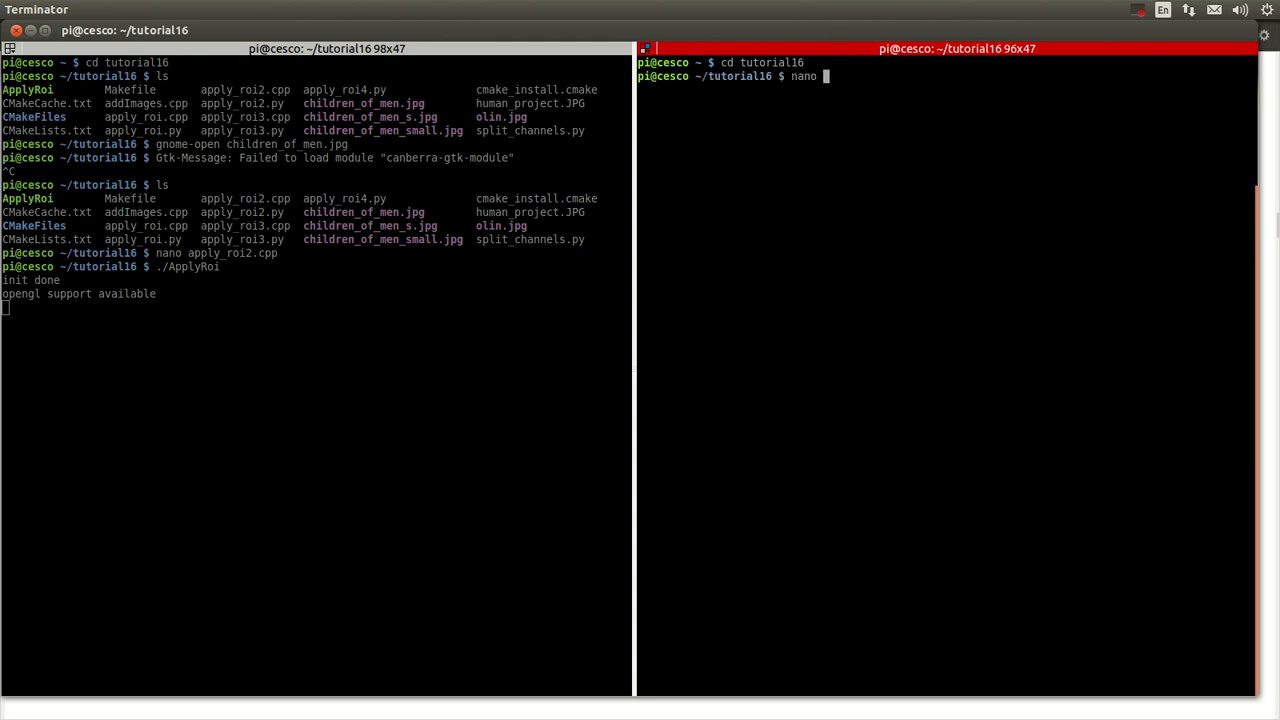
{"action": "type", "text": "apply_roi."}
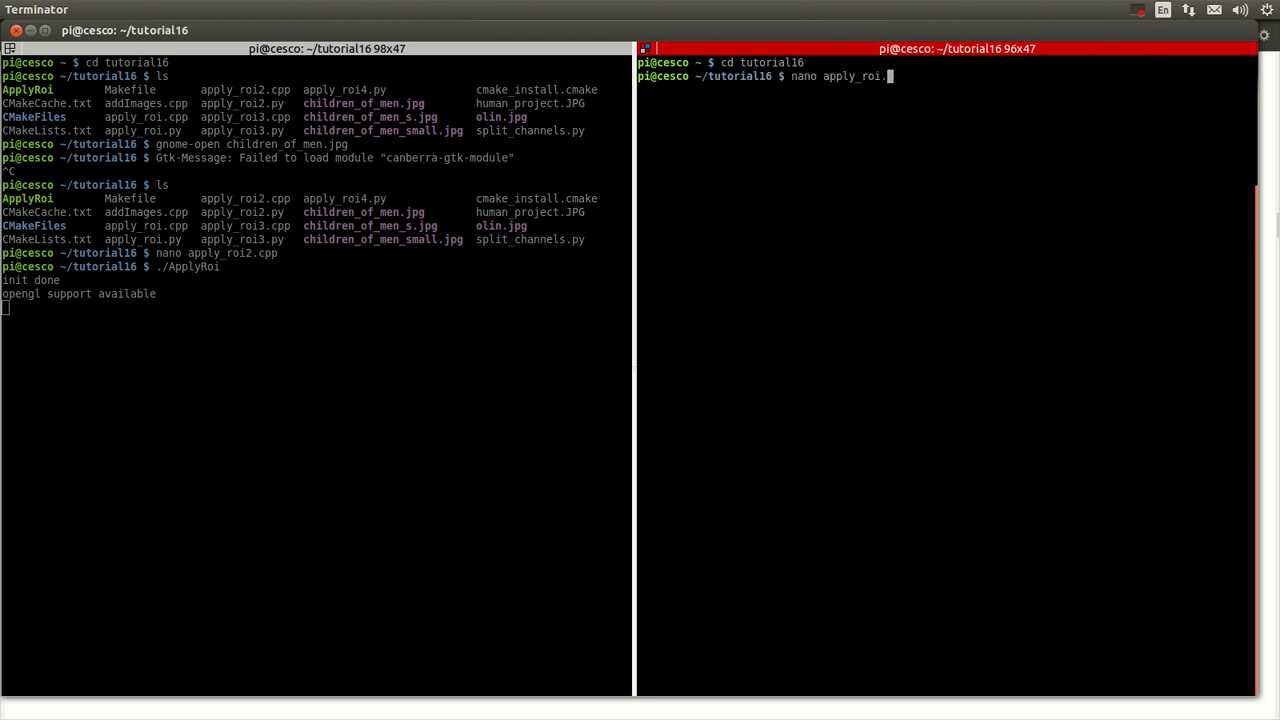
{"action": "key", "text": "BackSpace"}
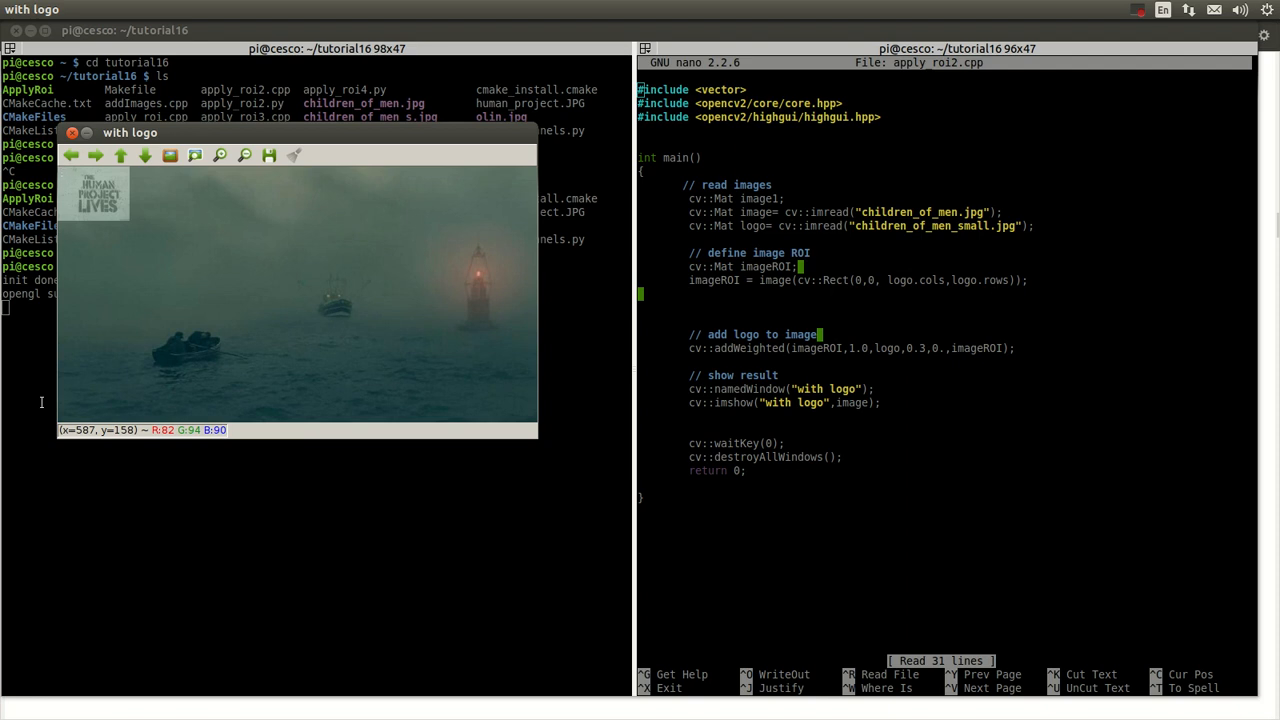
{"action": "mouse_move", "coordinate": [352, 194]}
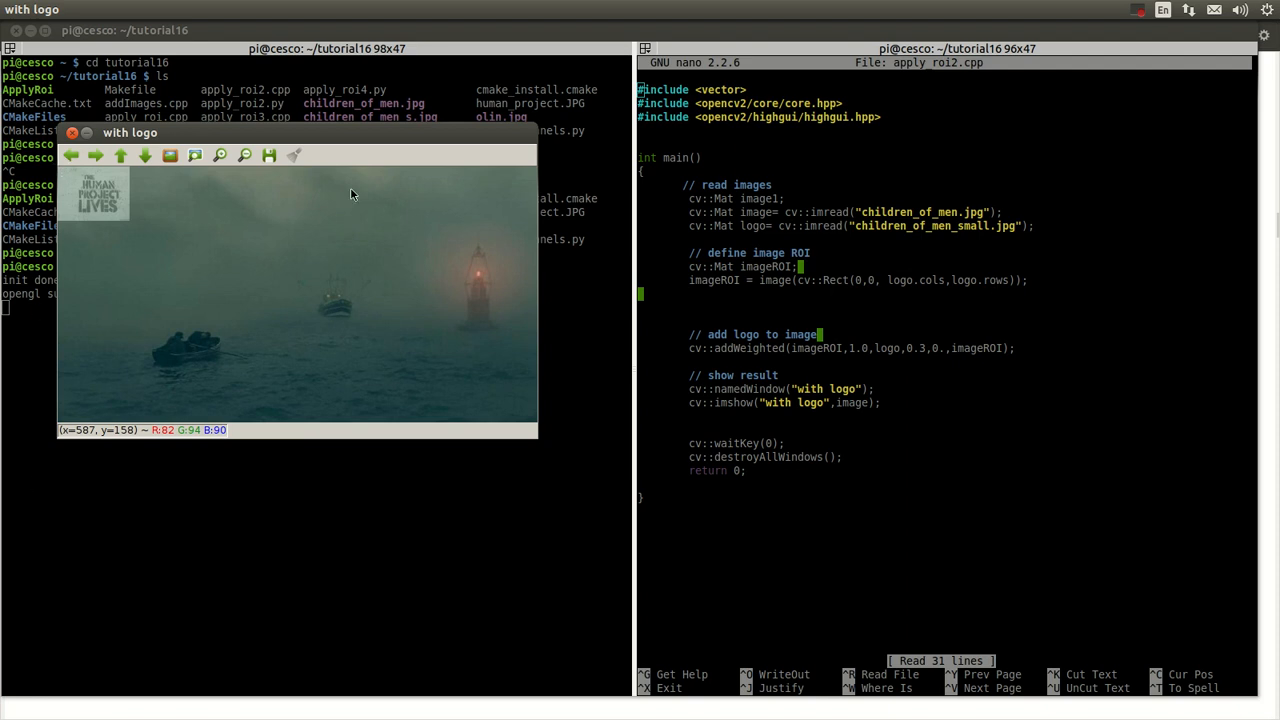
{"action": "mouse_move", "coordinate": [42, 432]}
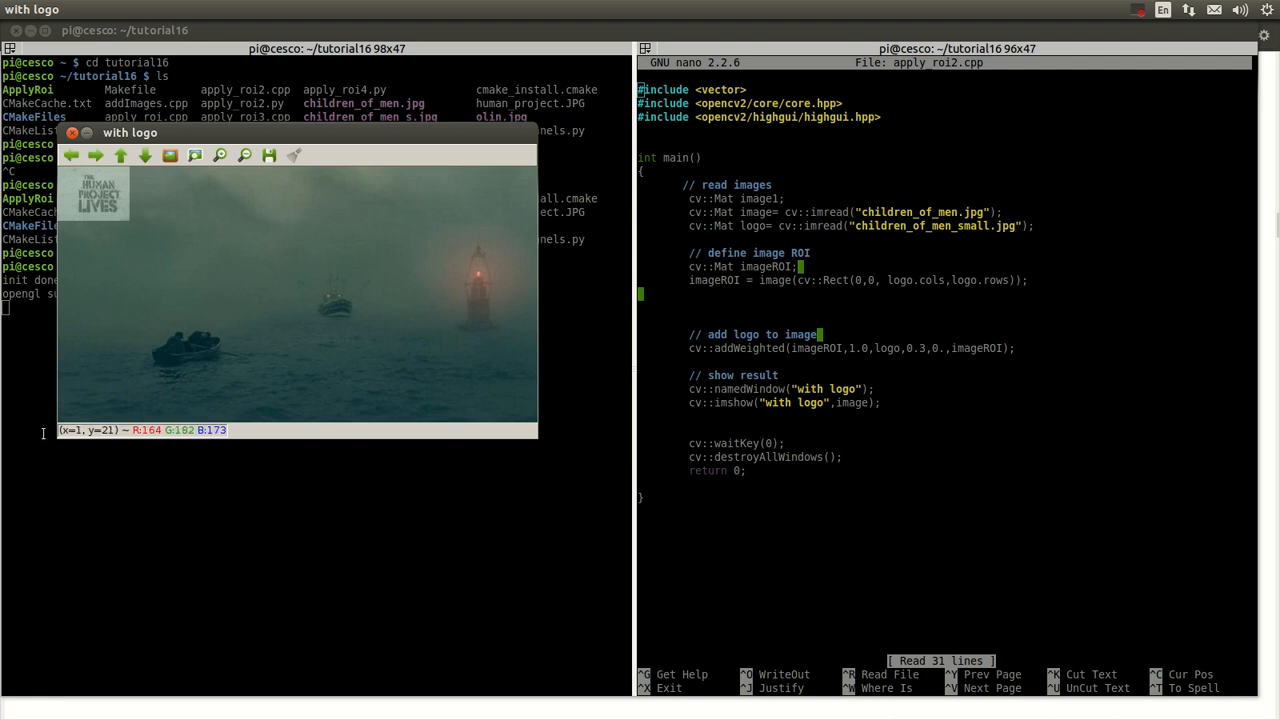
{"action": "mouse_move", "coordinate": [62, 182]}
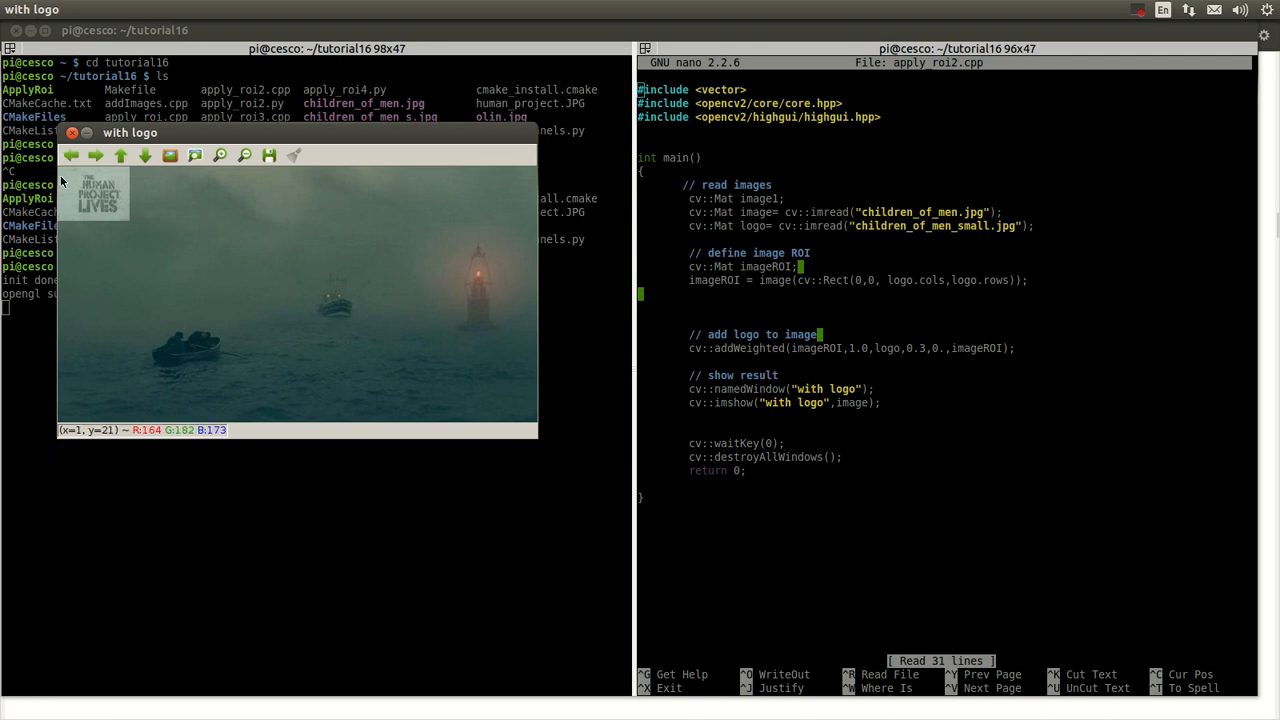
{"action": "mouse_move", "coordinate": [84, 376]}
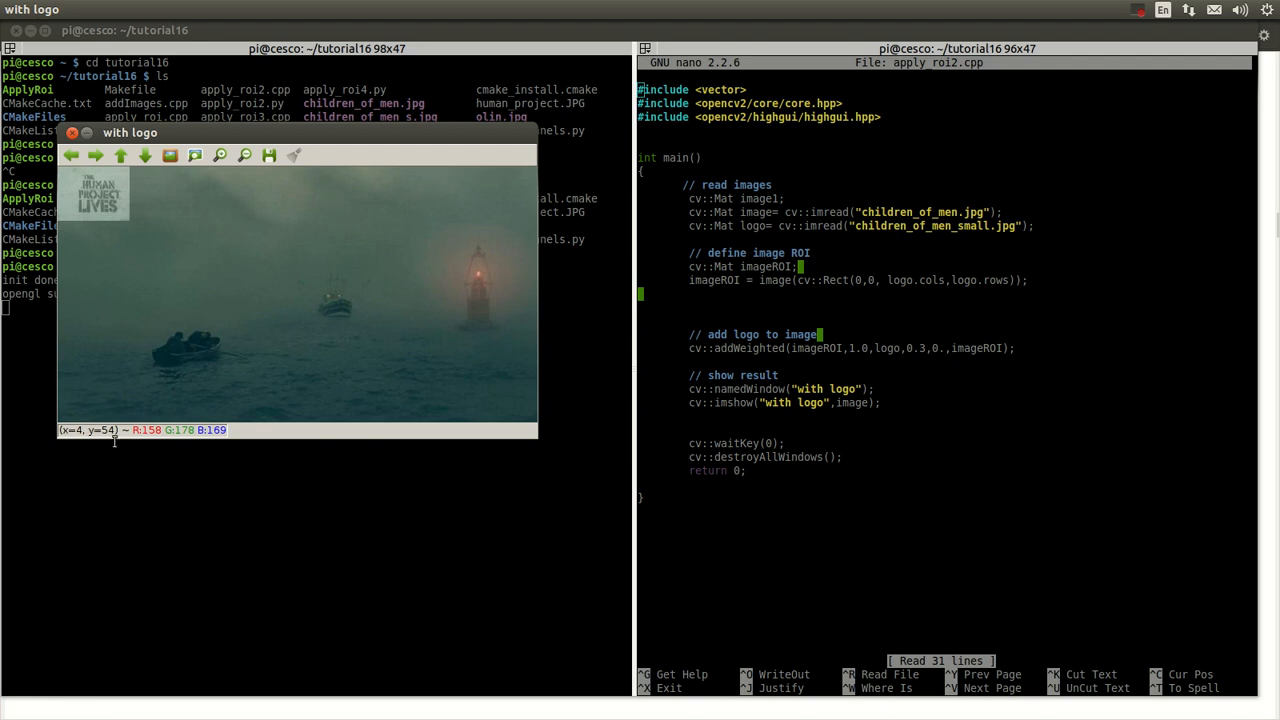
{"action": "mouse_move", "coordinate": [184, 280]}
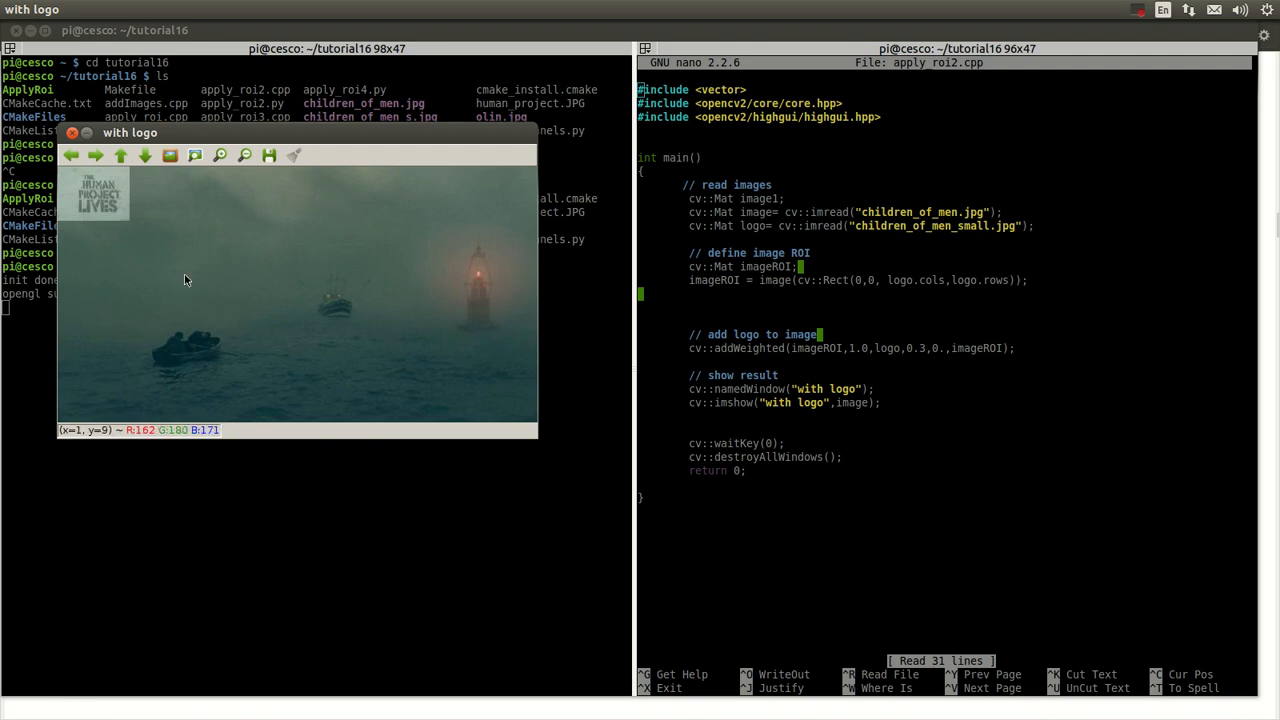
{"action": "mouse_move", "coordinate": [168, 288]}
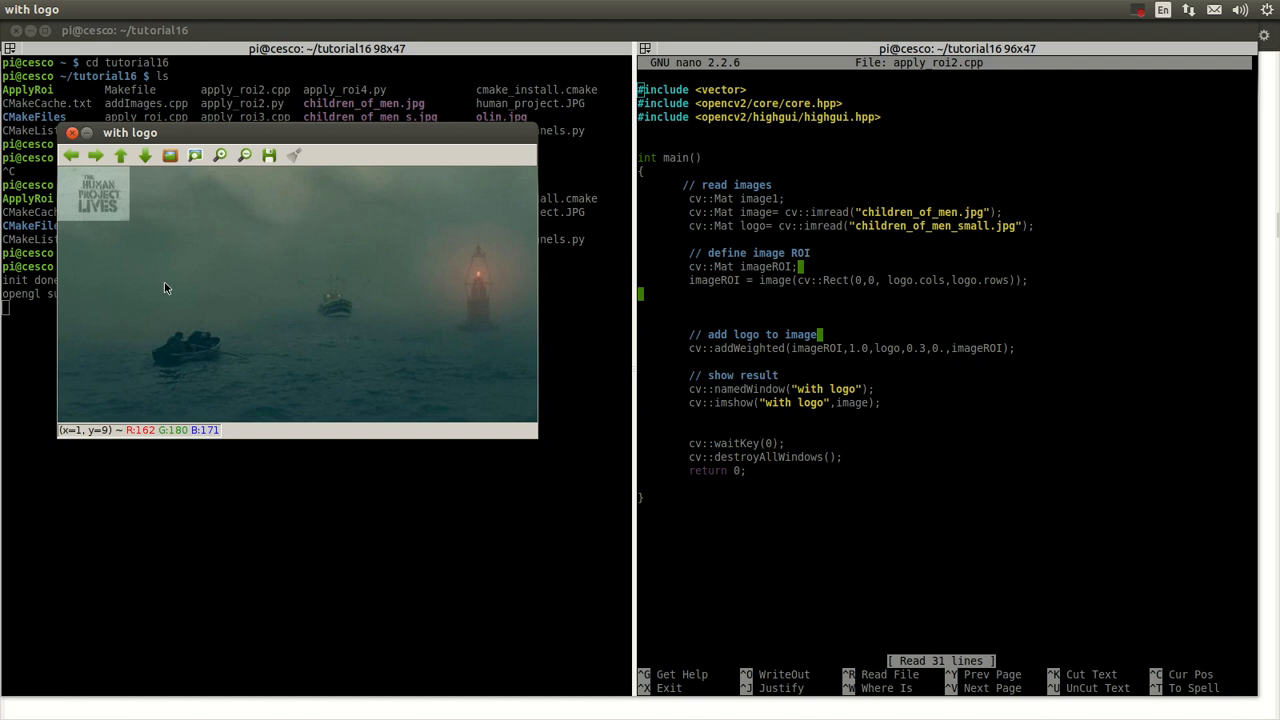
{"action": "mouse_move", "coordinate": [196, 288]}
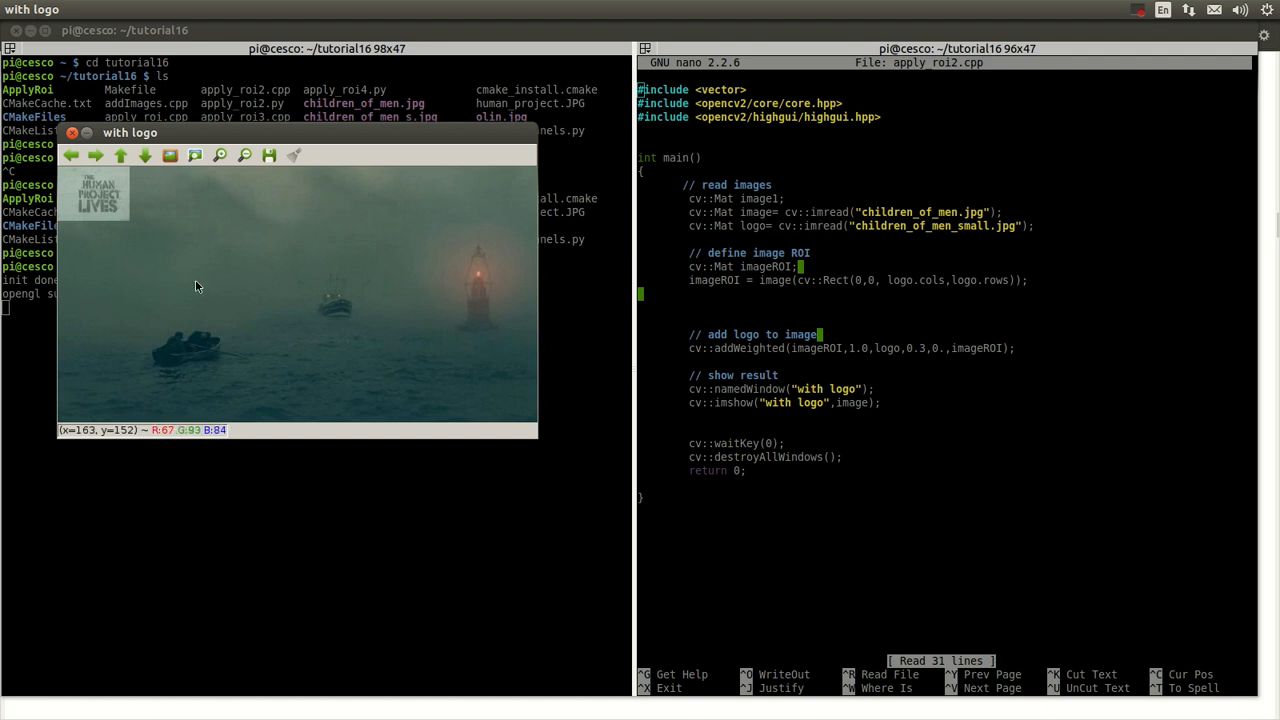
{"action": "mouse_move", "coordinate": [160, 292]}
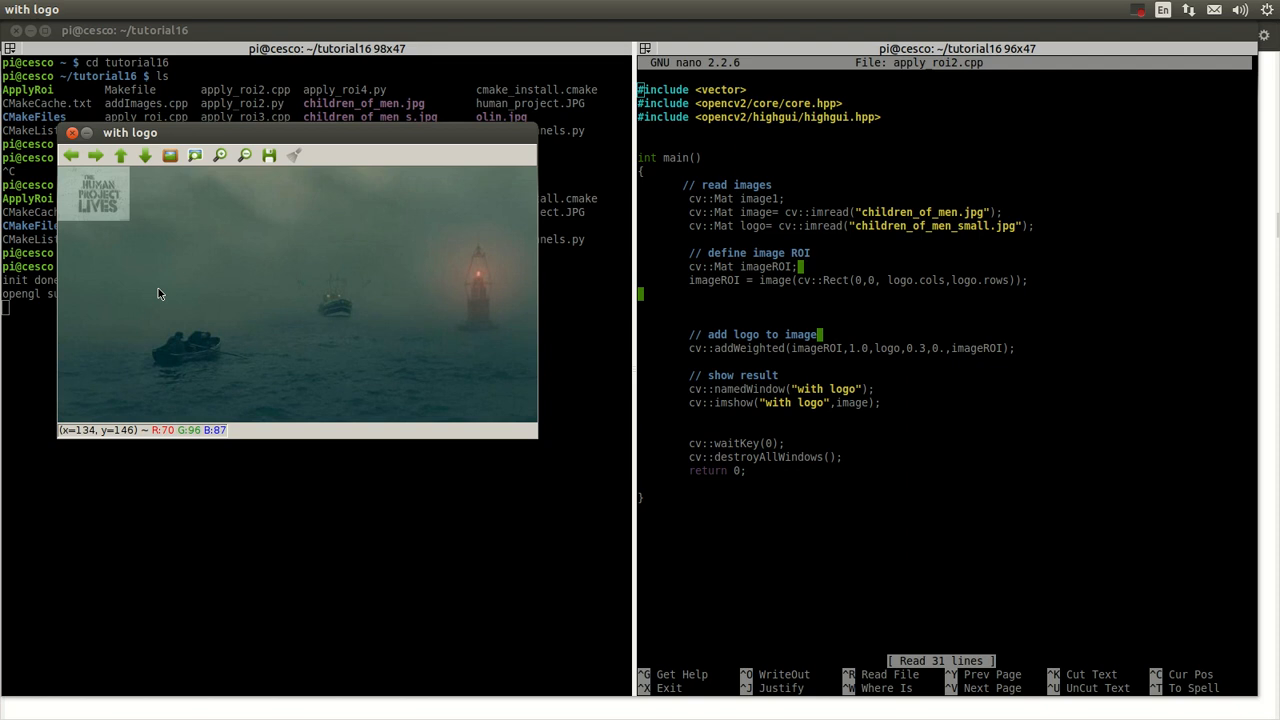
{"action": "mouse_move", "coordinate": [612, 220]}
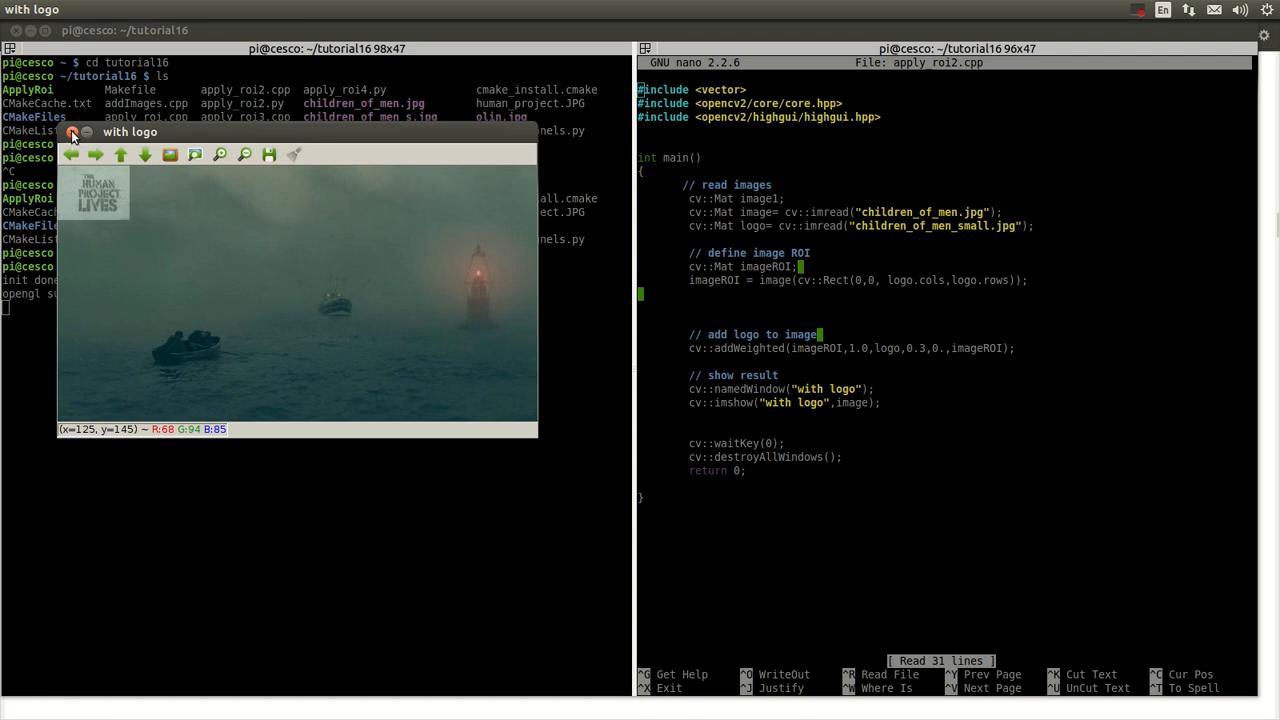
{"action": "mouse_move", "coordinate": [80, 164]}
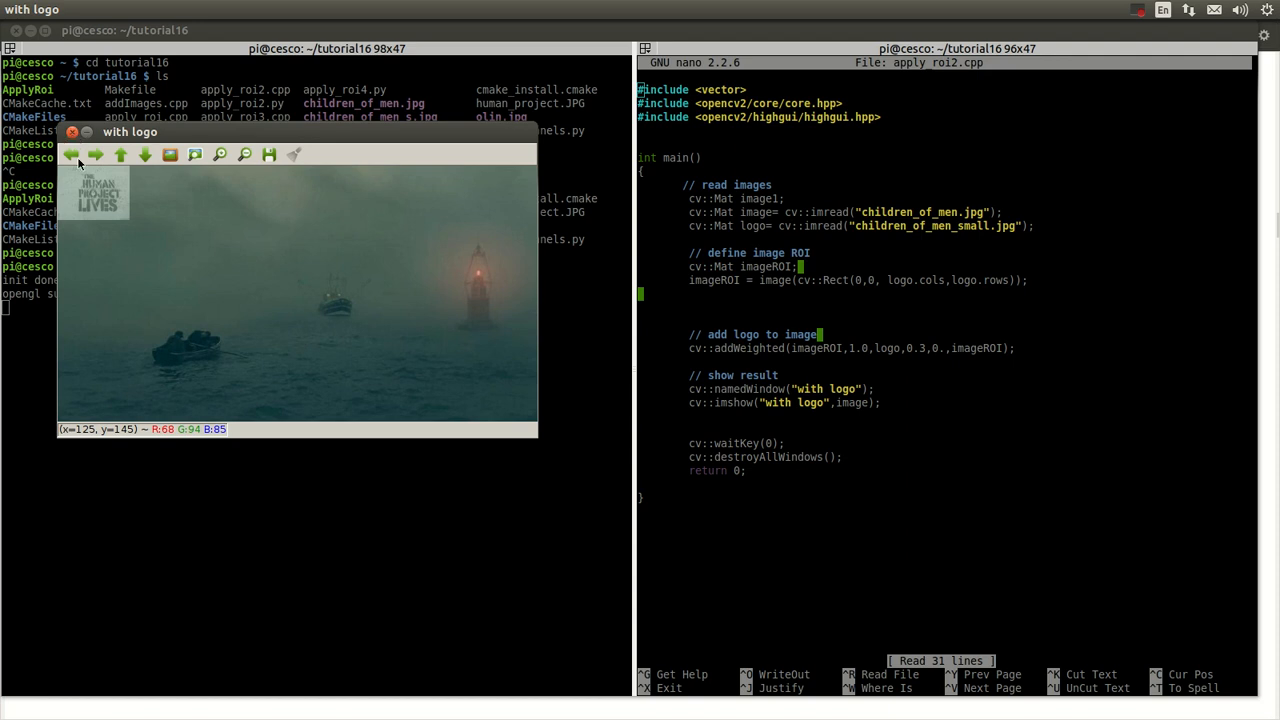
{"action": "mouse_move", "coordinate": [302, 146]}
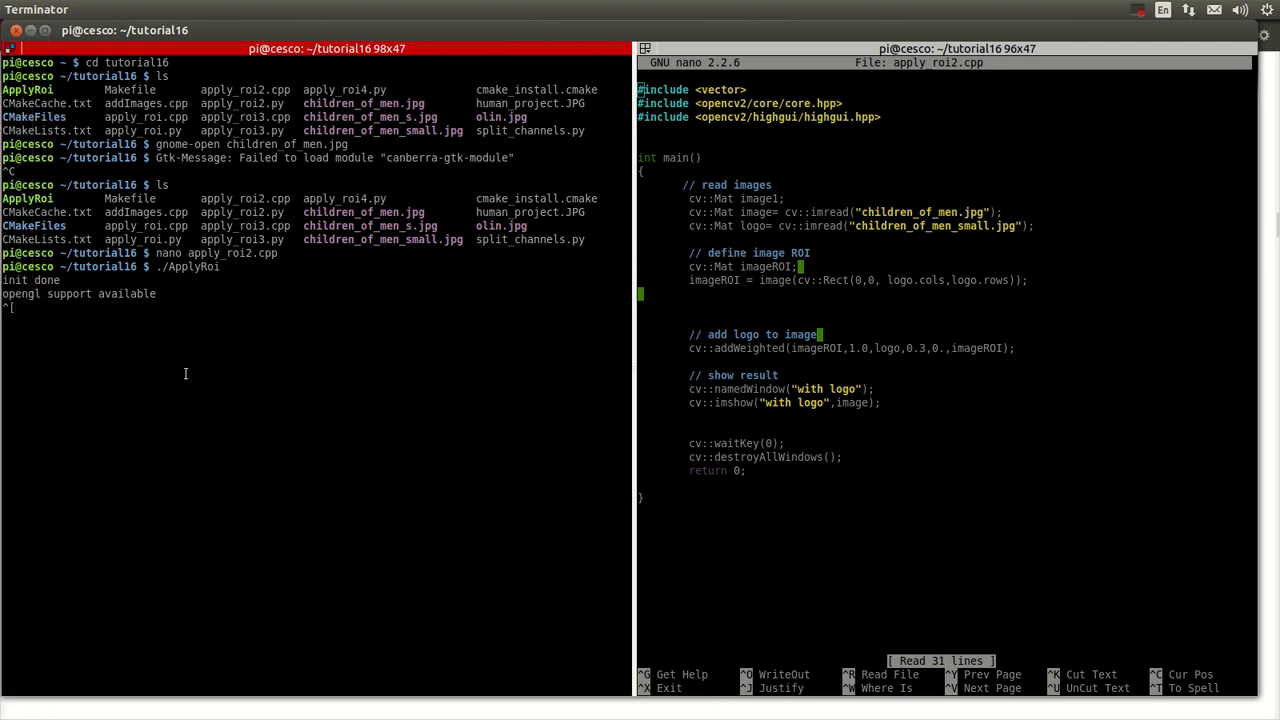
Step: Suspend ./ApplyRoi with Ctrl+Z and start typing cd ../tutorial16_re
{"action": "key", "text": "ctrl+z"}
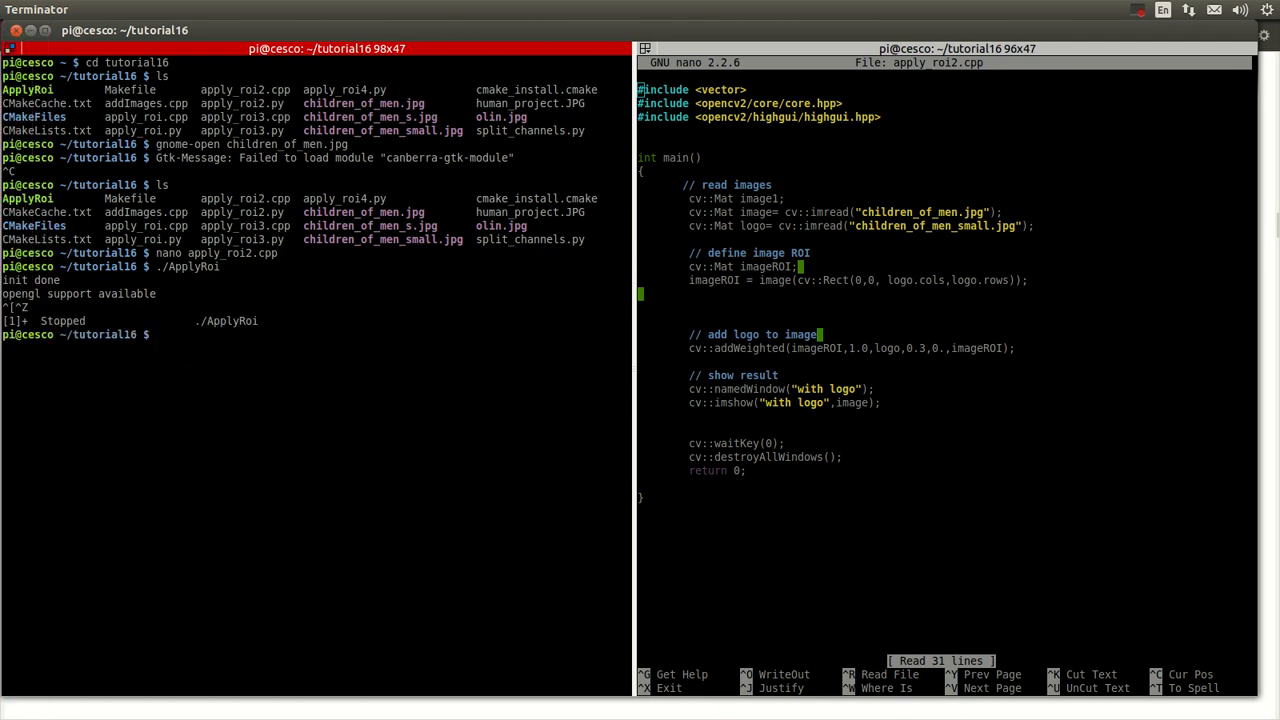
{"action": "type", "text": "cd .."}
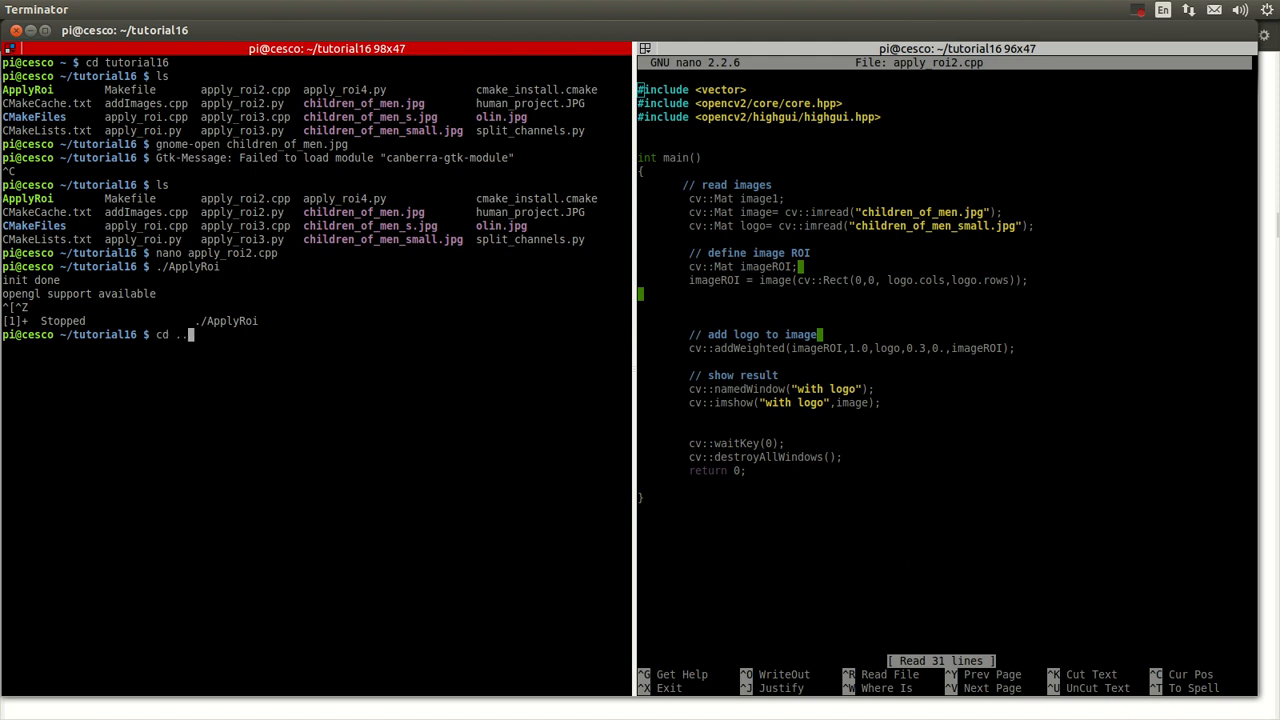
{"action": "type", "text": "/tut"}
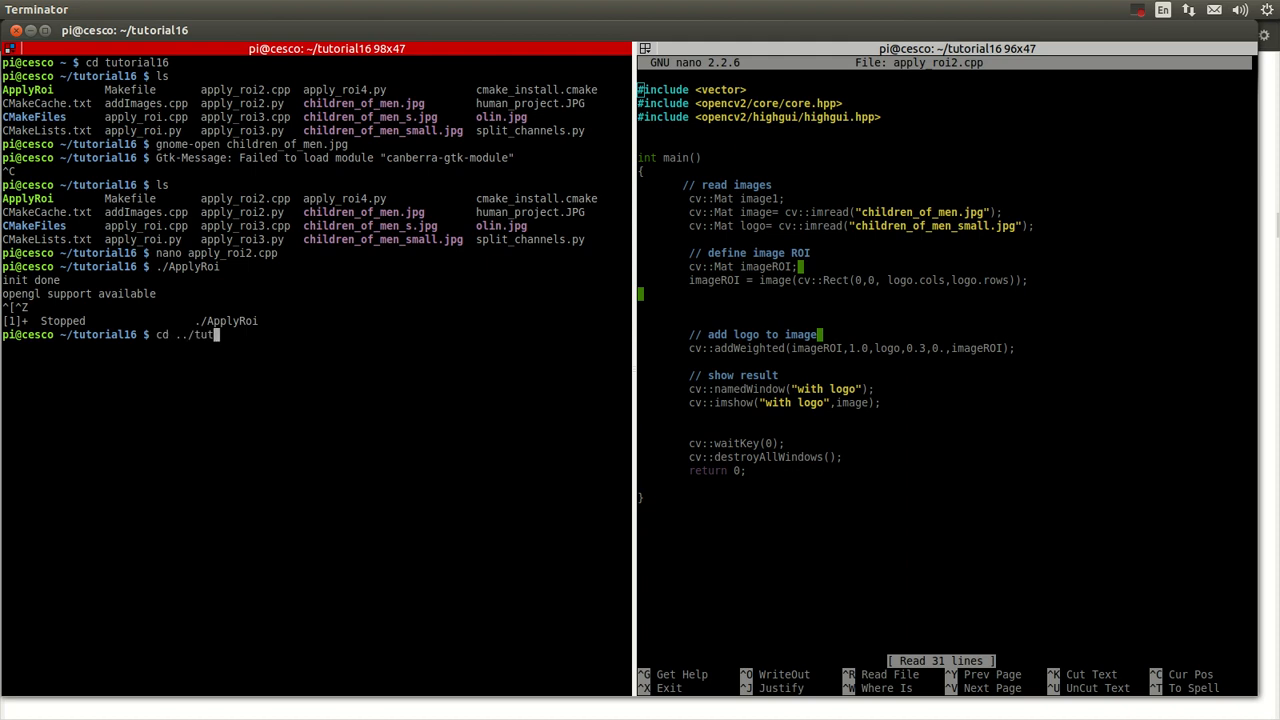
{"action": "type", "text": "orial16"}
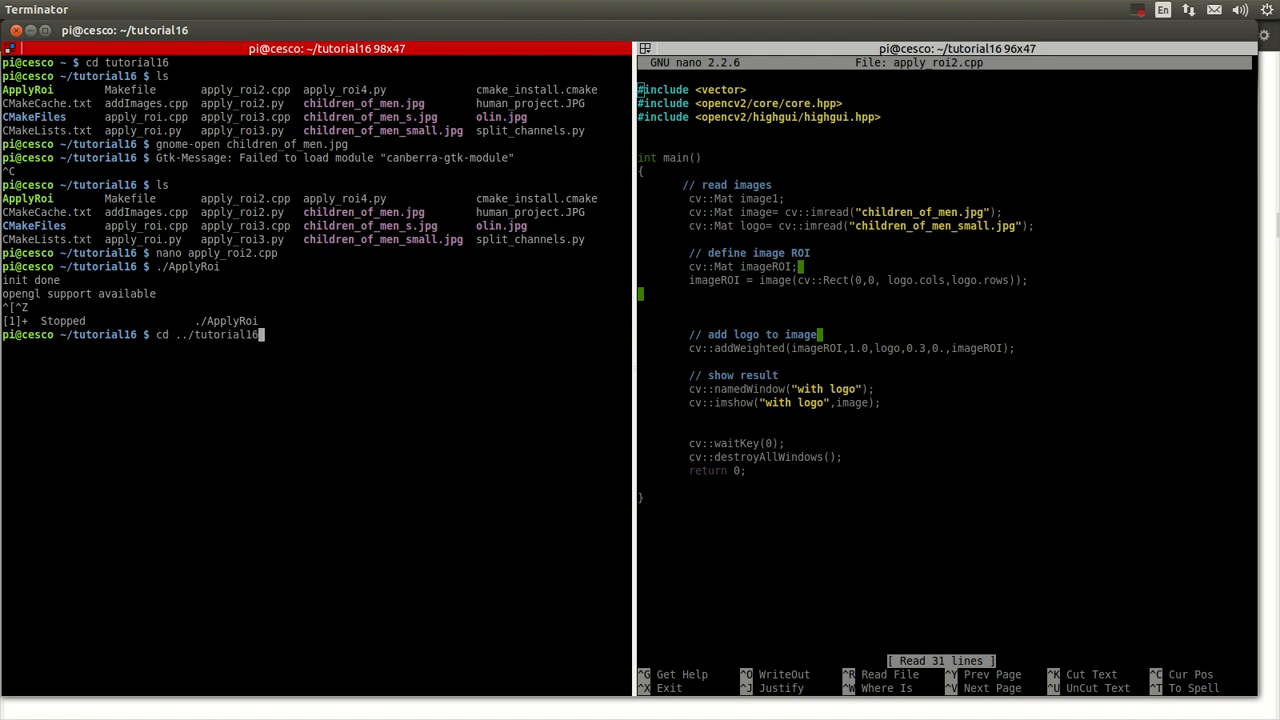
{"action": "type", "text": "re/"}
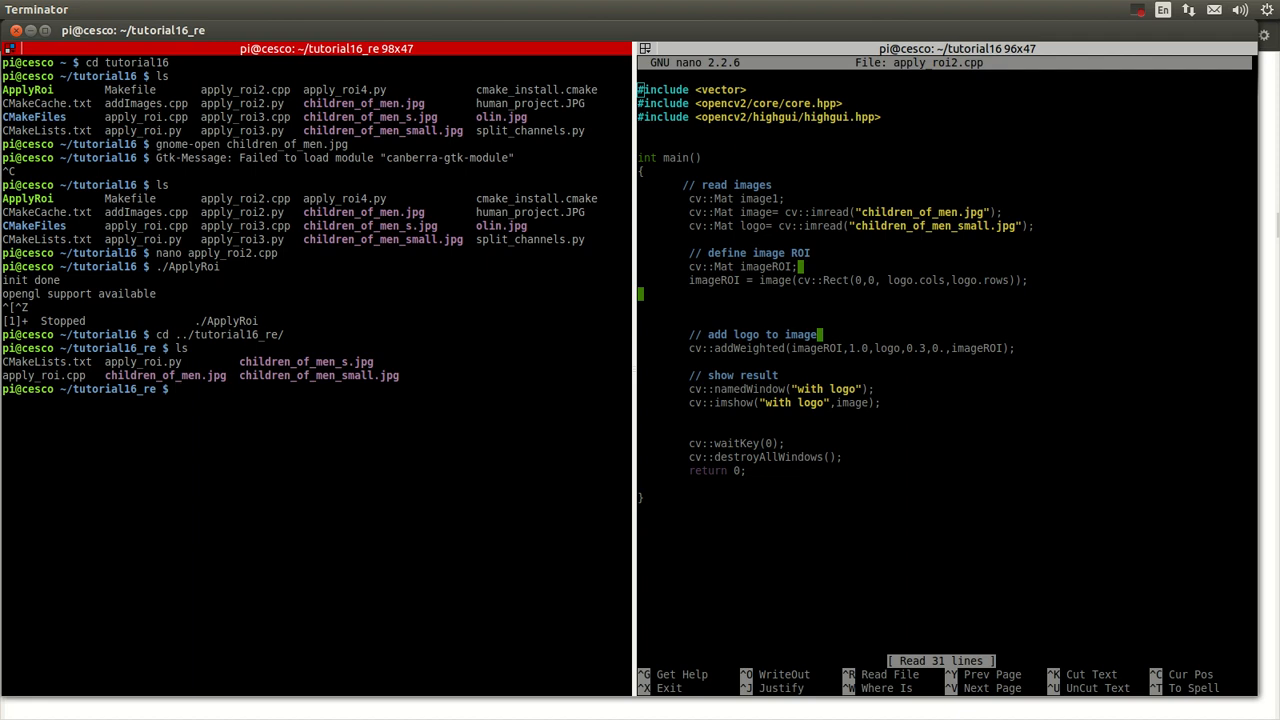
Step: Enter tutorial16_re, list its files, and open apply_roi.cpp in nano
{"action": "type", "text": "nano app"}
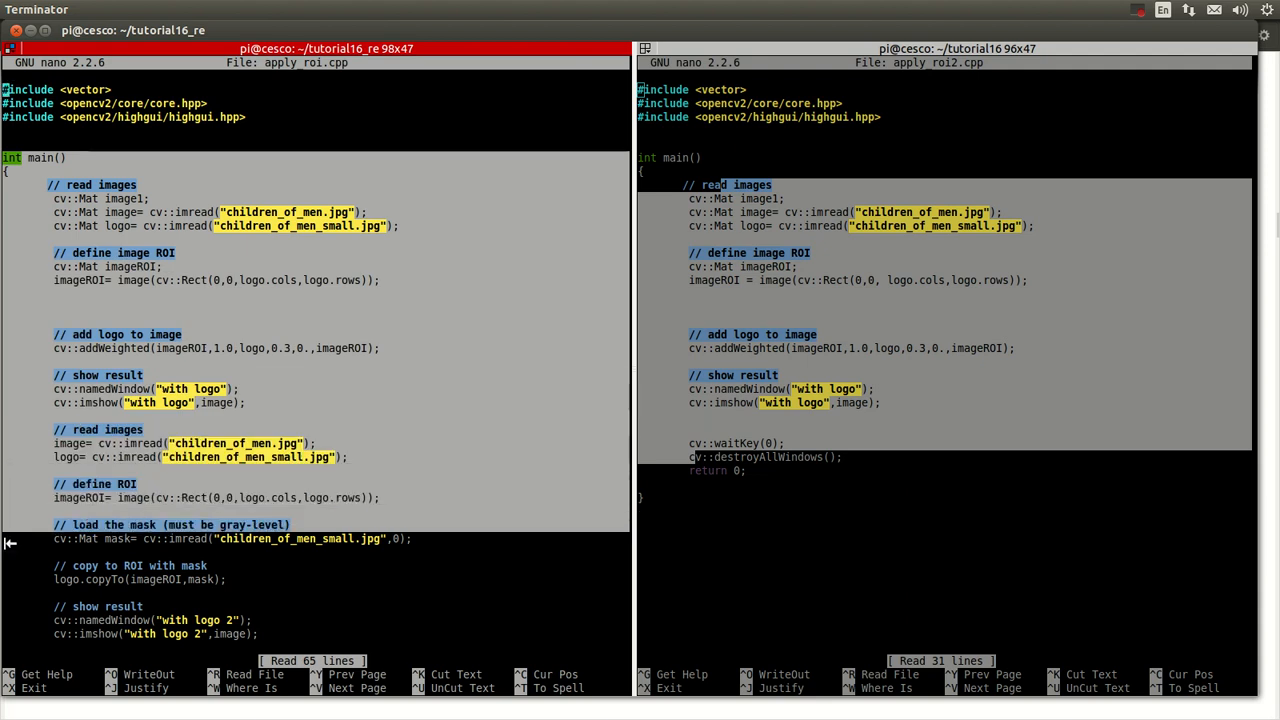
Step: Scroll to the split/addWeighted section, mark the channel lines, and keep channels.at(1)
{"action": "scroll", "scroll_direction": "down", "scroll_amount": 3}
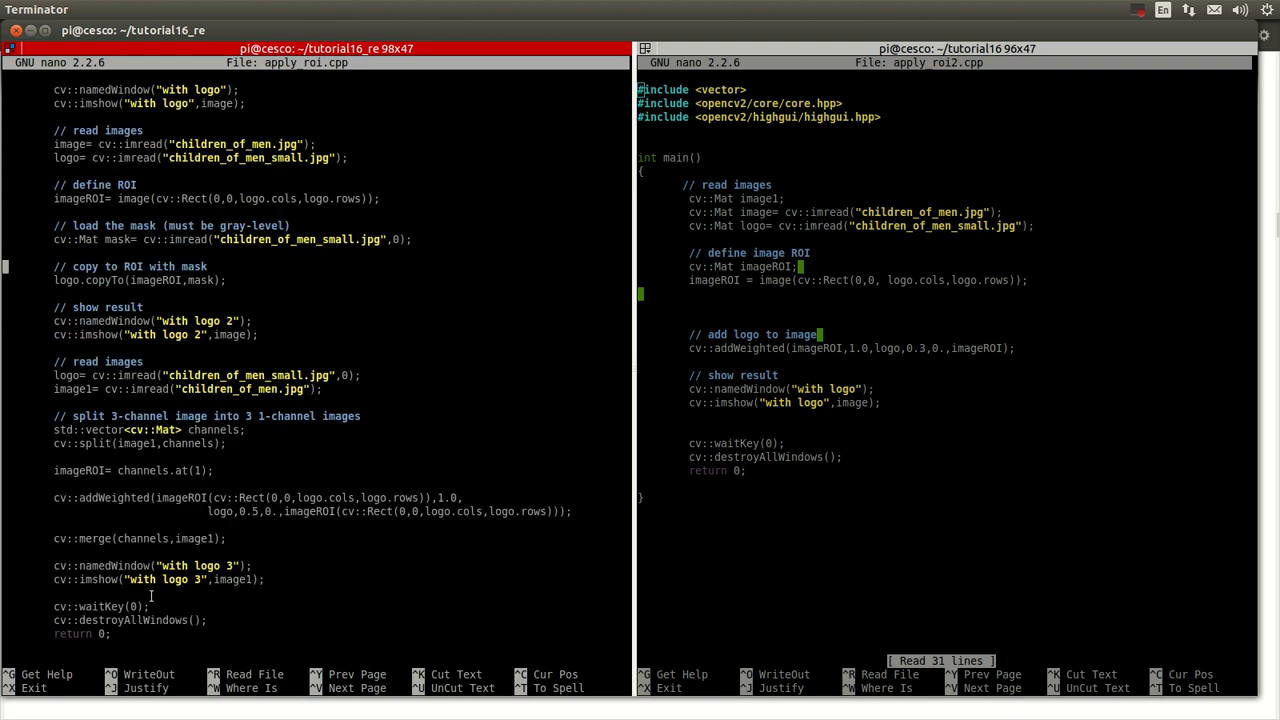
{"action": "mouse_move", "coordinate": [108, 384]}
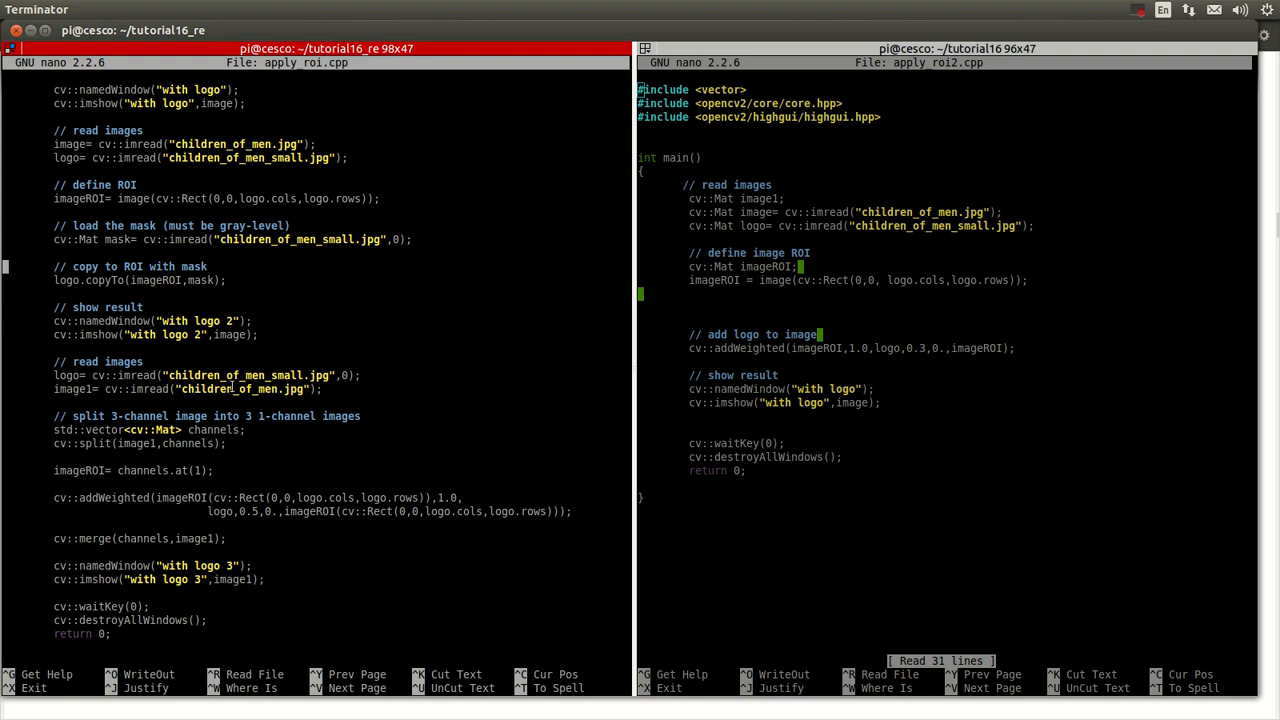
{"action": "double_click", "coordinate": [88, 428]}
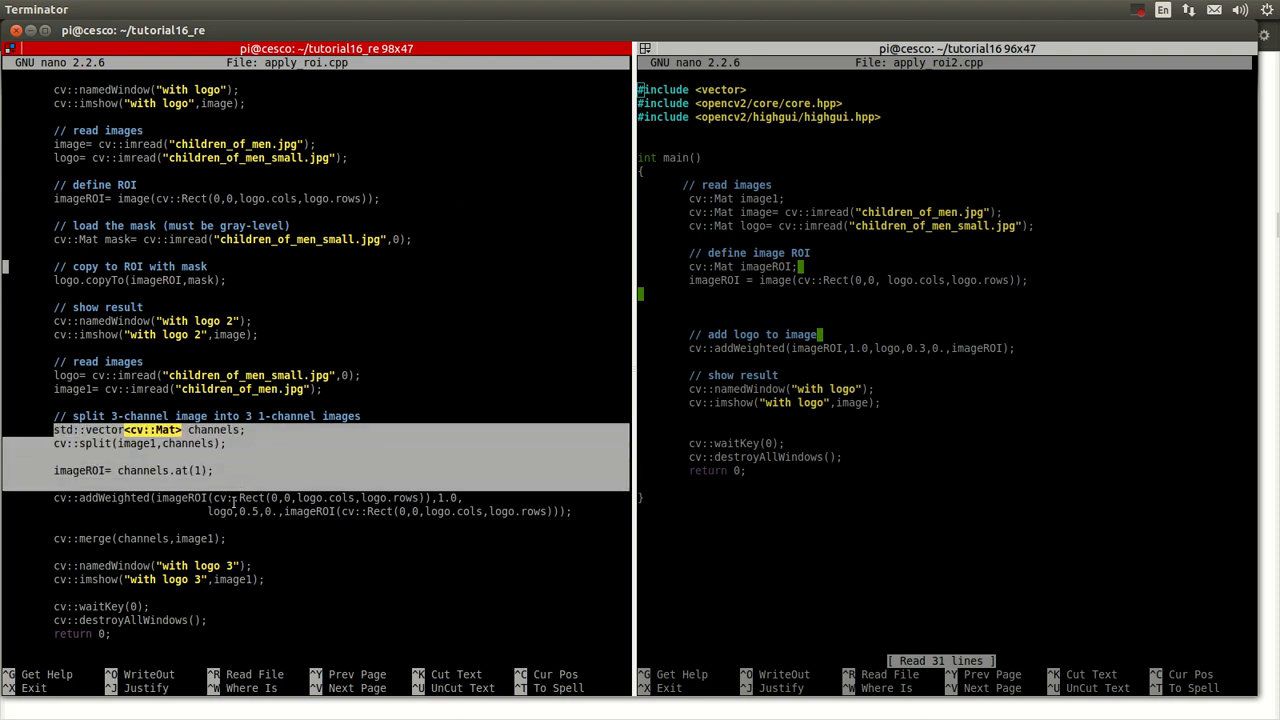
{"action": "mouse_move", "coordinate": [112, 460]}
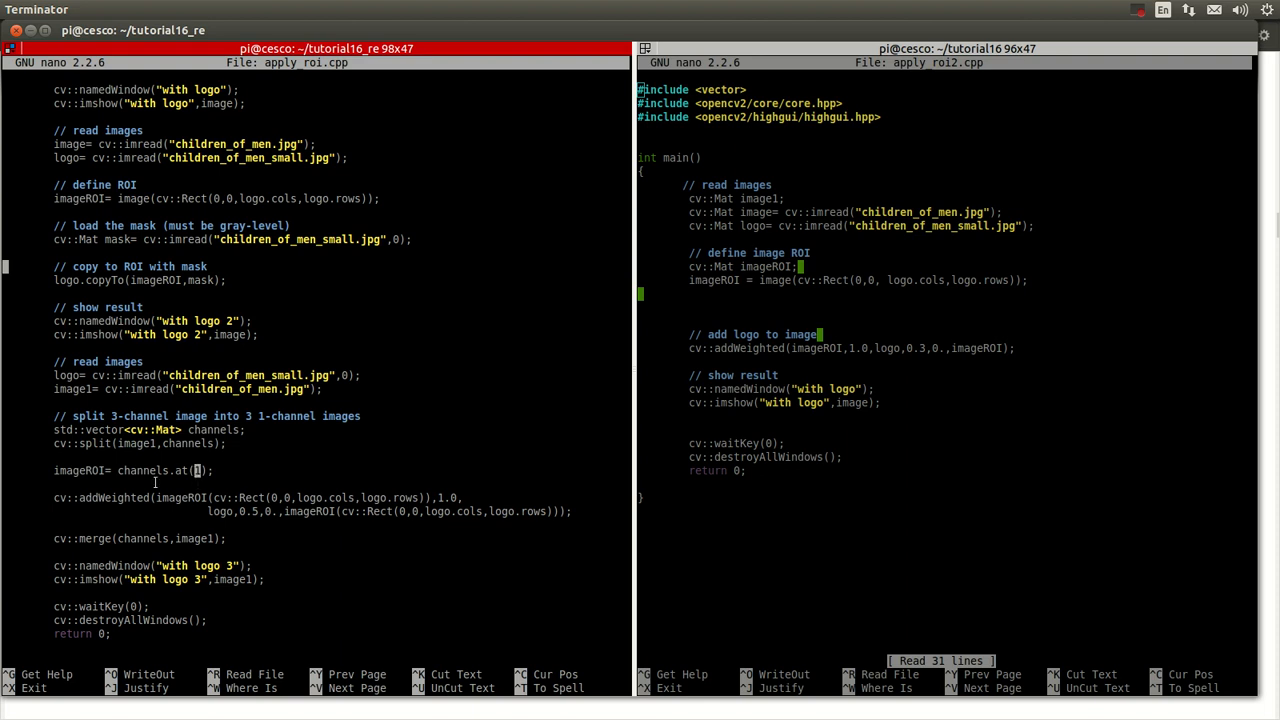
{"action": "mouse_move", "coordinate": [216, 512]}
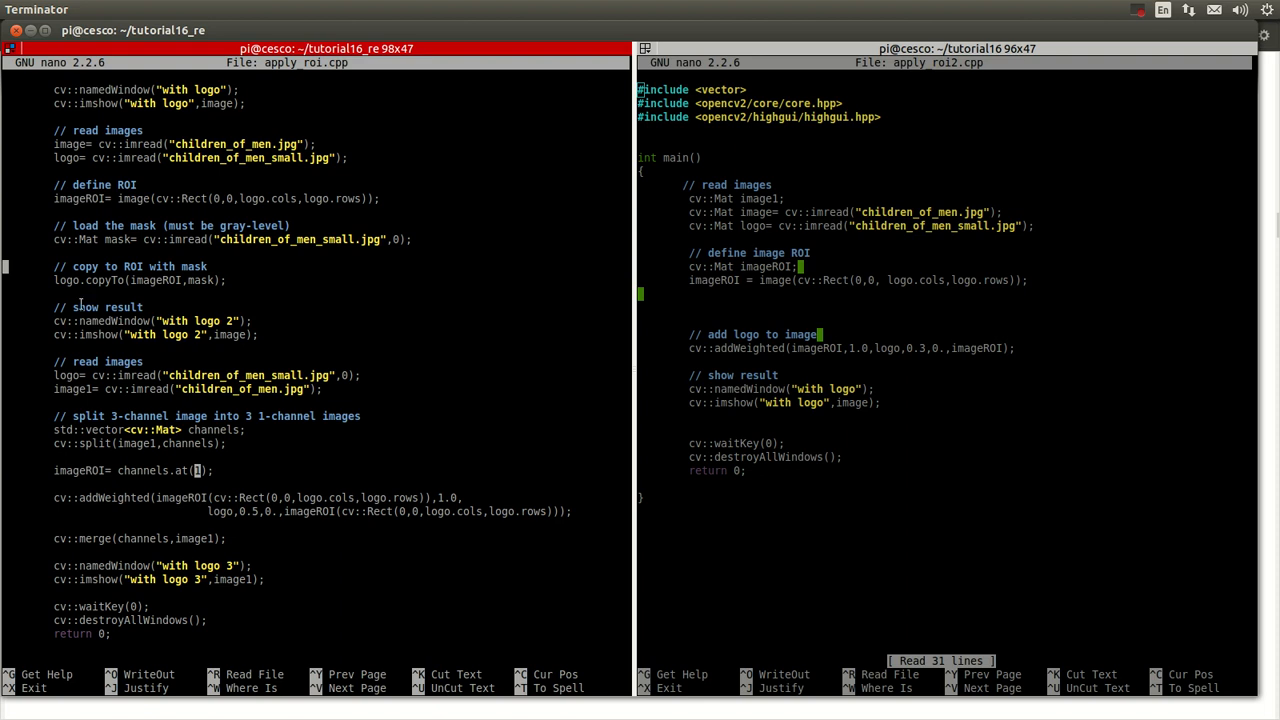
{"action": "mouse_move", "coordinate": [192, 498]}
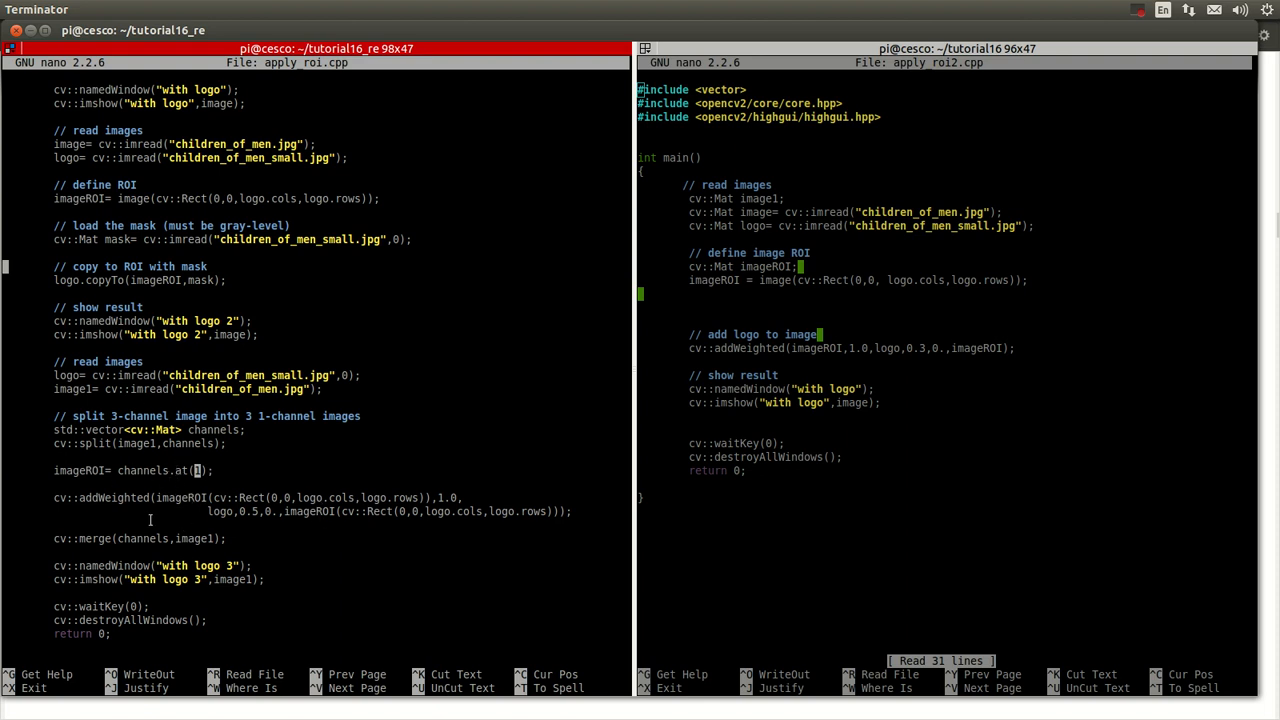
{"action": "type", "text": "1"}
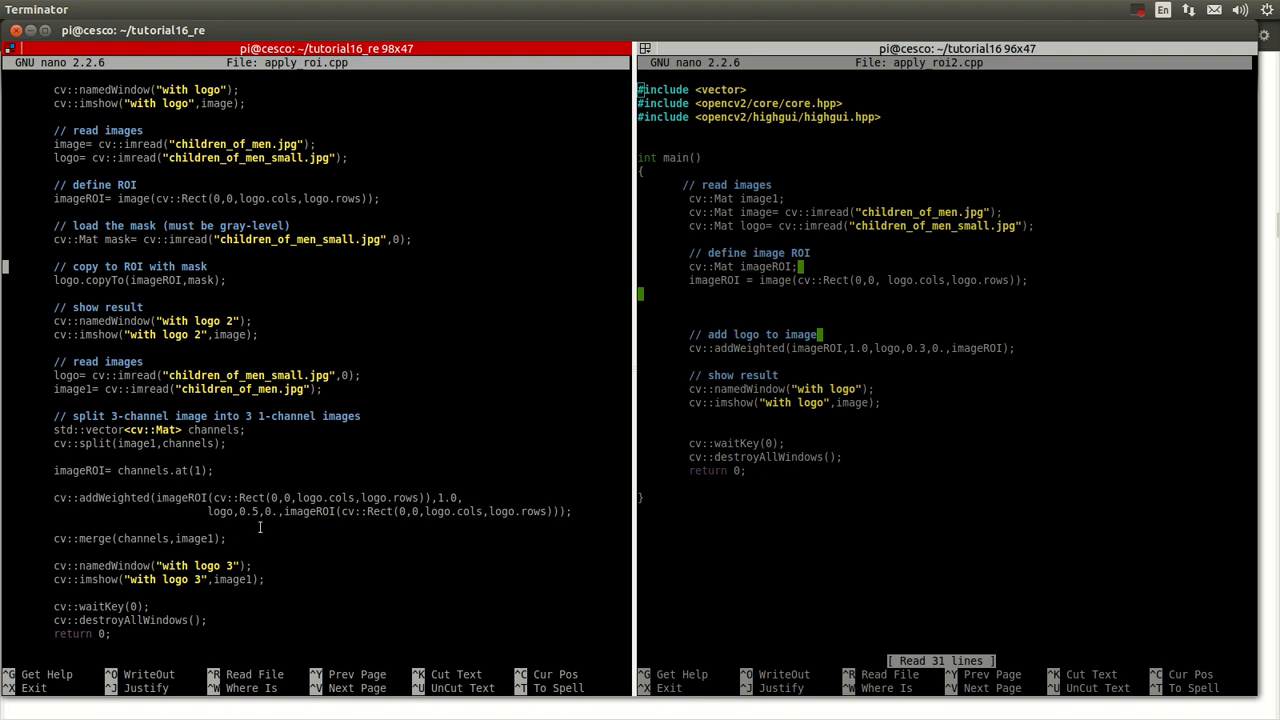
{"action": "mouse_move", "coordinate": [196, 470]}
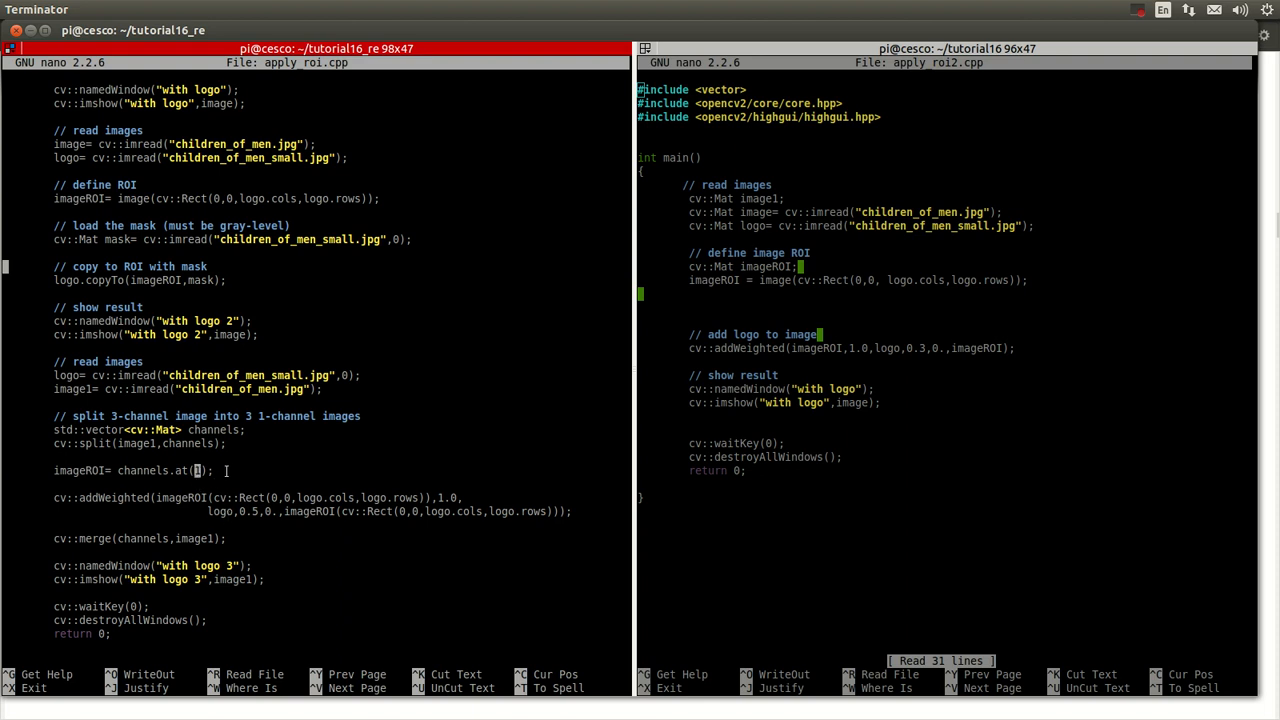
{"action": "mouse_move", "coordinate": [208, 548]}
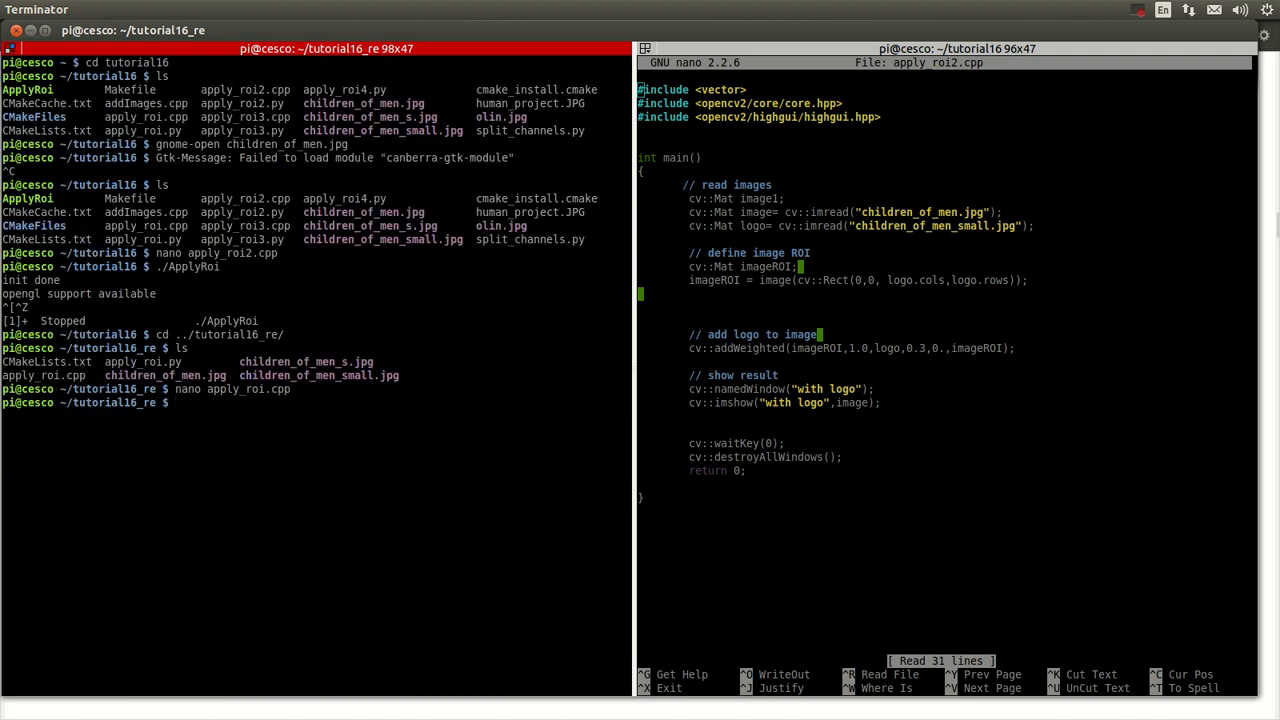
Step: Run cmake in the tutorial16_re folder to generate the ApplyRoi build files
{"action": "type", "text": "cmake ."}
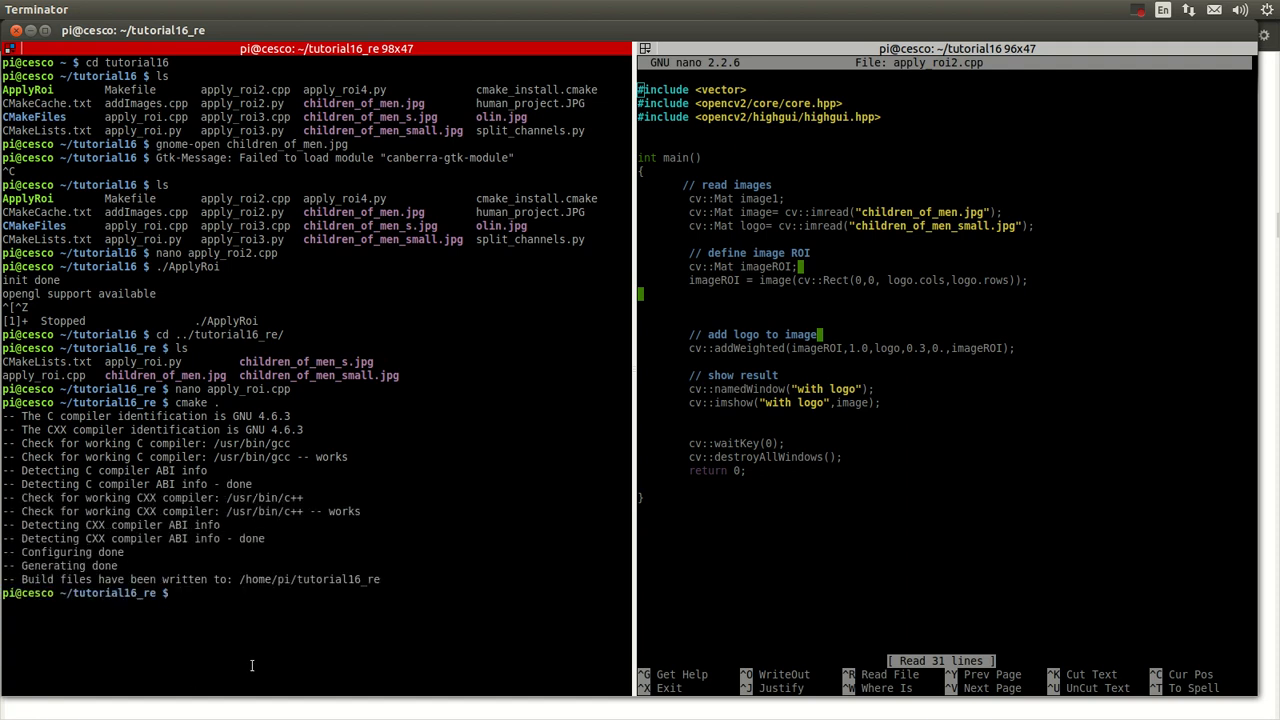
Step: Run make to compile ApplyRoi in the left shell, then focus the right pane
{"action": "type", "text": "mak"}
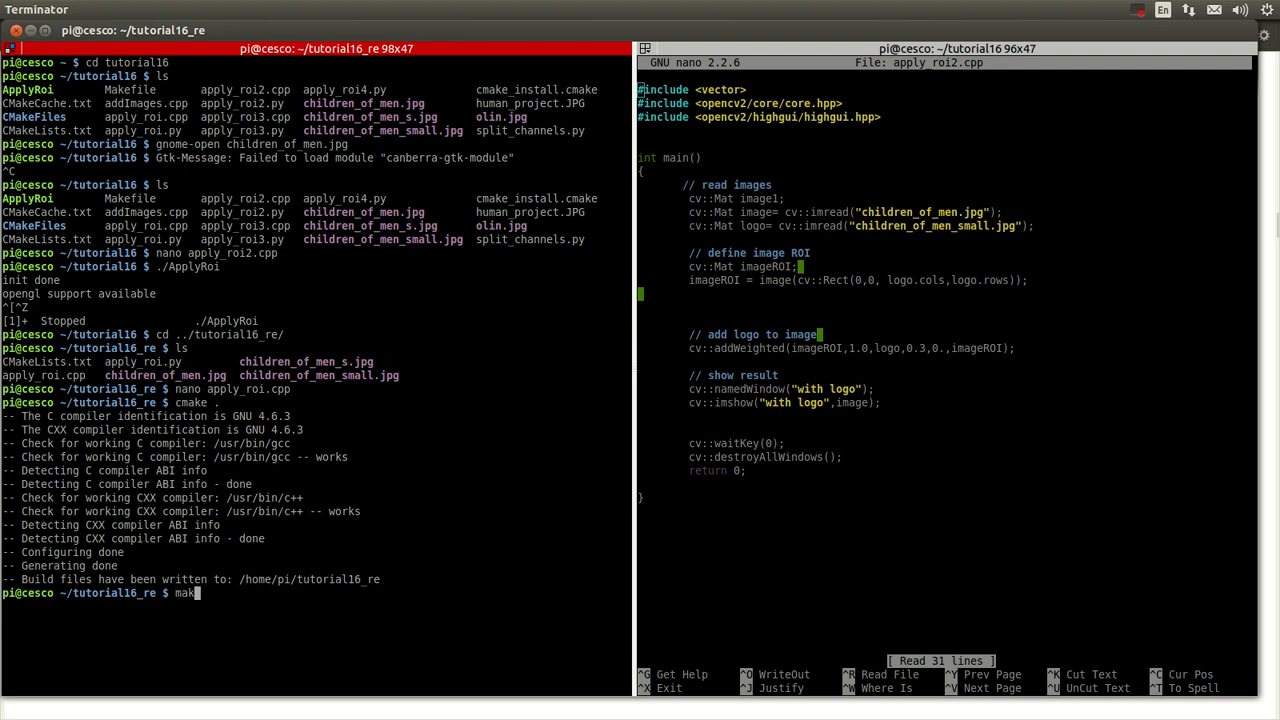
{"action": "key", "text": "Return"}
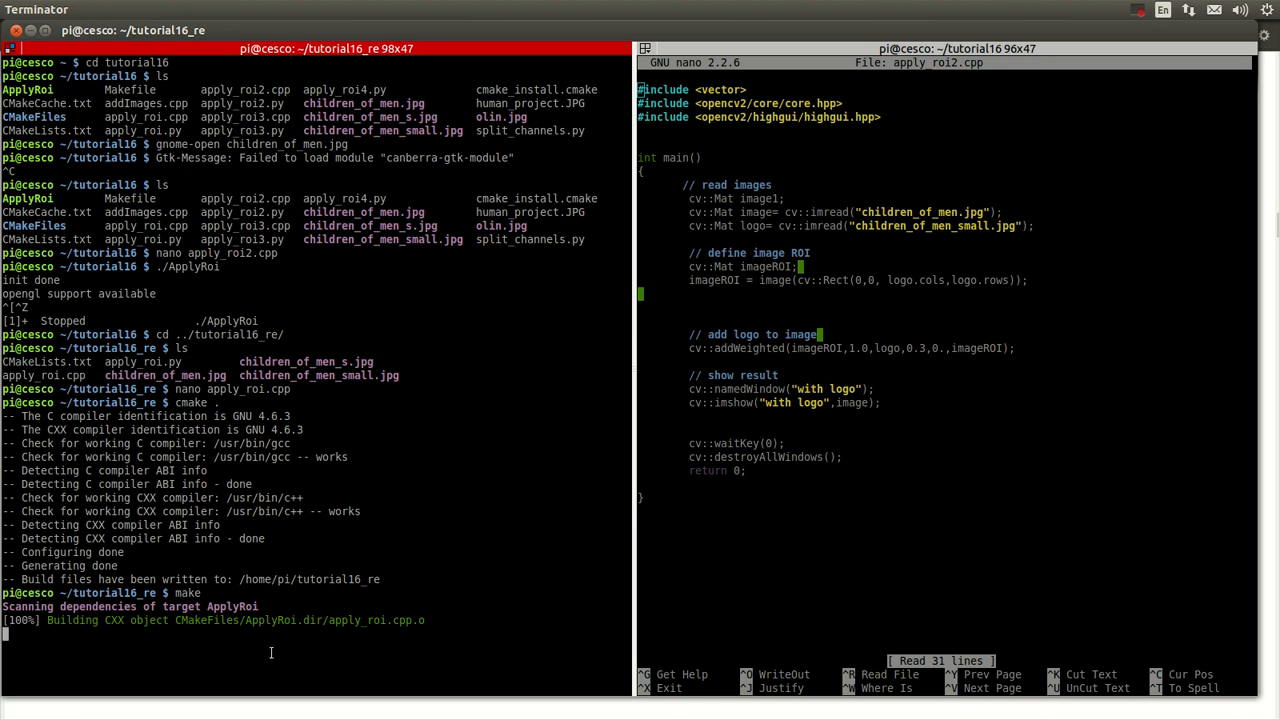
{"action": "left_click", "coordinate": [880, 520]}
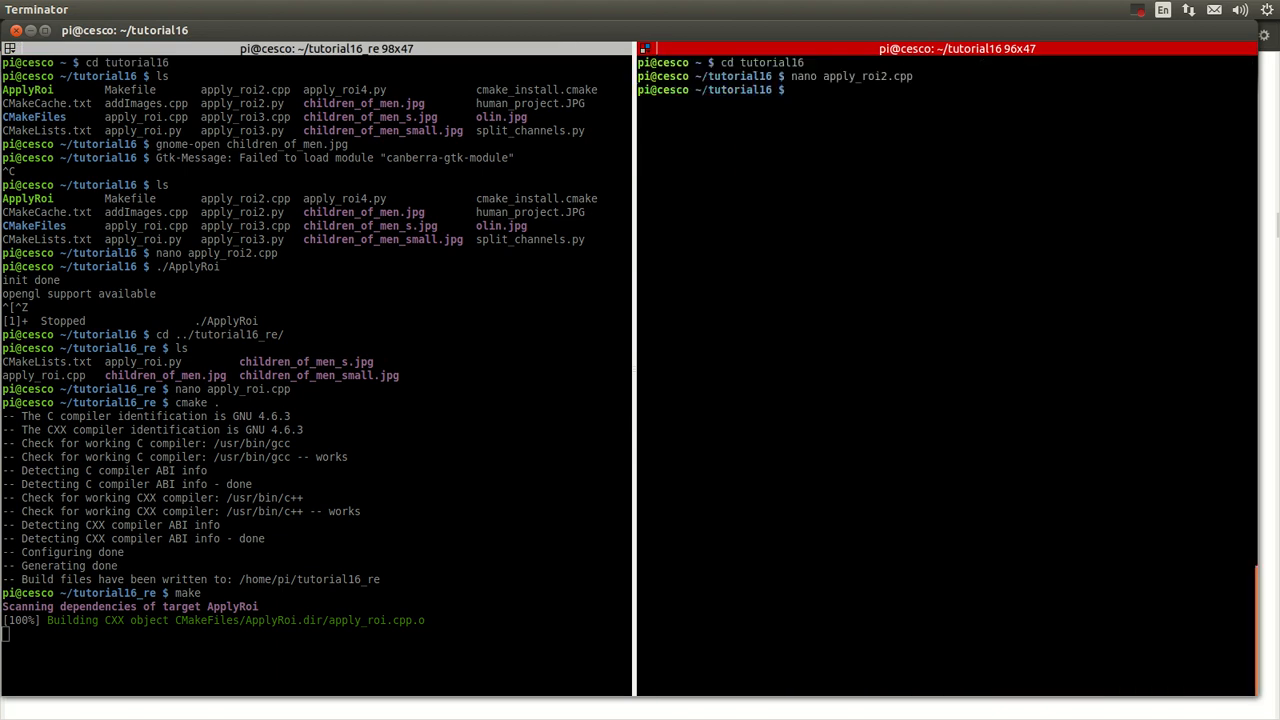
Step: Change the right shell into tutorial16_re and list its files, selecting ApplyRoi
{"action": "type", "text": "cd tu"}
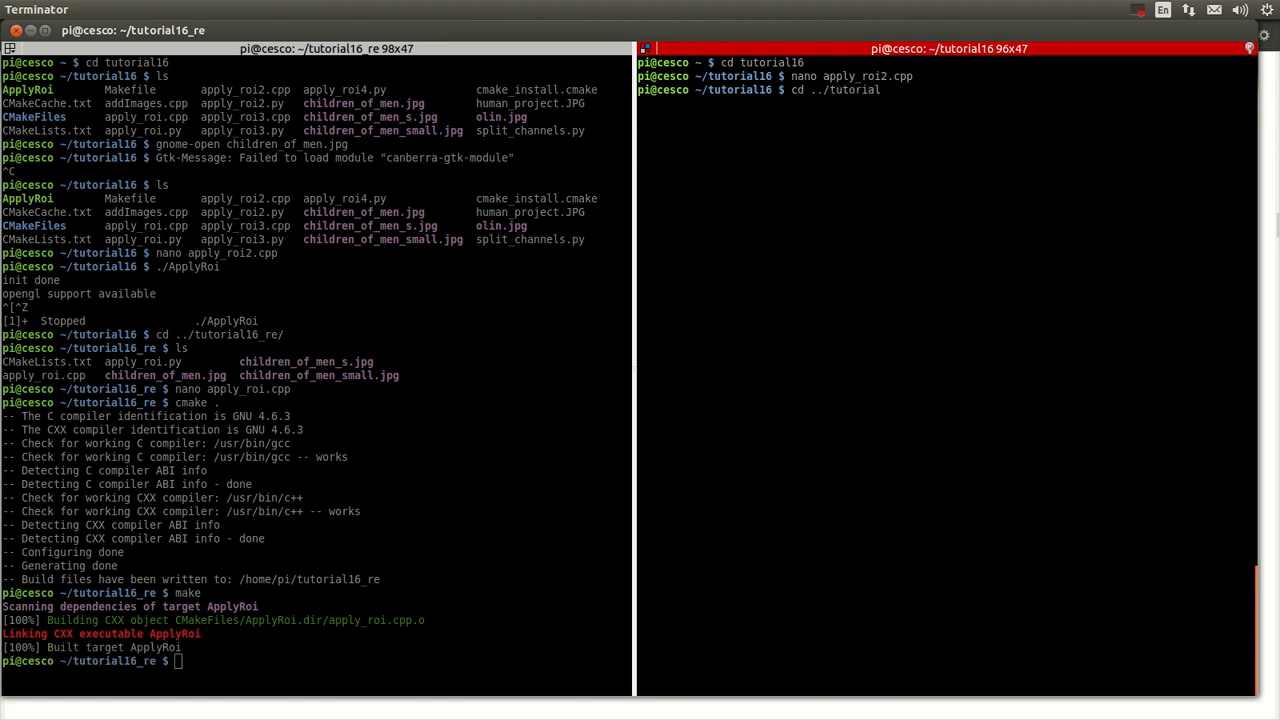
{"action": "type", "text": "16_"}
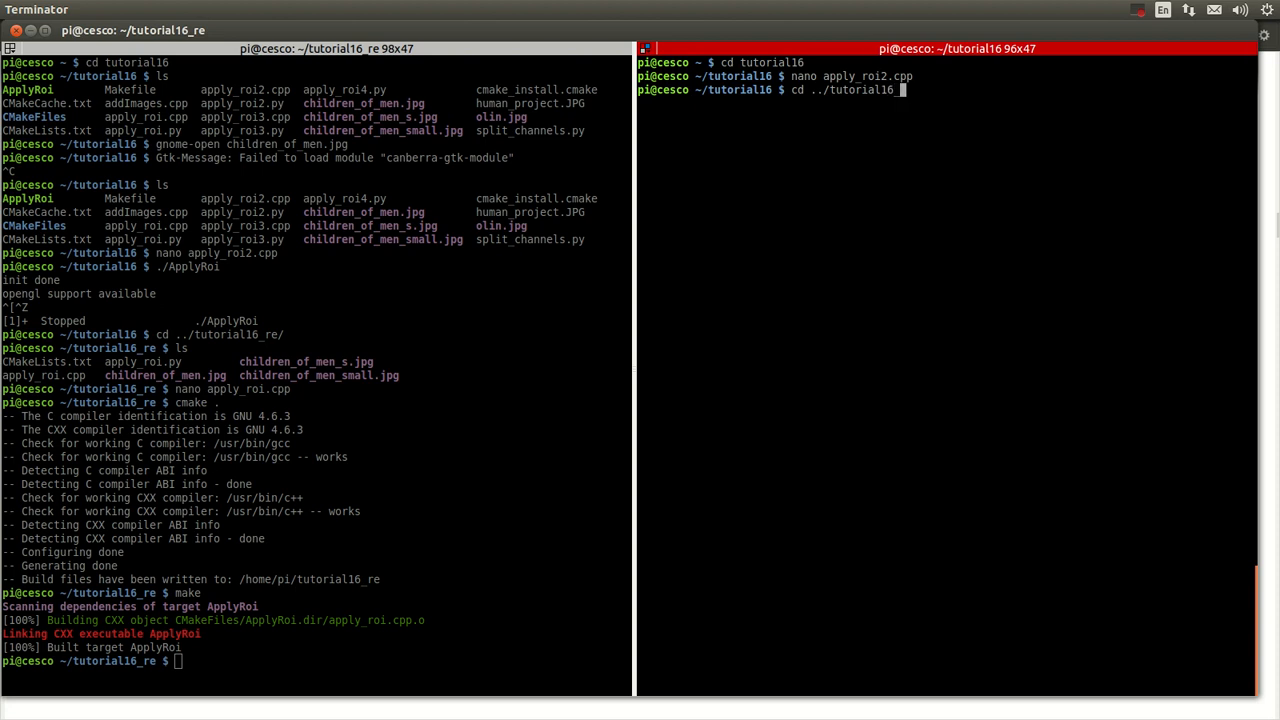
{"action": "type", "text": "ls"}
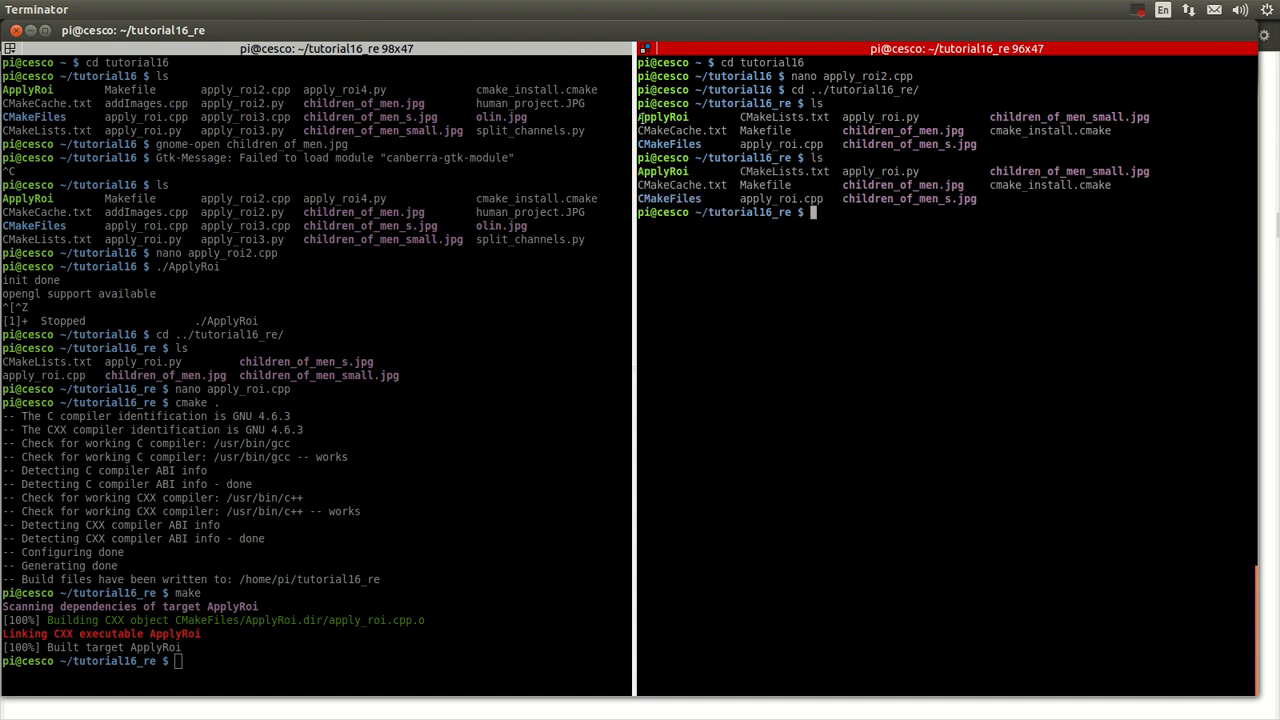
{"action": "double_click", "coordinate": [664, 116]}
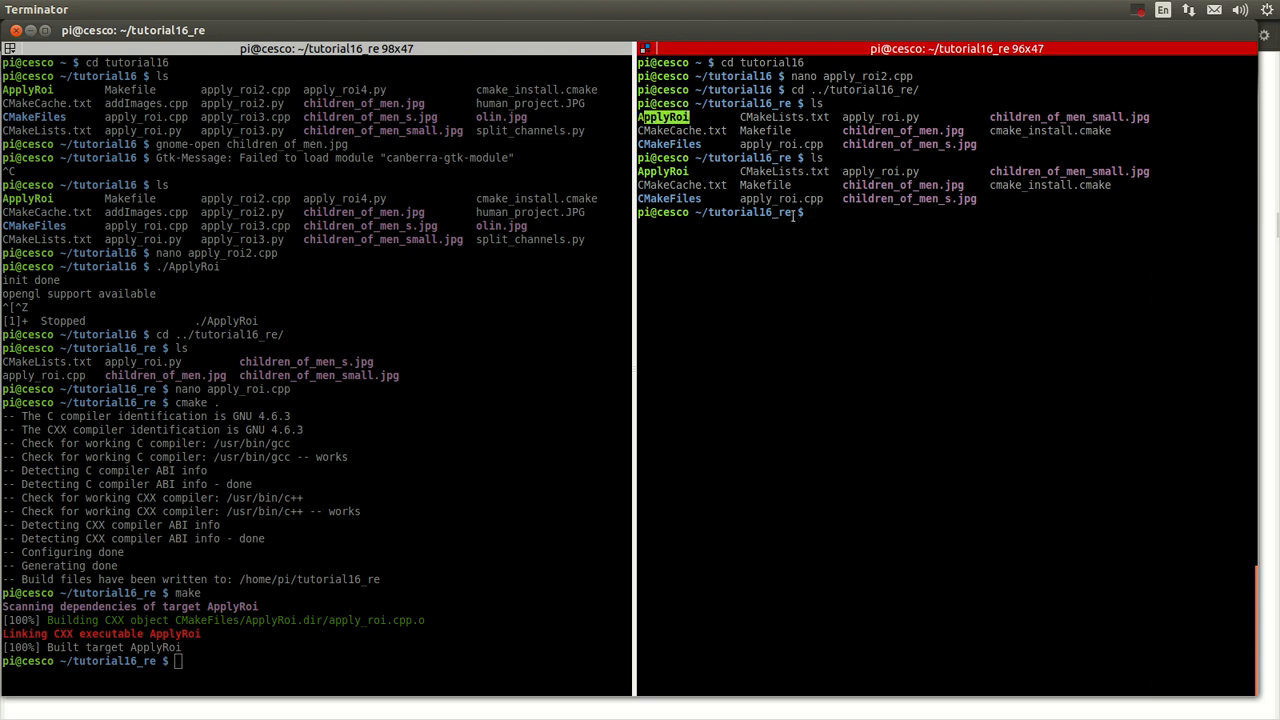
Step: Start the nano command for apply_roi.cpp in the right shell
{"action": "type", "text": "n"}
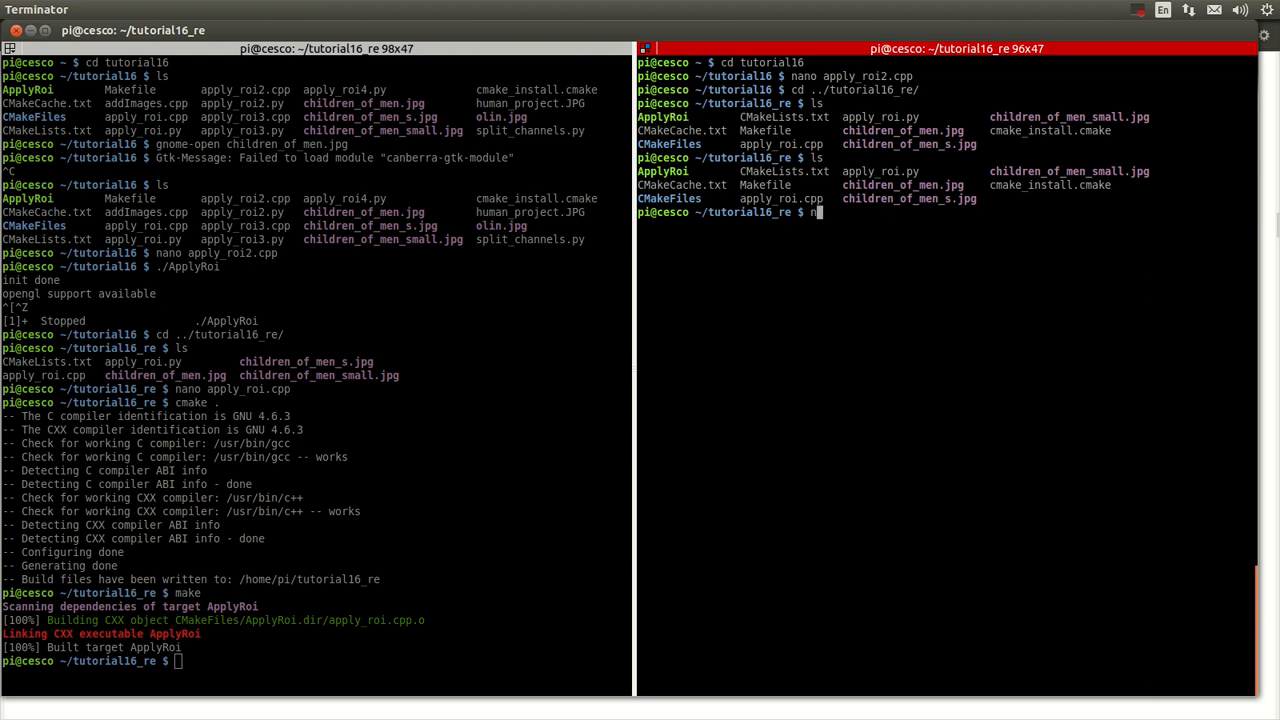
{"action": "type", "text": "ano"}
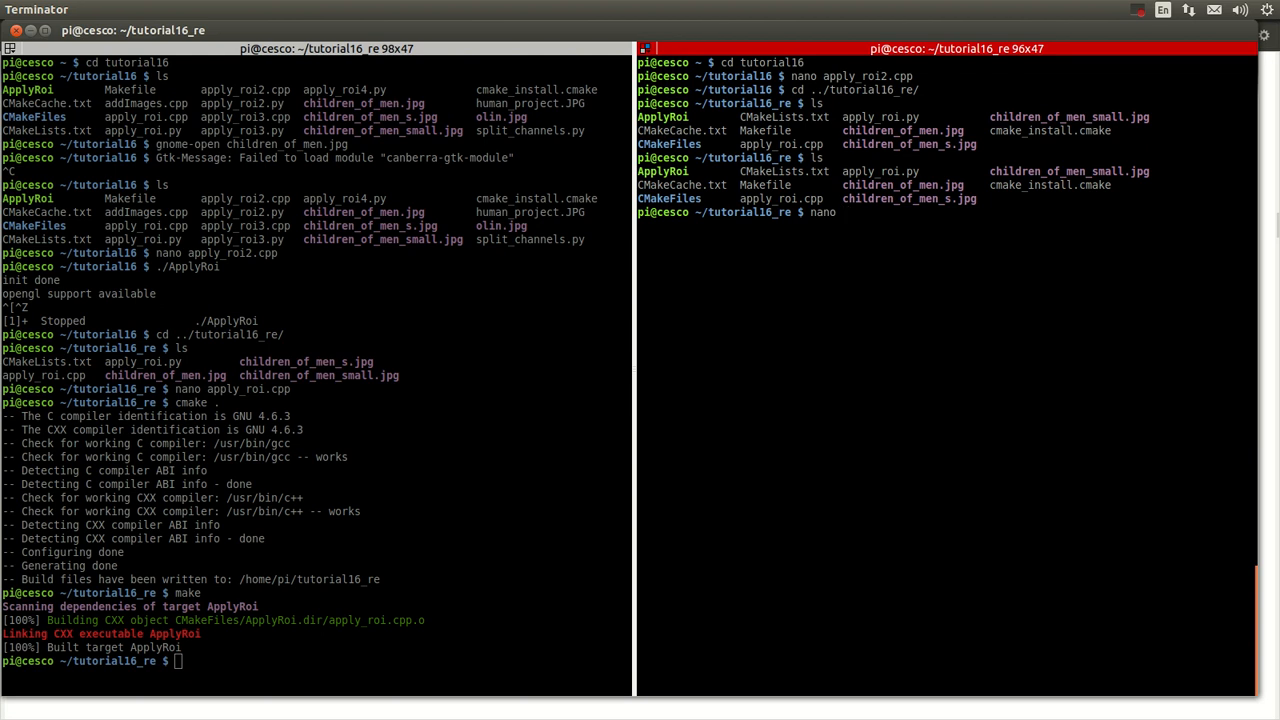
{"action": "type", "text": "apply_roi."}
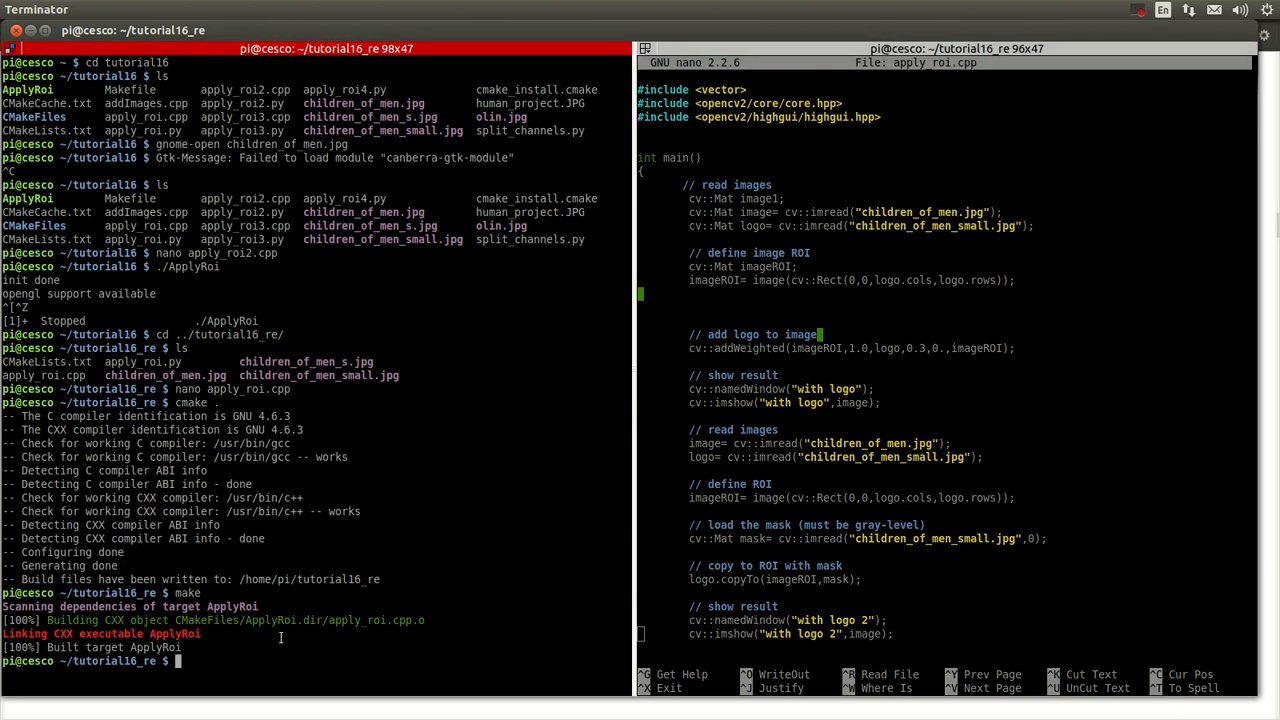
Step: Open apply_roi.cpp in nano and launch ./ApplyRoi in the left shell
{"action": "type", "text": "."}
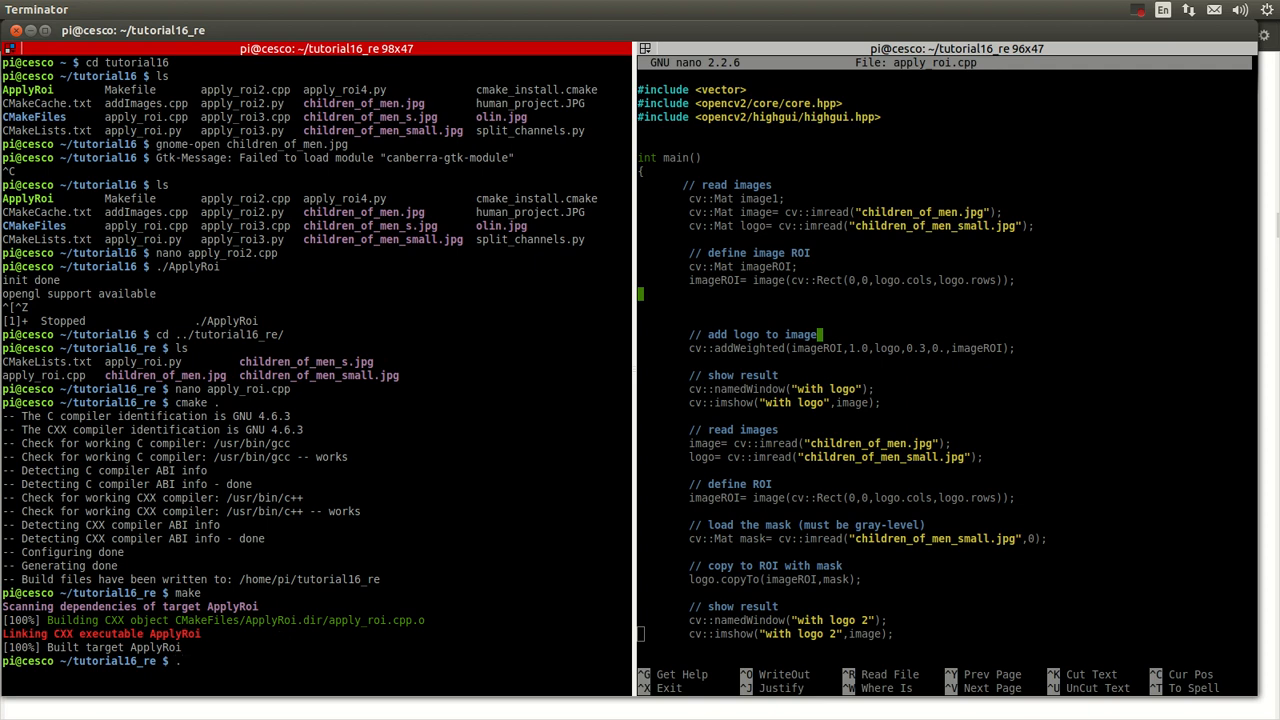
{"action": "type", "text": "./ApplyRoi"}
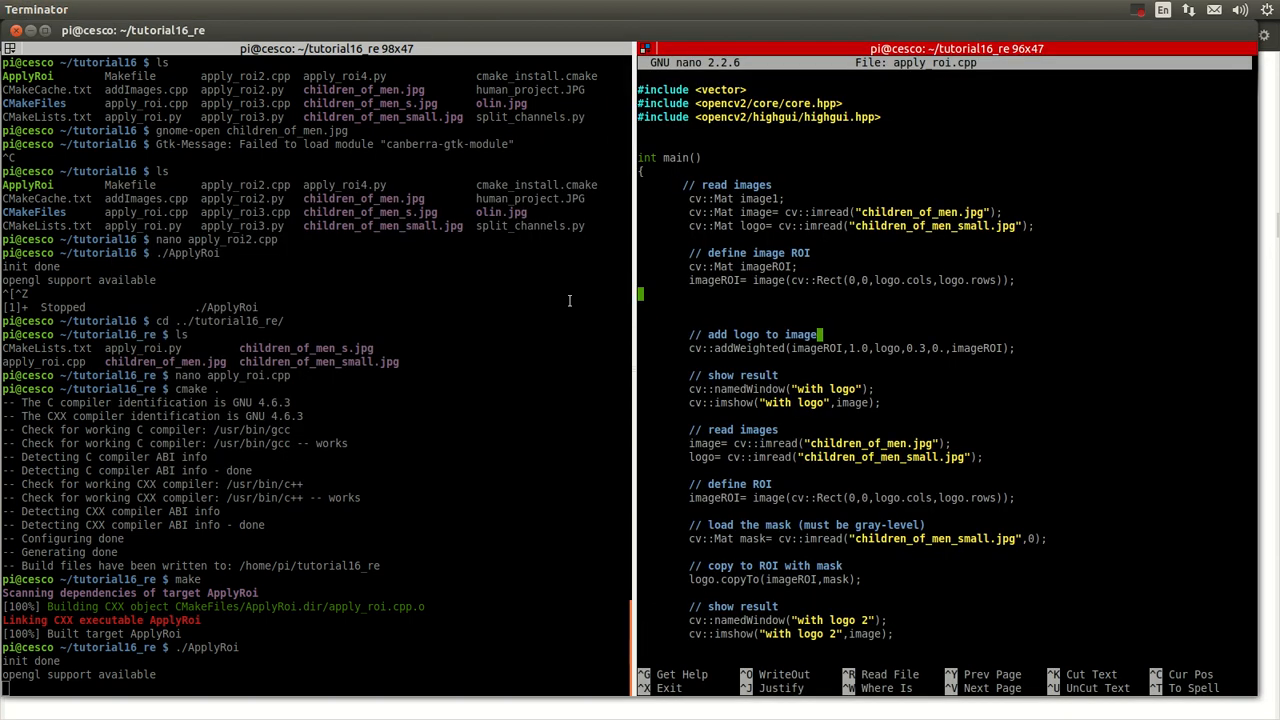
Step: Move the 'with logo' result windows apart to compare the three overlay outputs
{"action": "scroll", "scroll_direction": "down", "scroll_amount": 3}
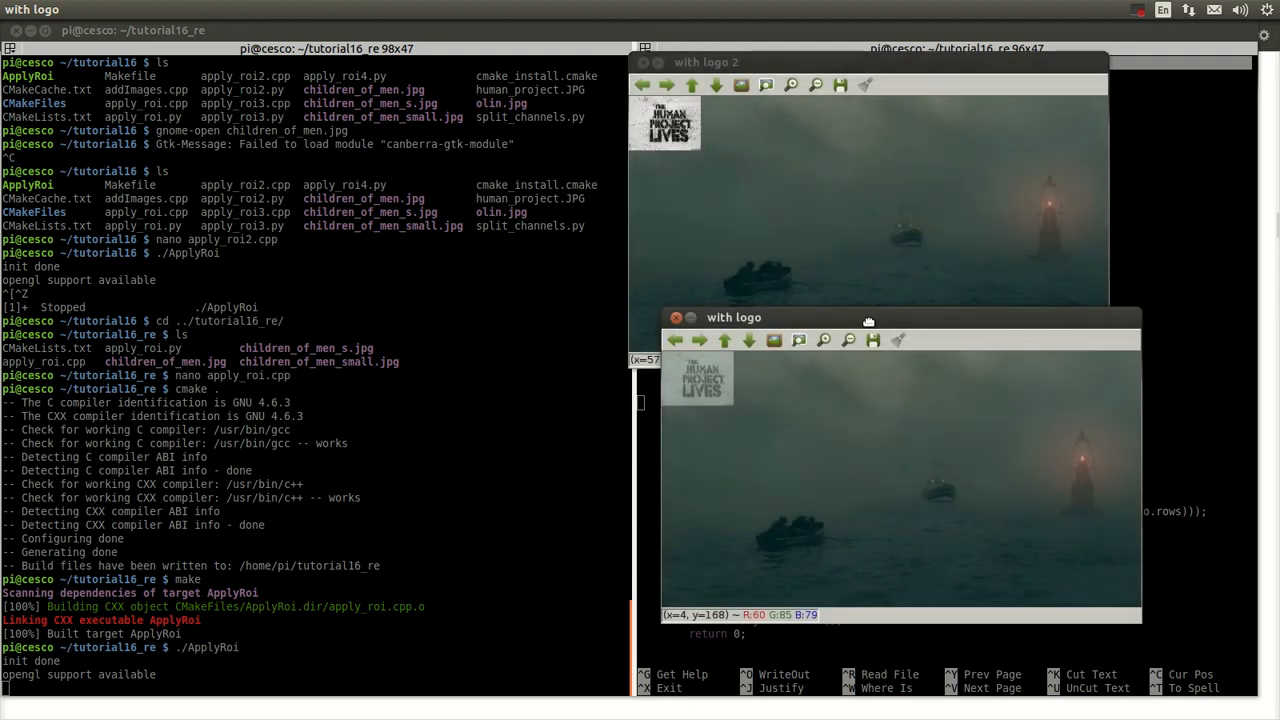
{"action": "left_click_drag", "start_coordinate": [868, 316], "coordinate": [350, 60]}
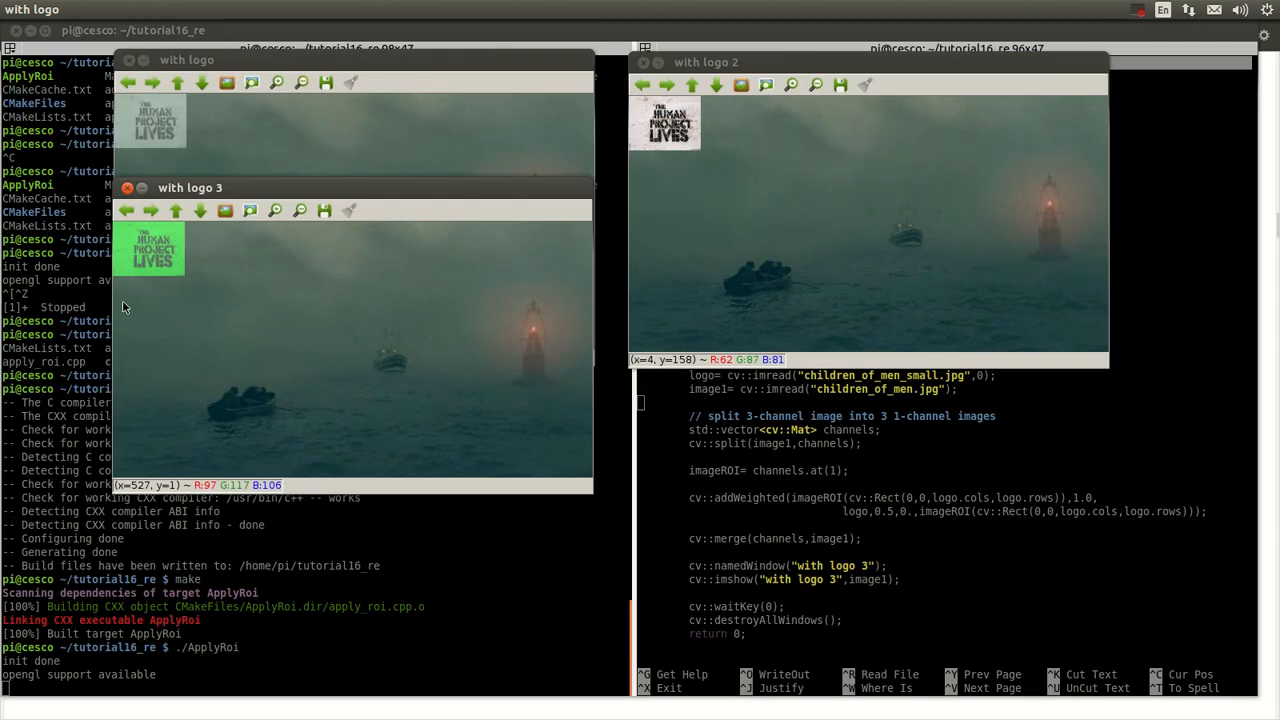
{"action": "mouse_move", "coordinate": [138, 404]}
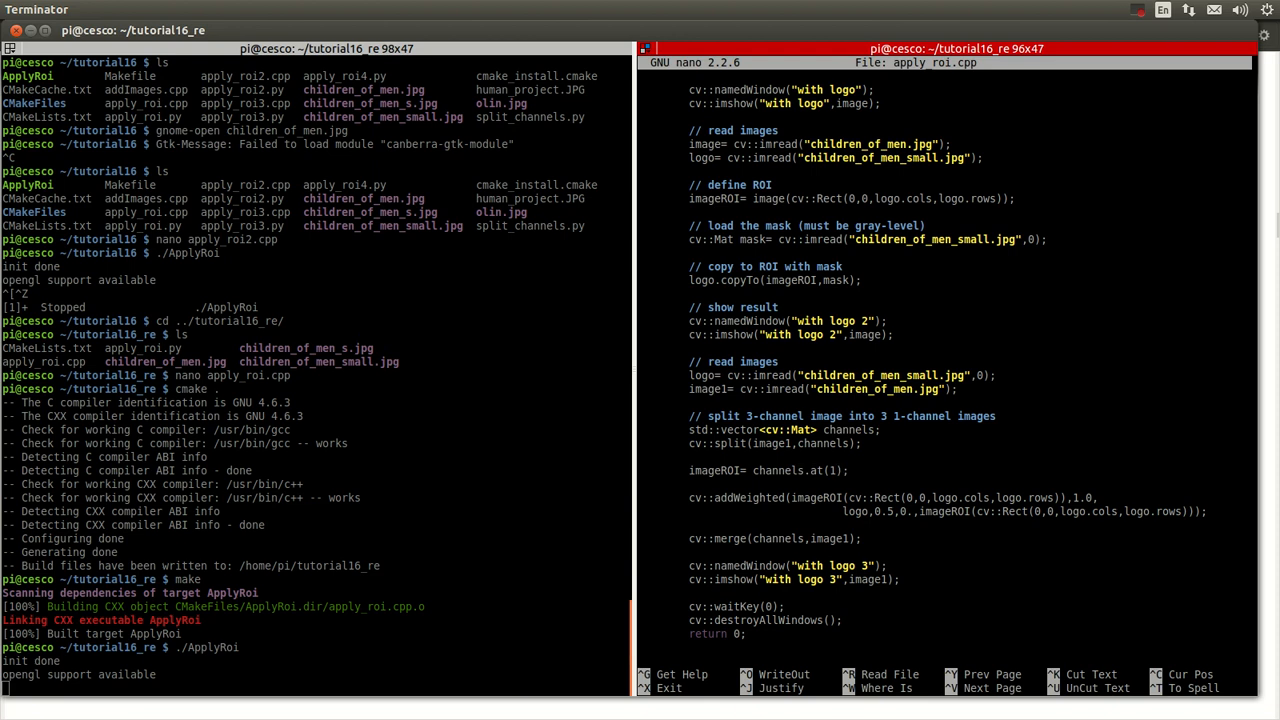
Step: Exit nano on apply_roi.cpp and return the right pane to the tutorial16_re shell
{"action": "key", "text": "BackSpace"}
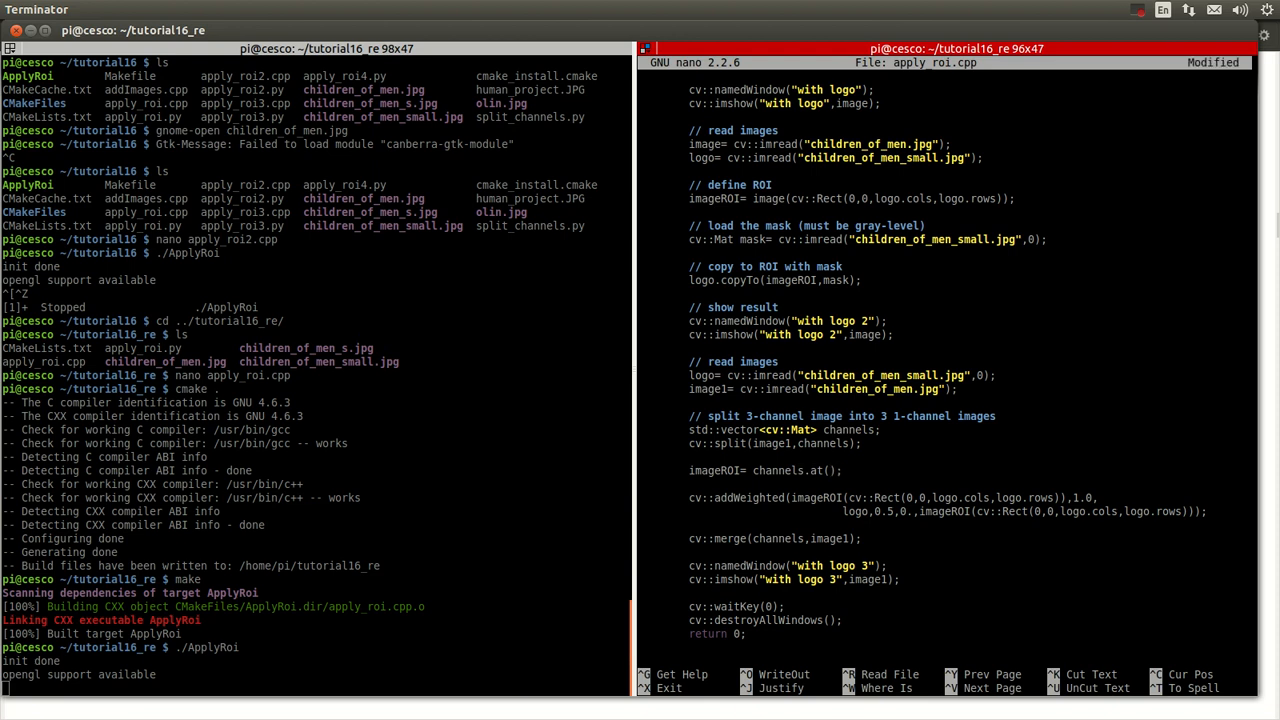
{"action": "type", "text": "2"}
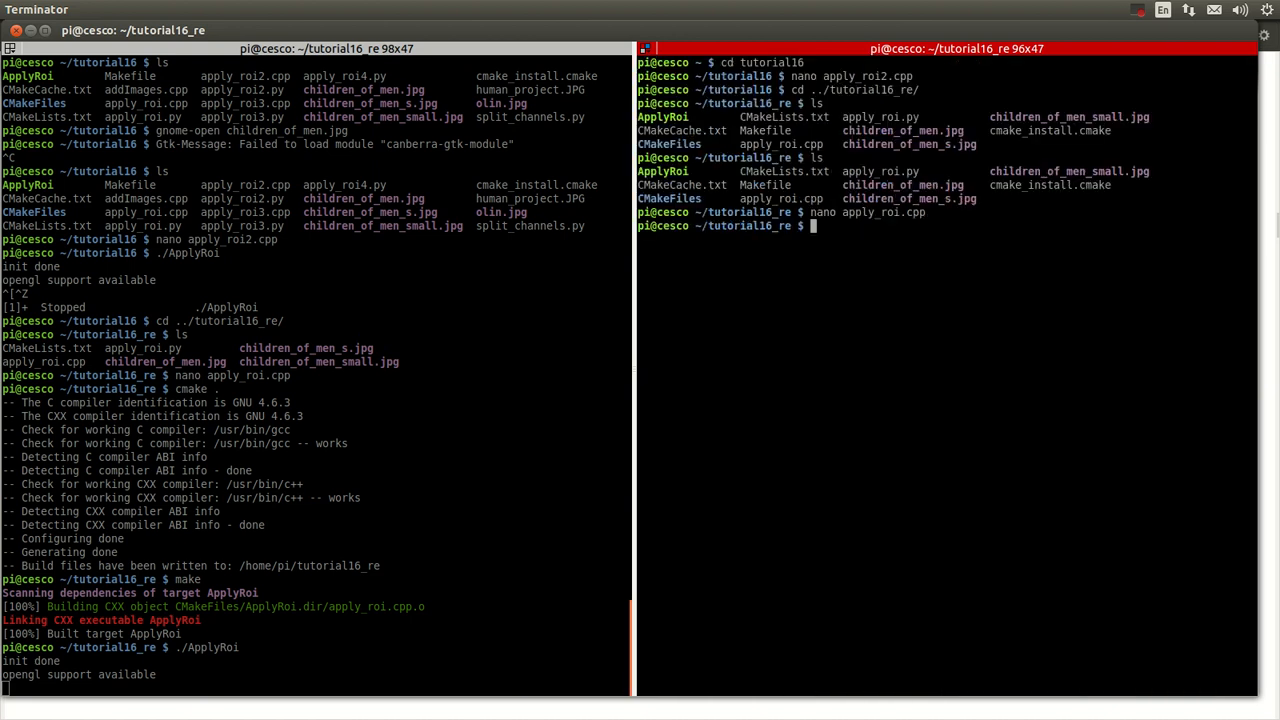
{"action": "type", "text": "c"}
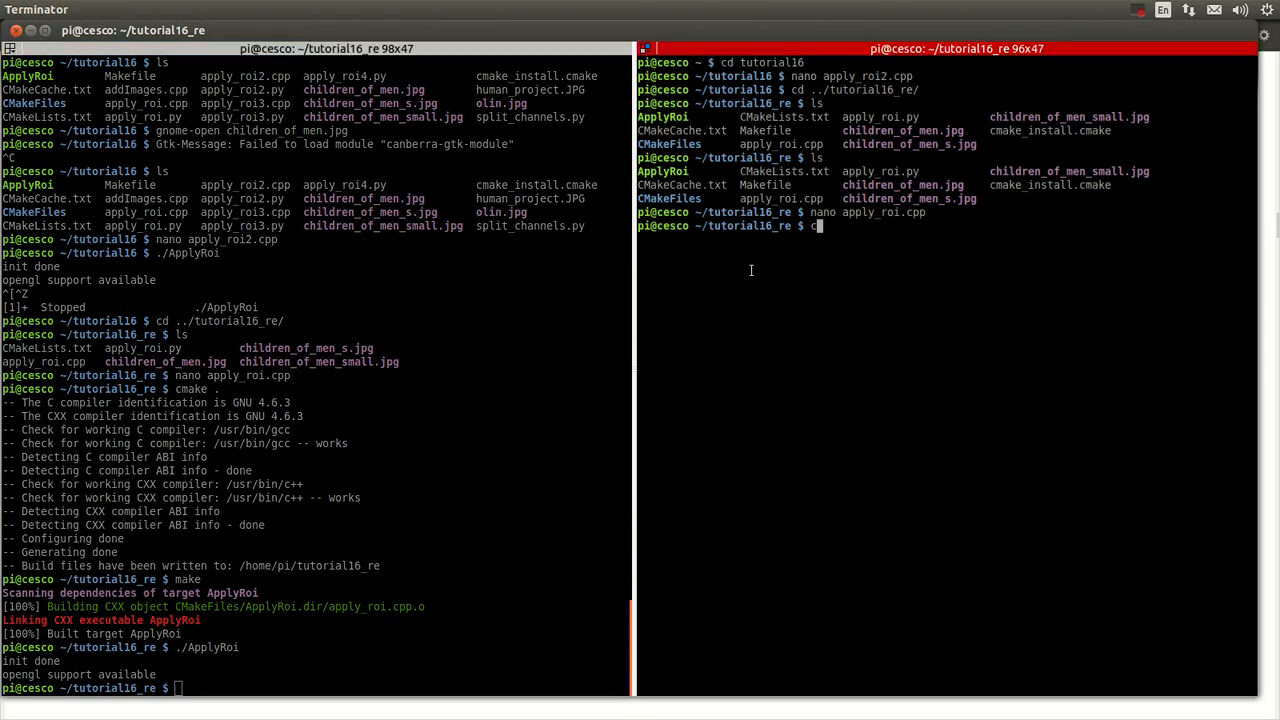
Step: Rebuild ApplyRoi with cmake and make in the right shell and start launching it
{"action": "type", "text": "make ."}
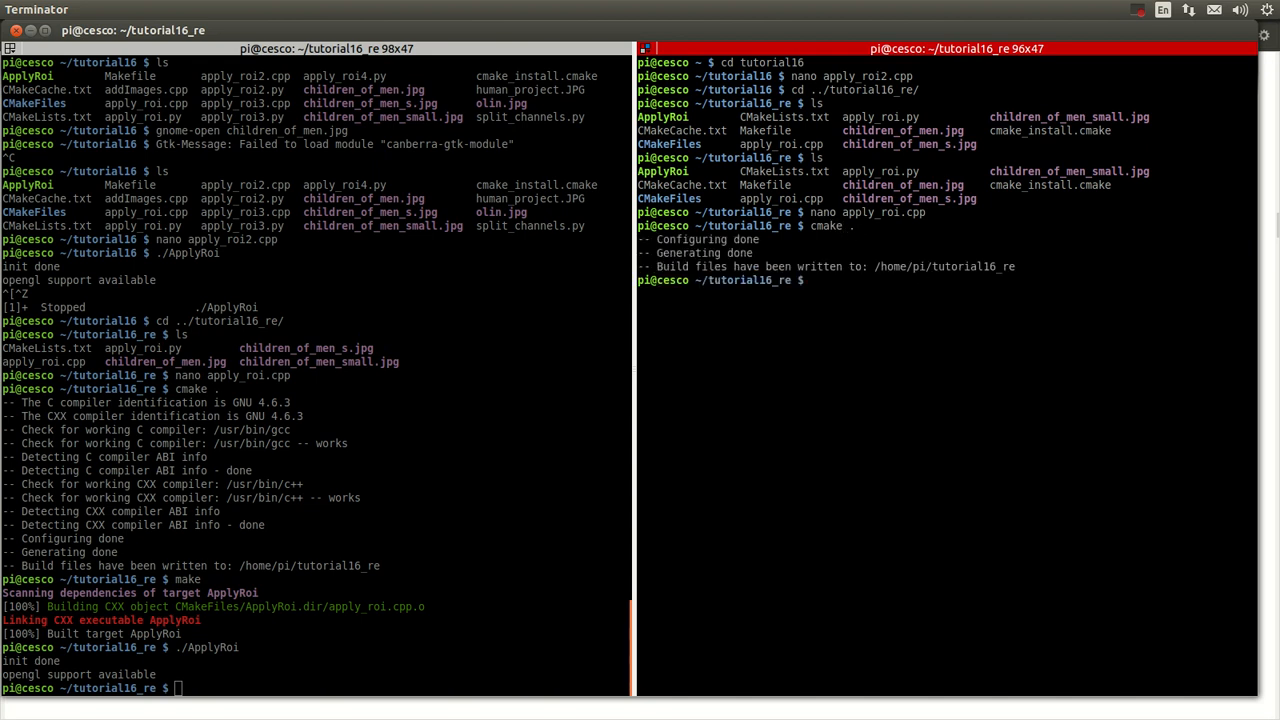
{"action": "type", "text": "make"}
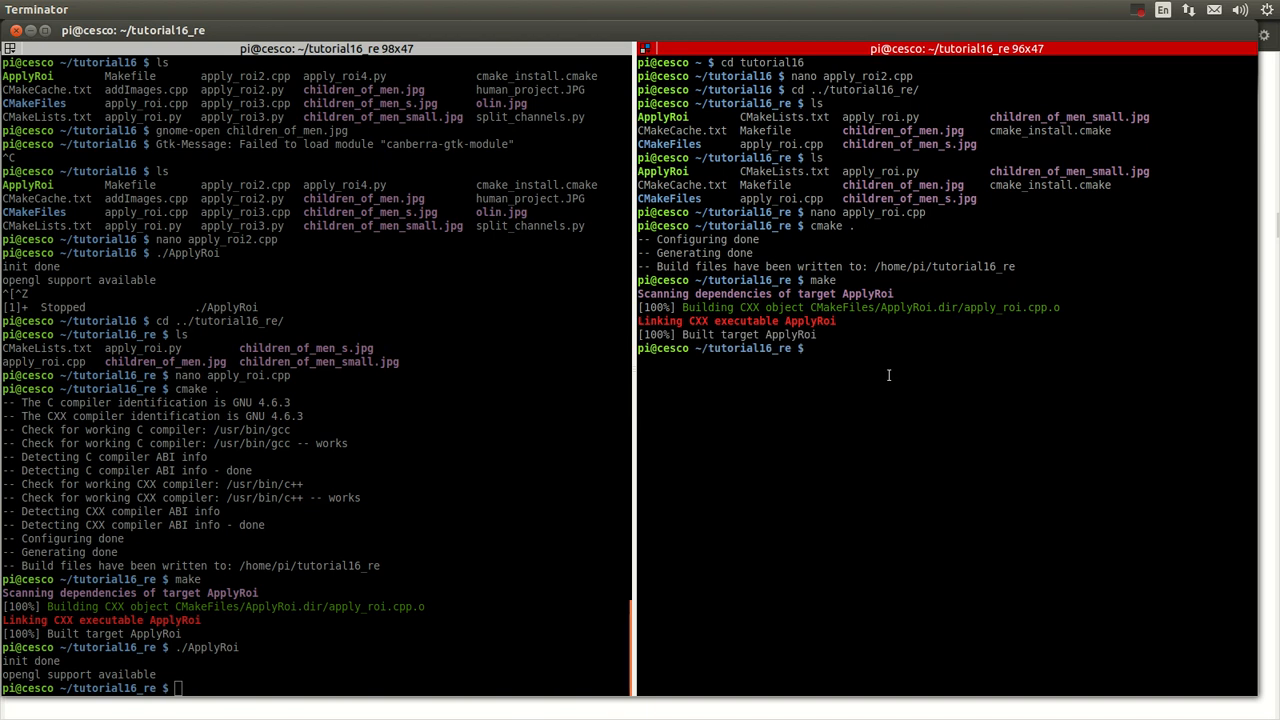
{"action": "type", "text": "./"}
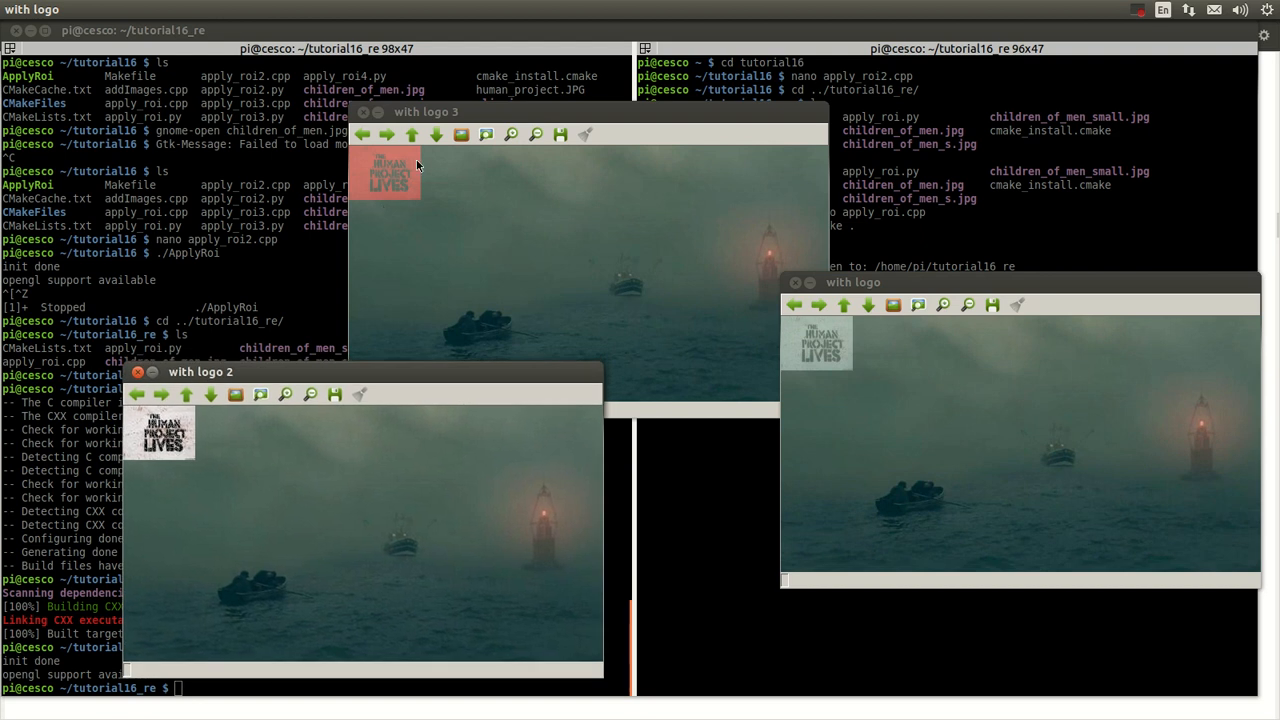
{"action": "mouse_move", "coordinate": [398, 188]}
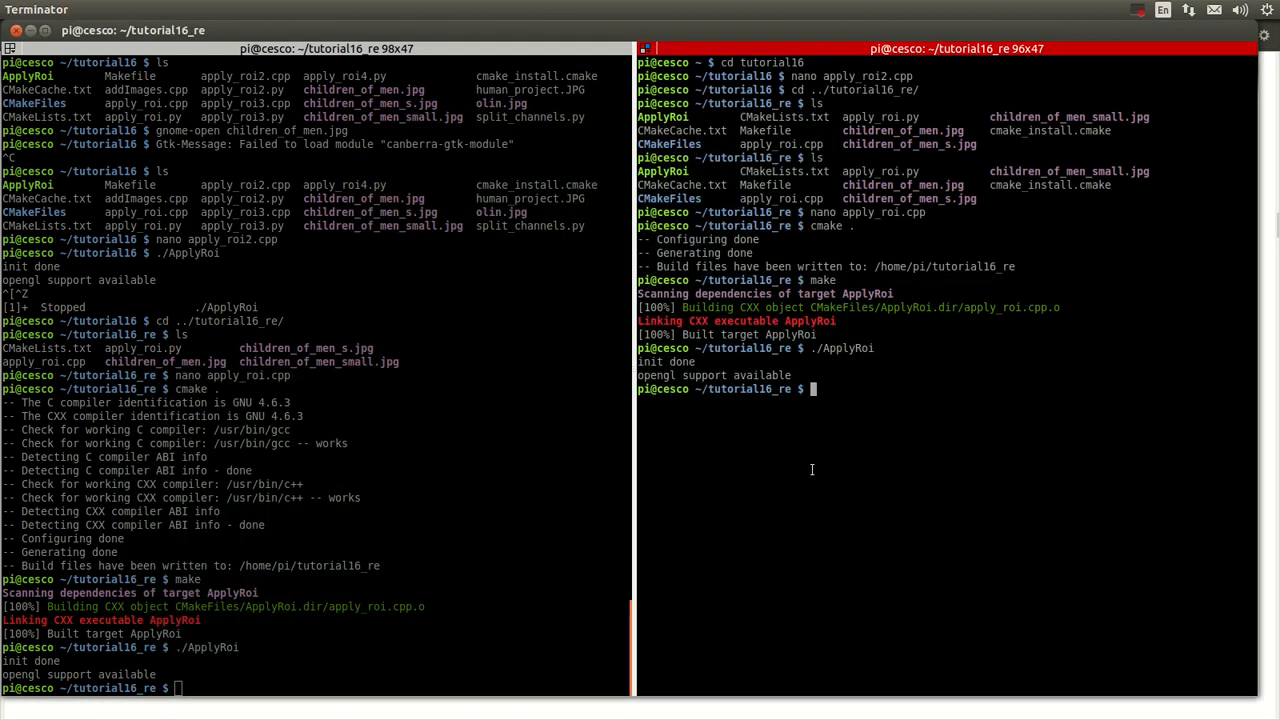
Step: Open the Python script apply_roi.py in nano in the right pane
{"action": "type", "text": "nano"}
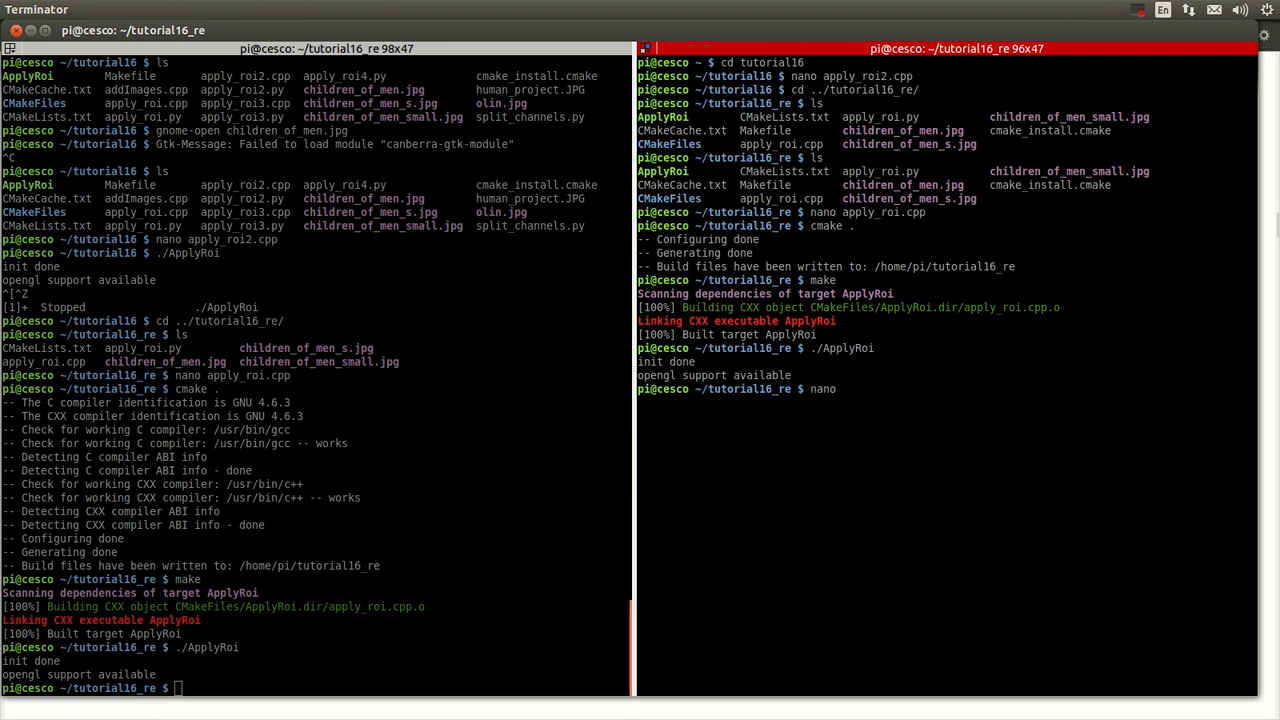
{"action": "type", "text": "apply_roi."}
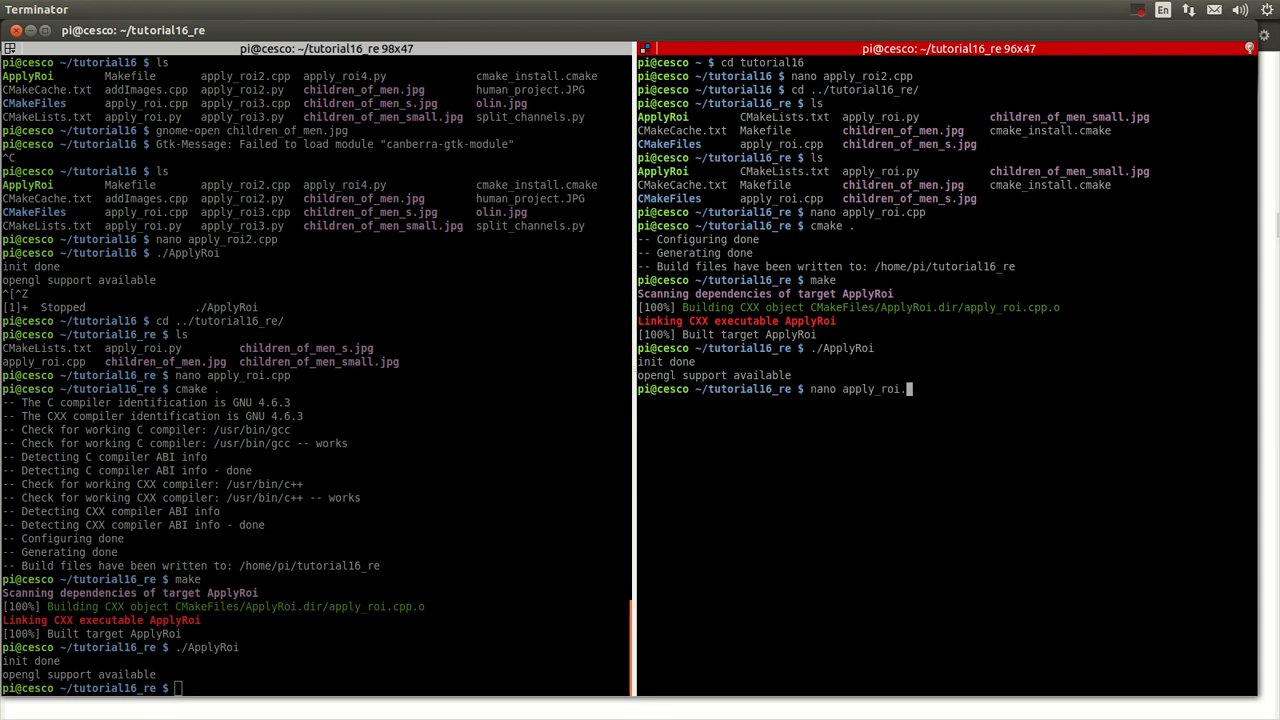
{"action": "key", "text": "Return"}
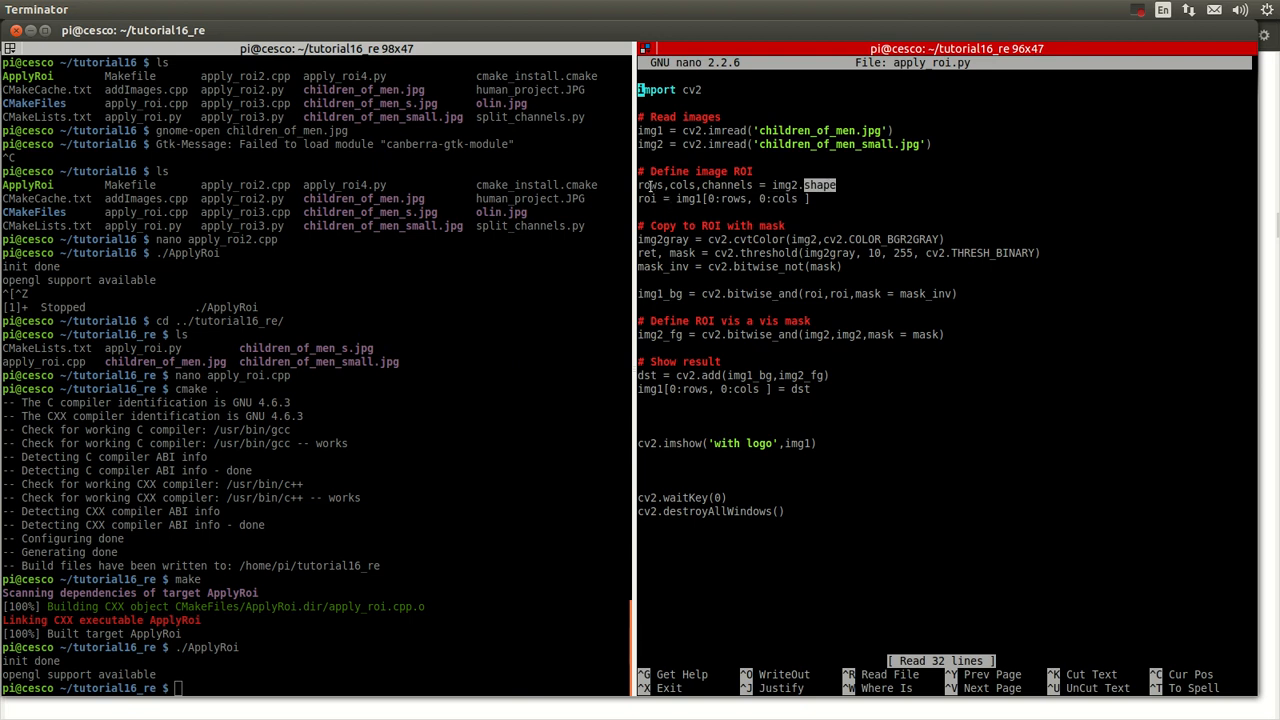
{"action": "mouse_move", "coordinate": [744, 184]}
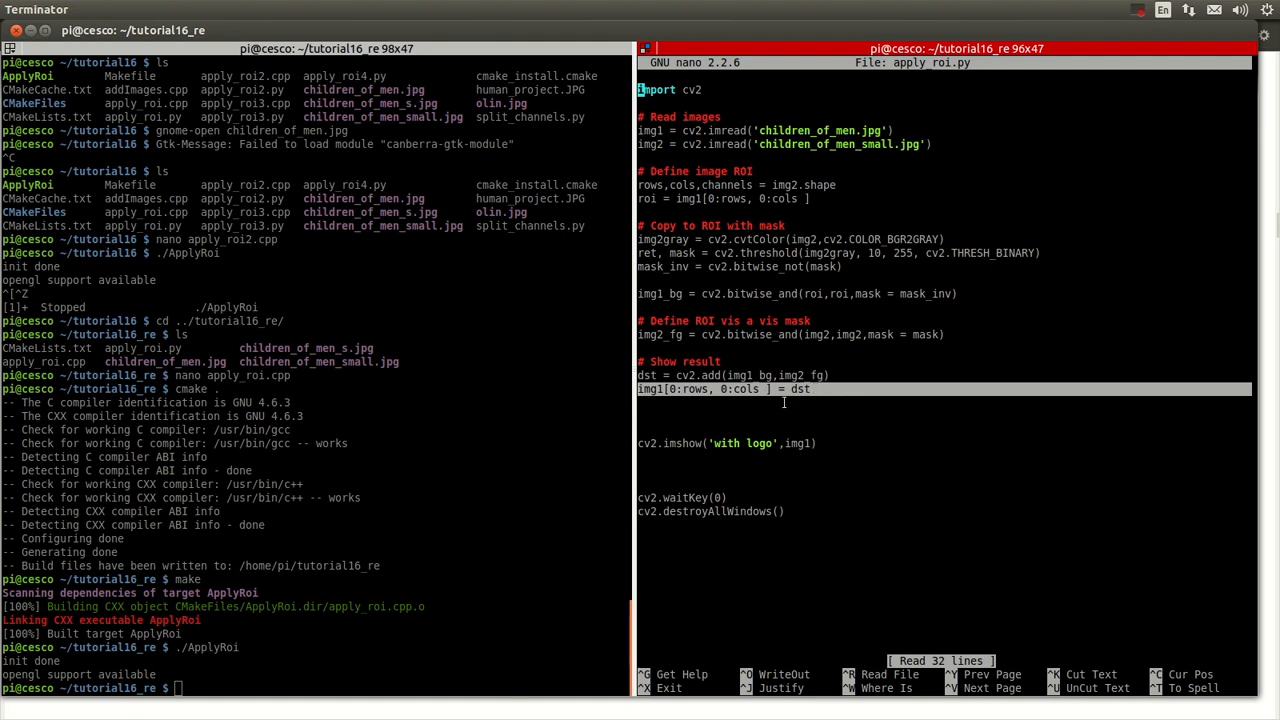
{"action": "mouse_move", "coordinate": [728, 440]}
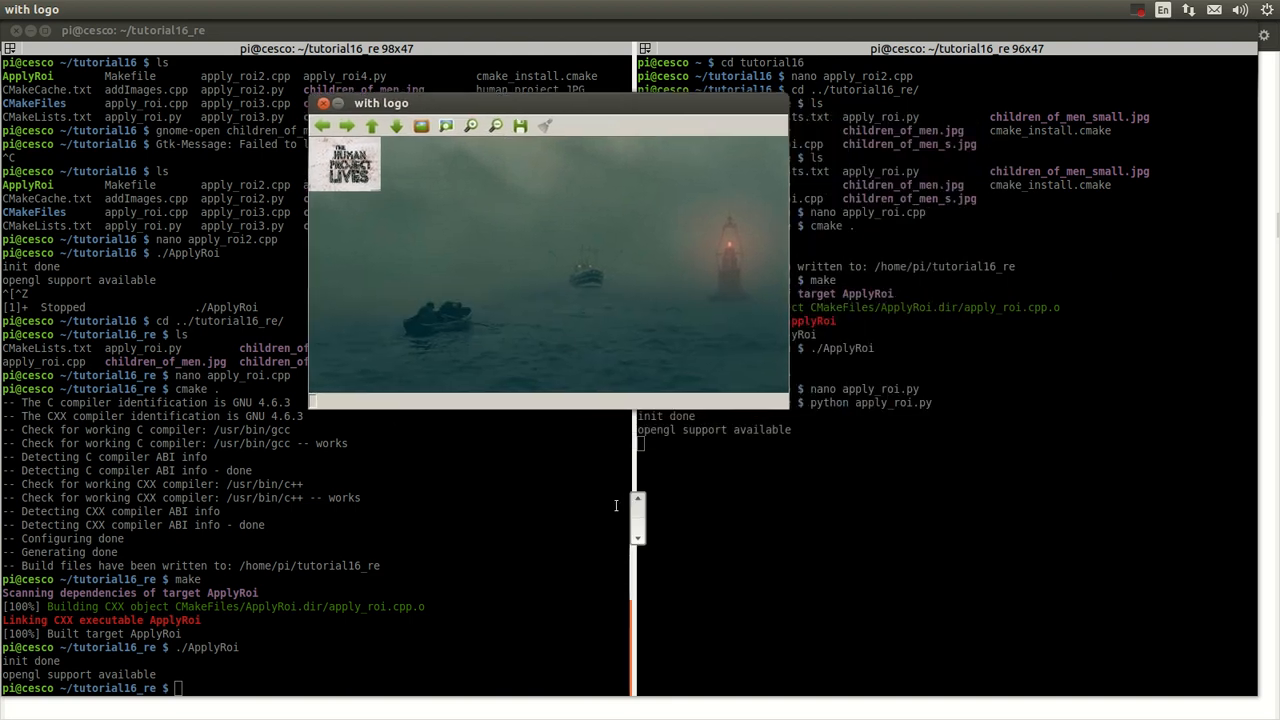
{"action": "mouse_move", "coordinate": [516, 260]}
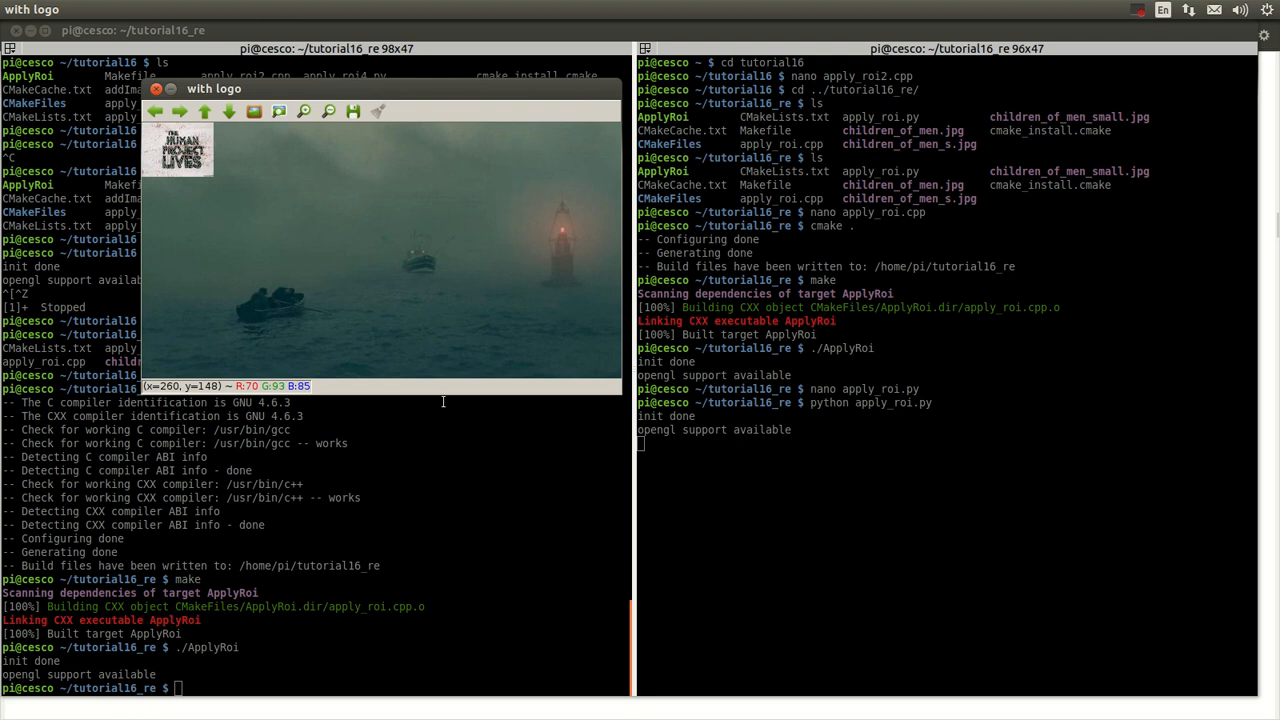
{"action": "mouse_move", "coordinate": [278, 18]}
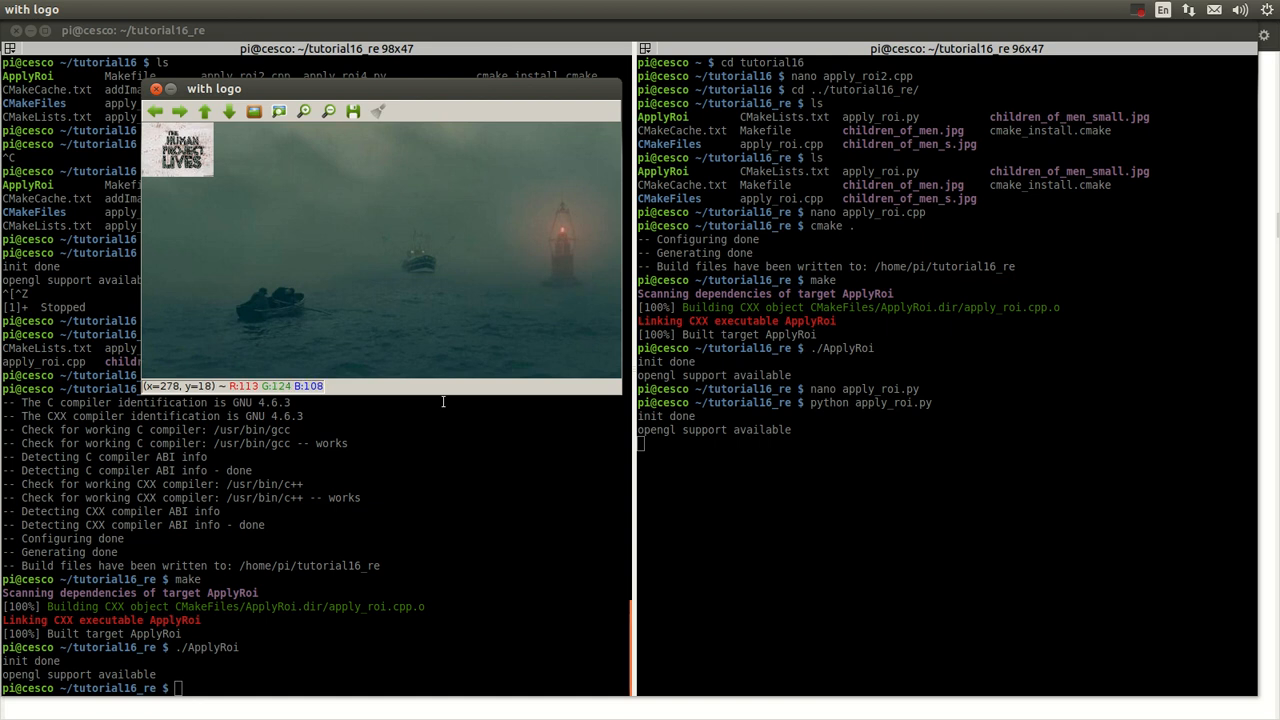
{"action": "mouse_move", "coordinate": [444, 96]}
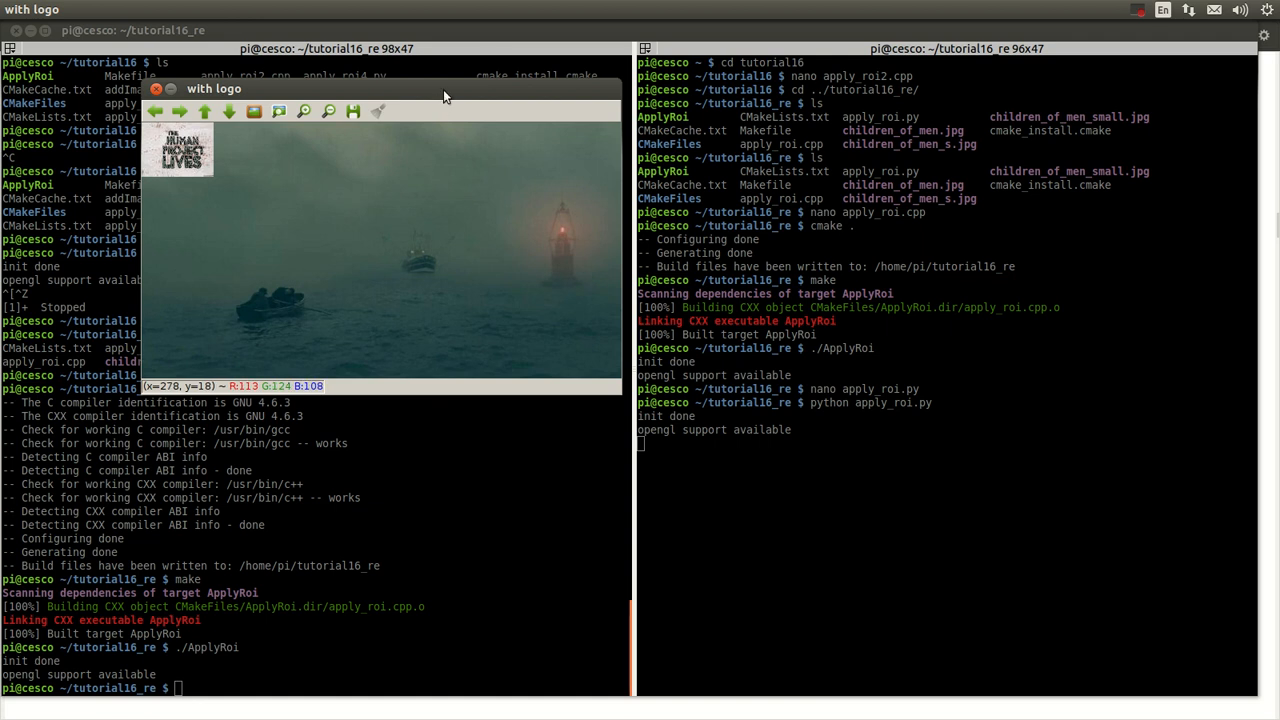